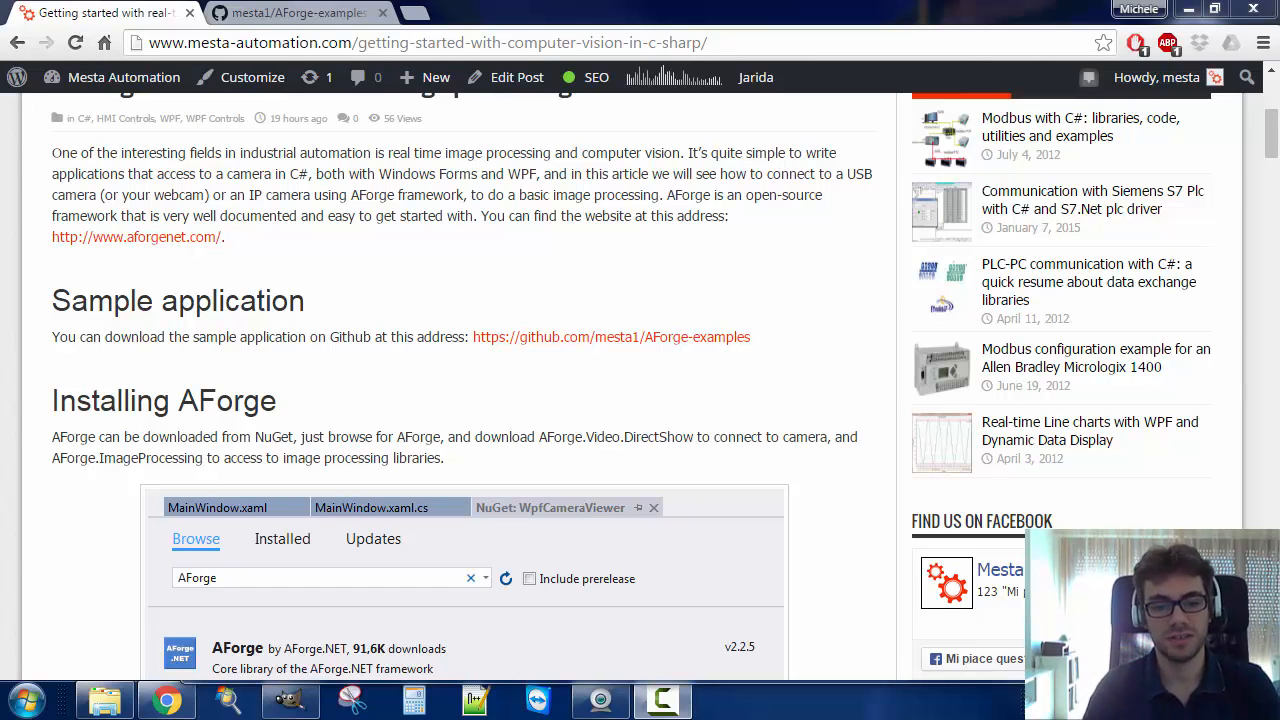
pyautogui.moveTo(420, 360)
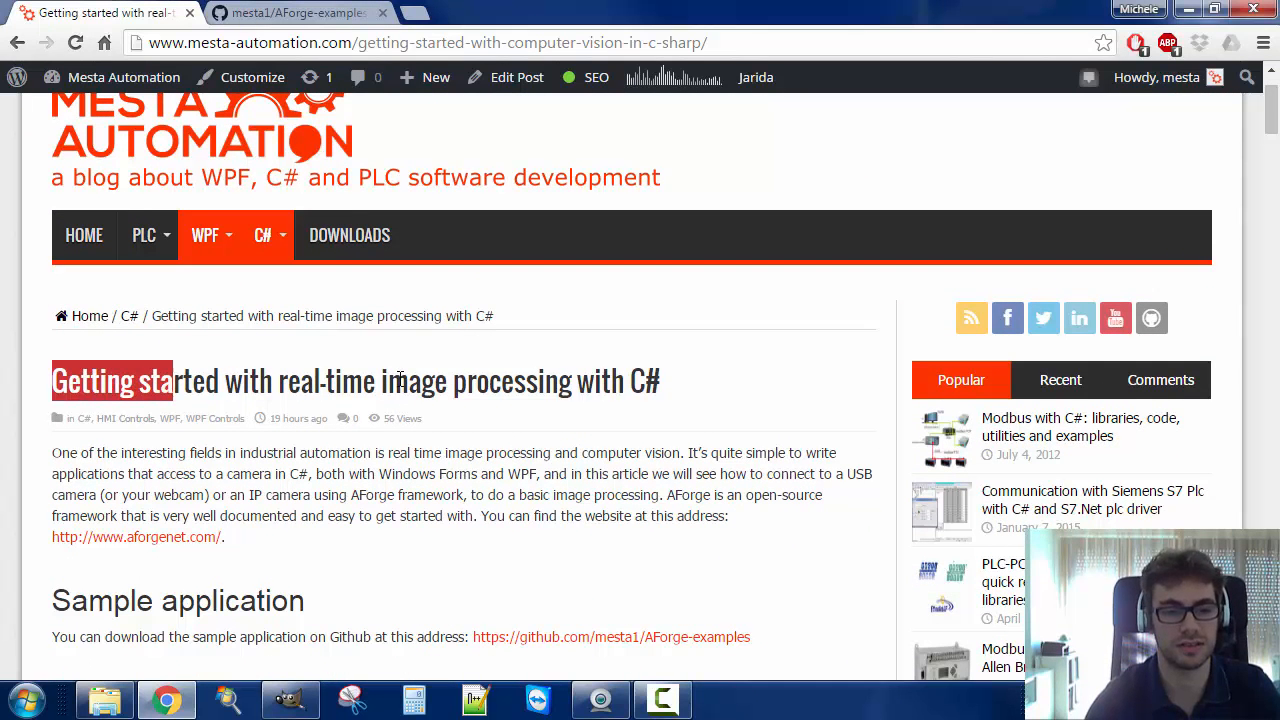
# - Highlight the article title, scroll to the sample link and switch to the AForge-examples GitHub page
pyautogui.moveTo(170, 380); pyautogui.dragTo(432, 380)
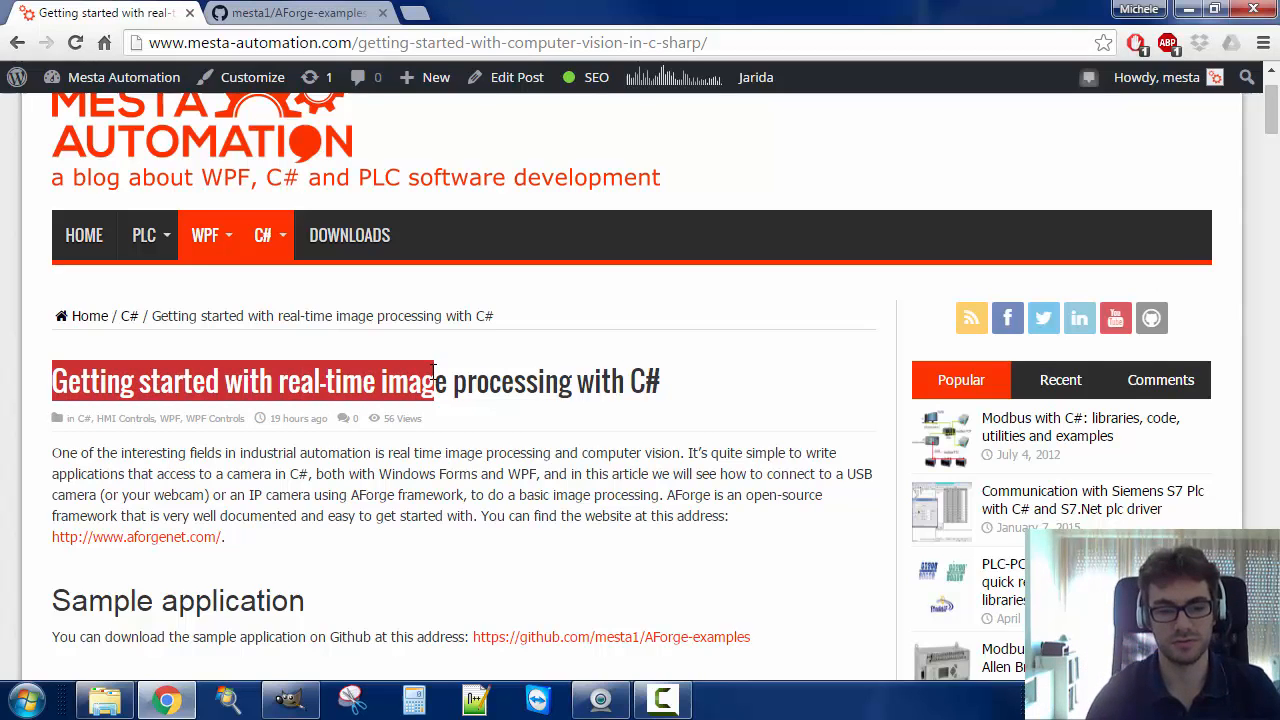
pyautogui.scroll(-3)
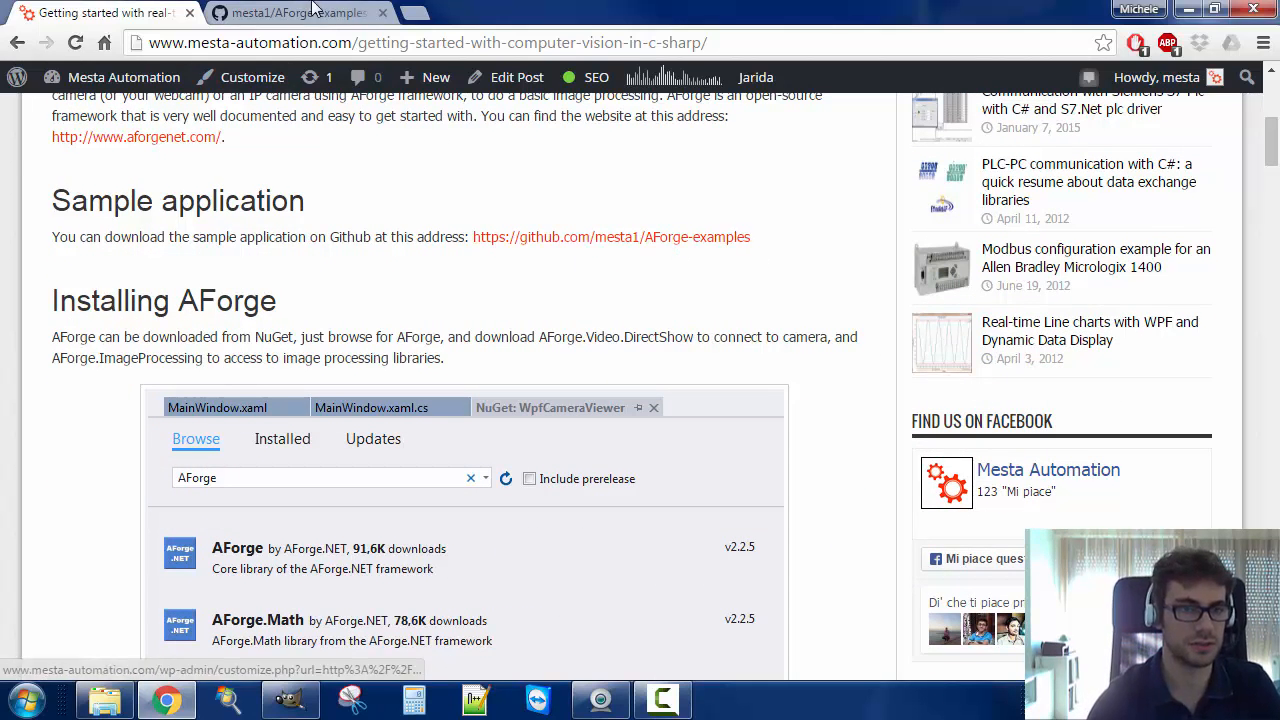
pyautogui.click(296, 12)
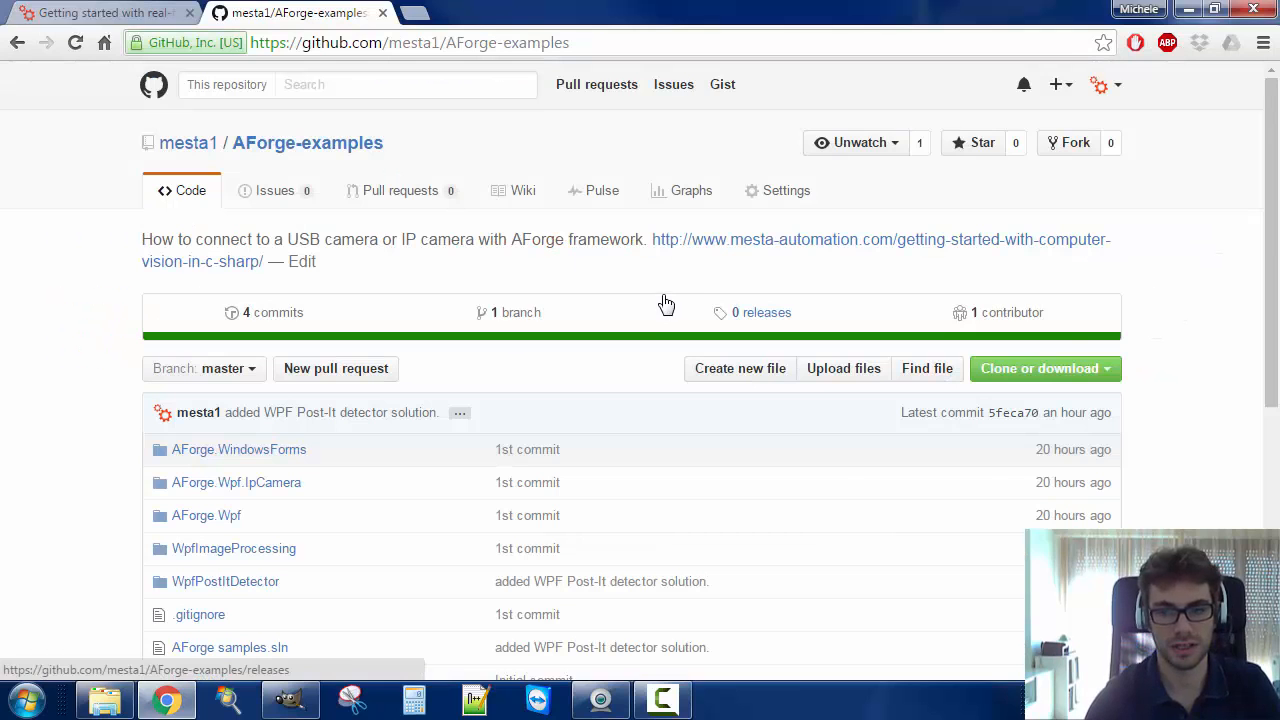
pyautogui.click(1040, 368)
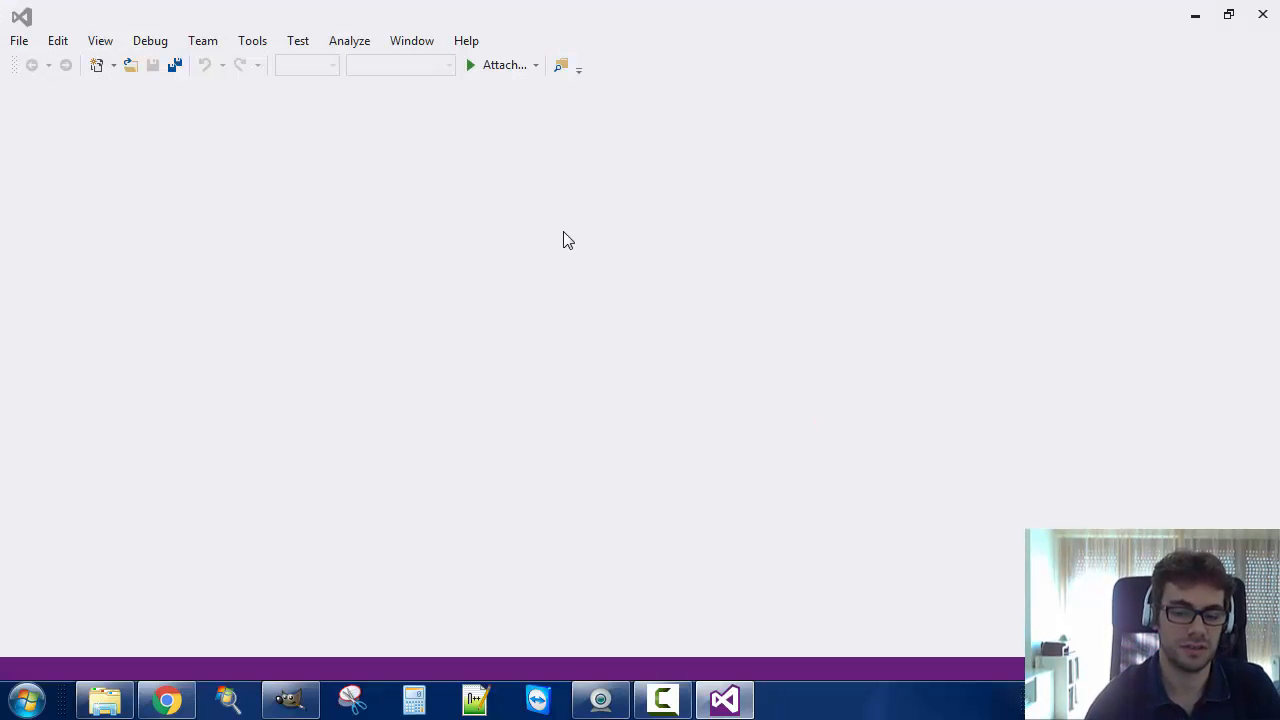
pyautogui.moveTo(628, 232)
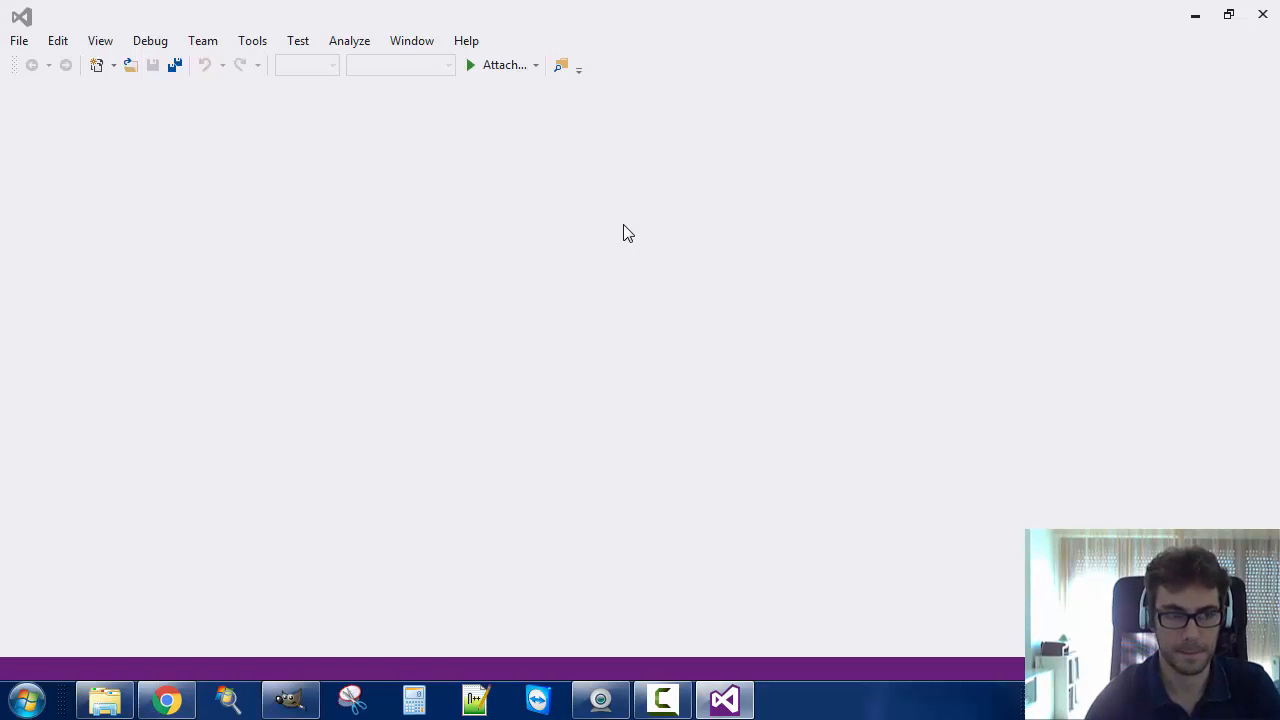
# - Build the whole AForge samples solution and hide the Output pane after Build succeeded
pyautogui.rightClick(1088, 168)
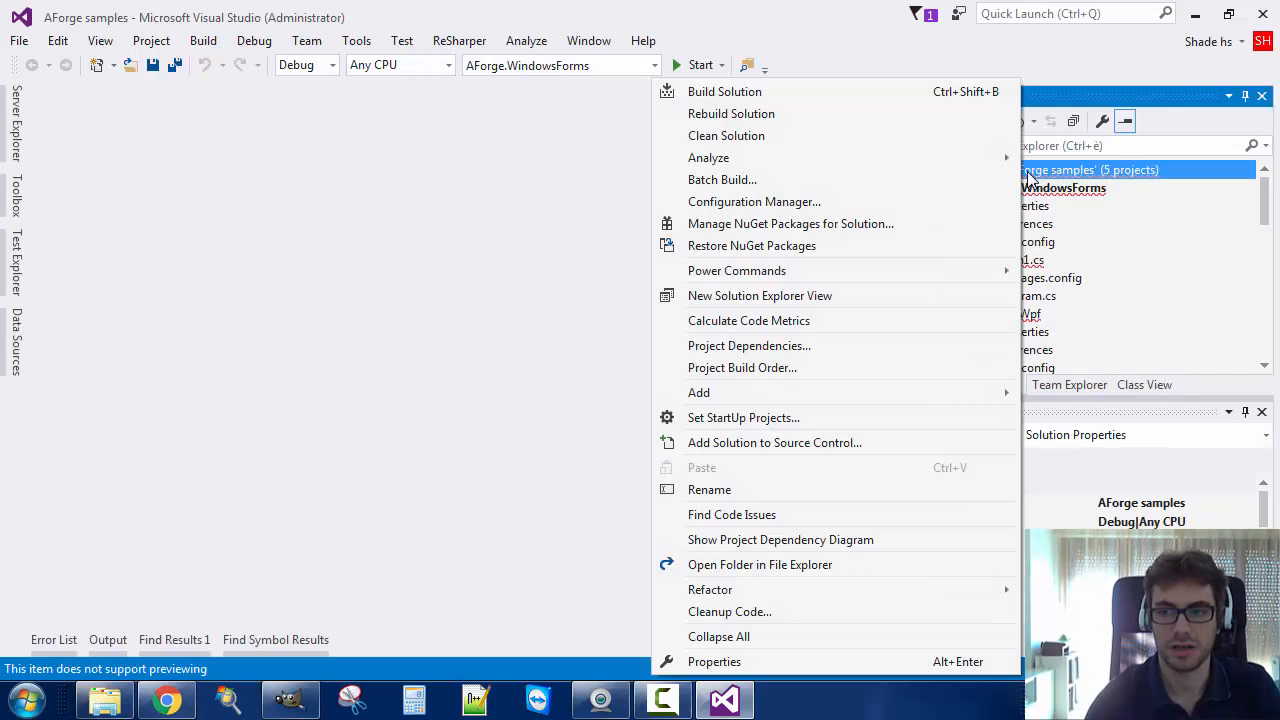
pyautogui.click(752, 244)
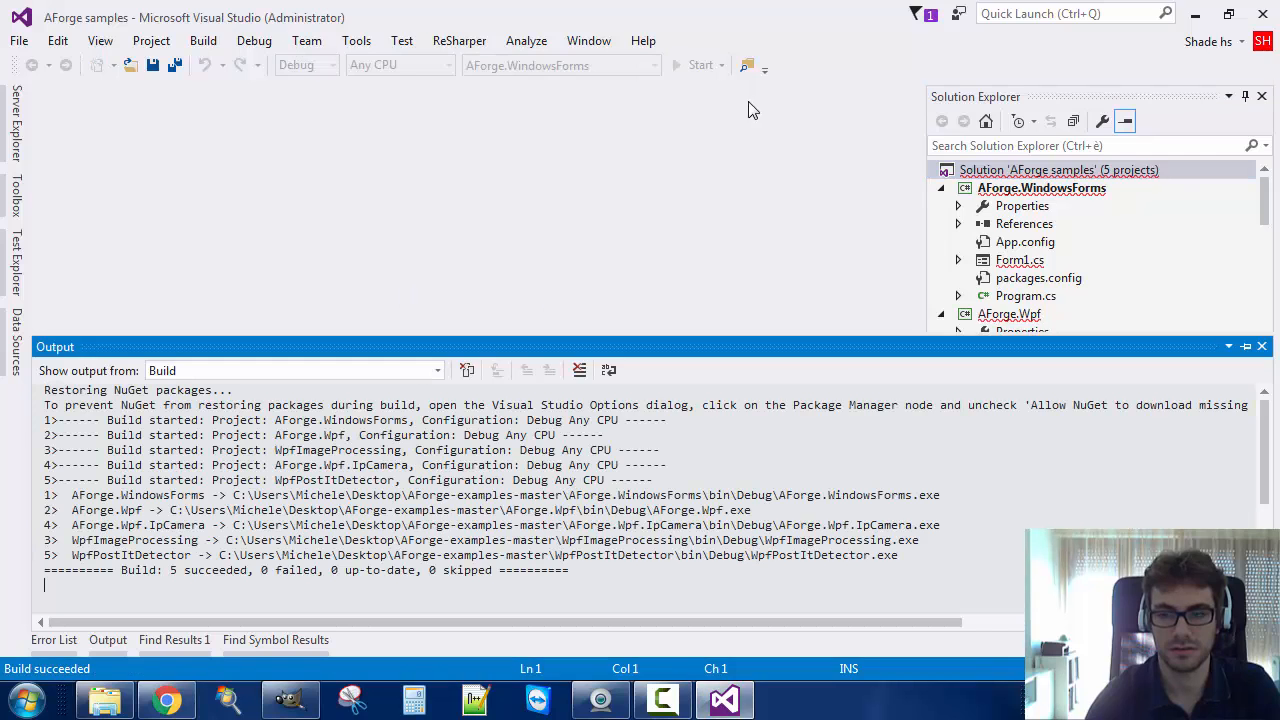
pyautogui.click(1040, 188)
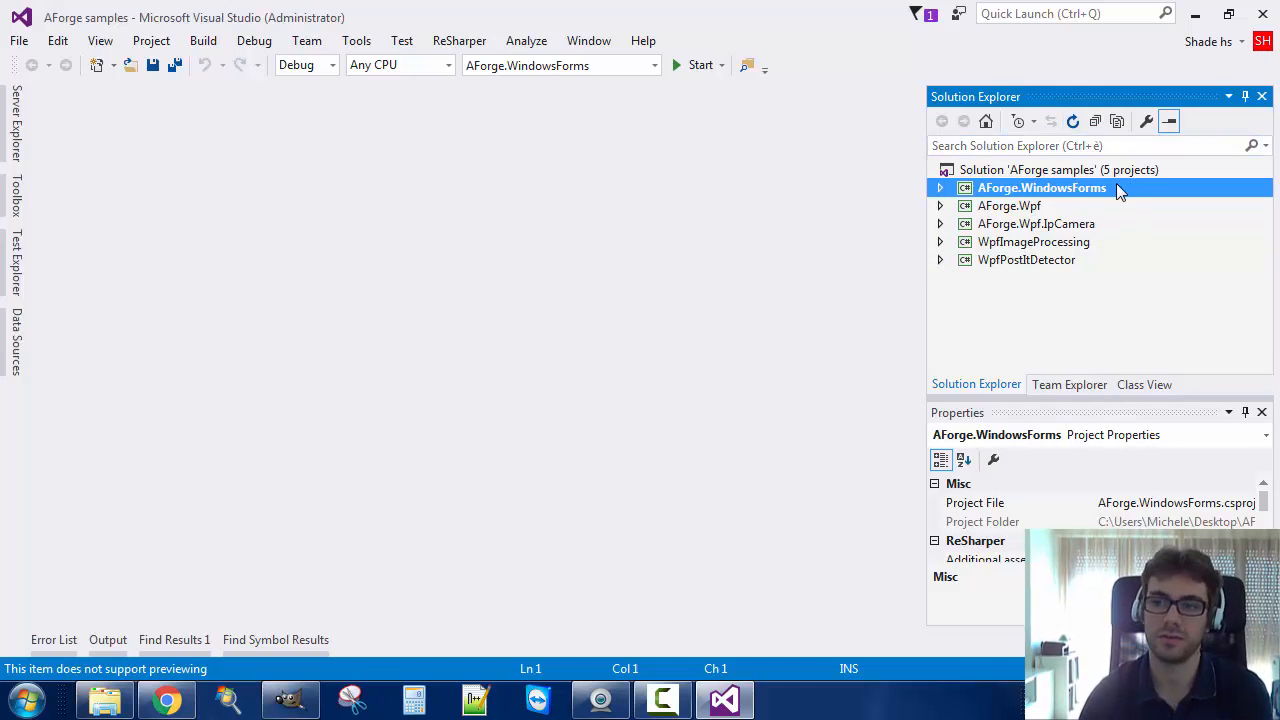
# - Expand the AForge.WindowsForms project and start a new debug instance of it
pyautogui.click(1036, 224)
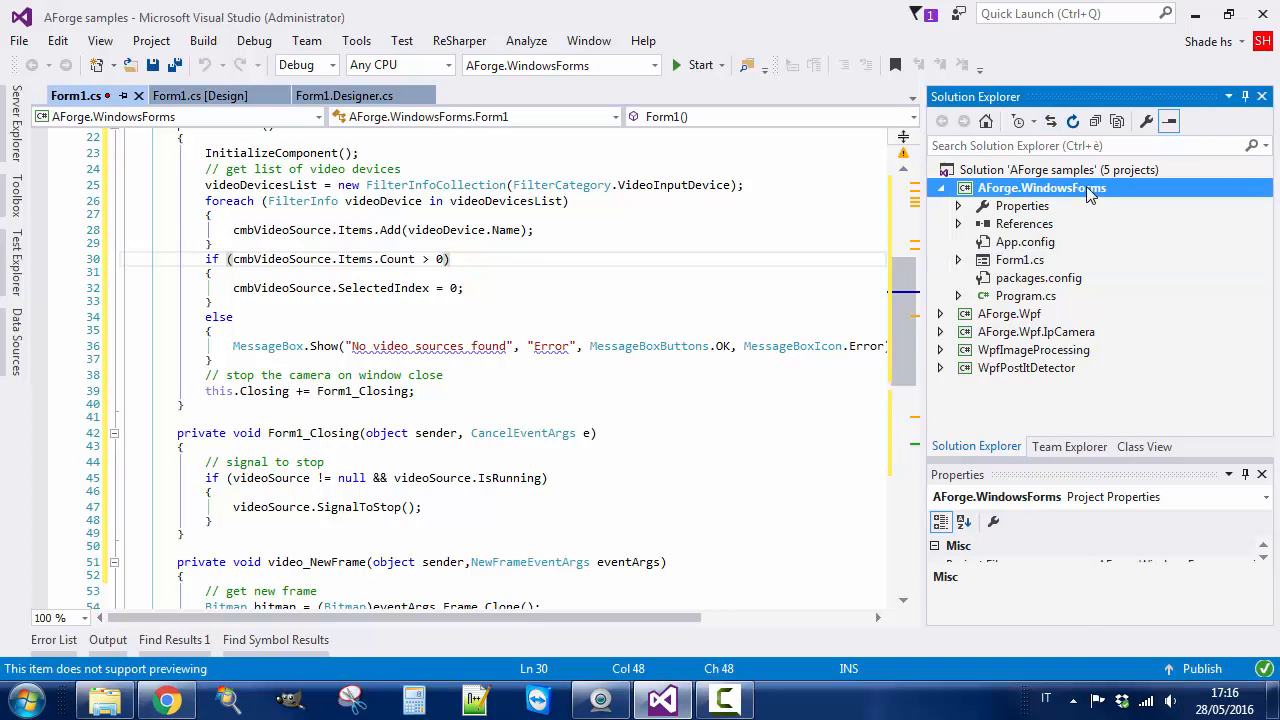
pyautogui.rightClick(1040, 188)
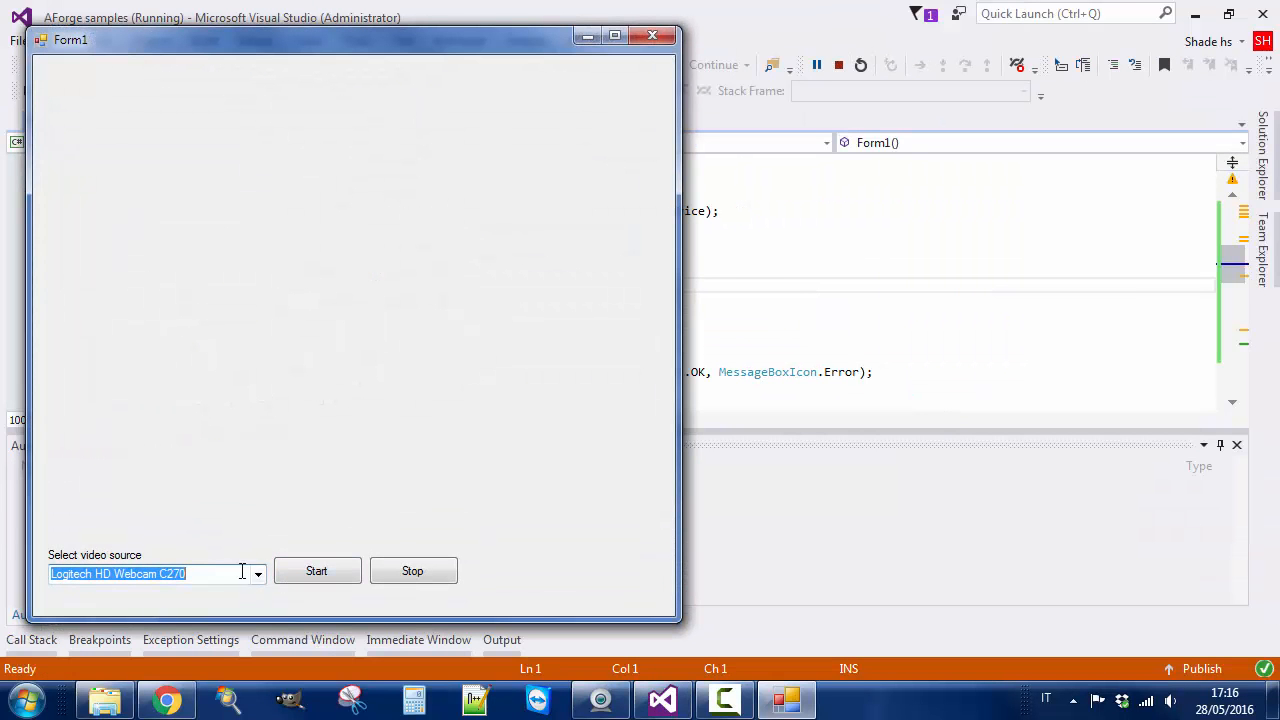
# - Start streaming the Logitech HD Webcam C270 feed in the running Form1 window
pyautogui.click(256, 572)
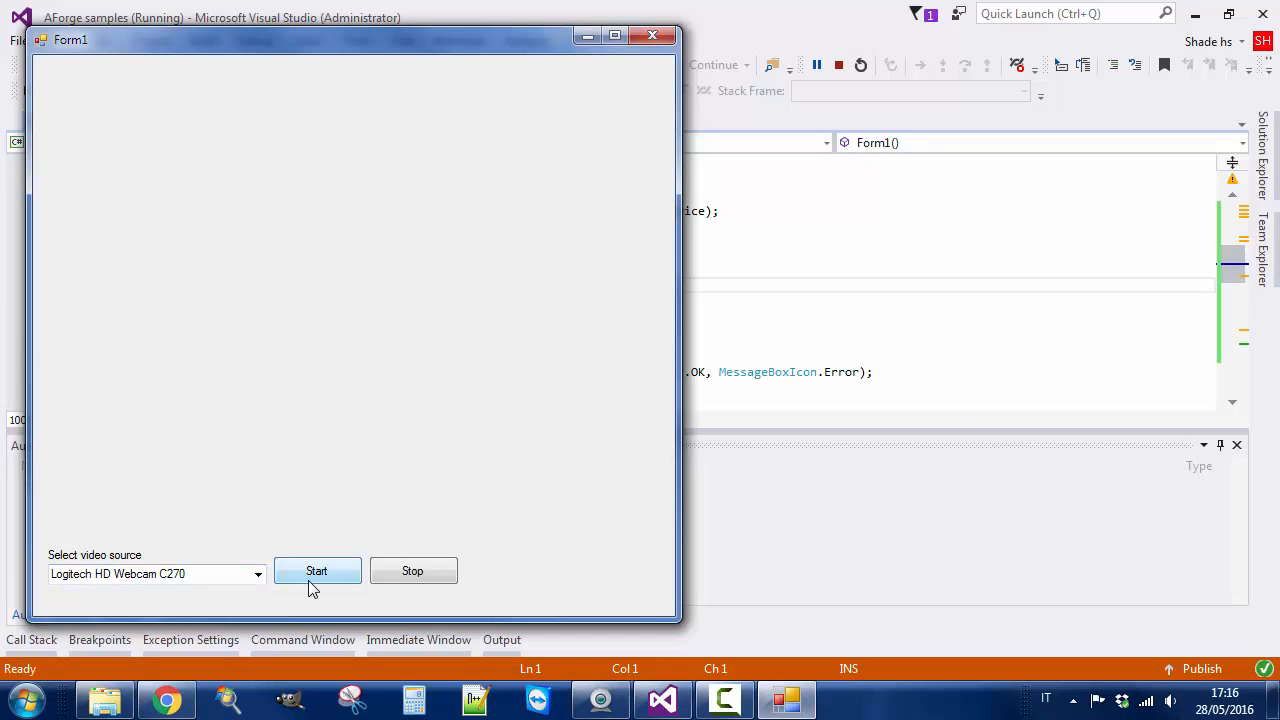
pyautogui.click(316, 572)
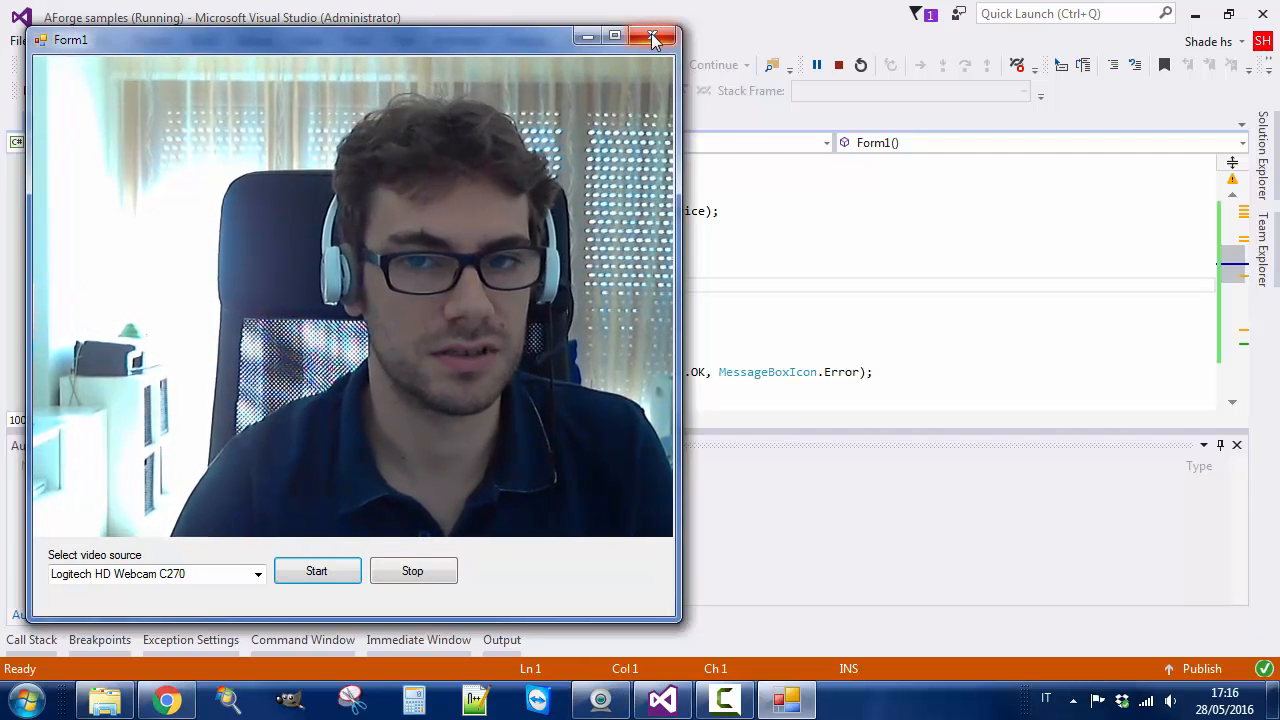
pyautogui.moveTo(640, 490)
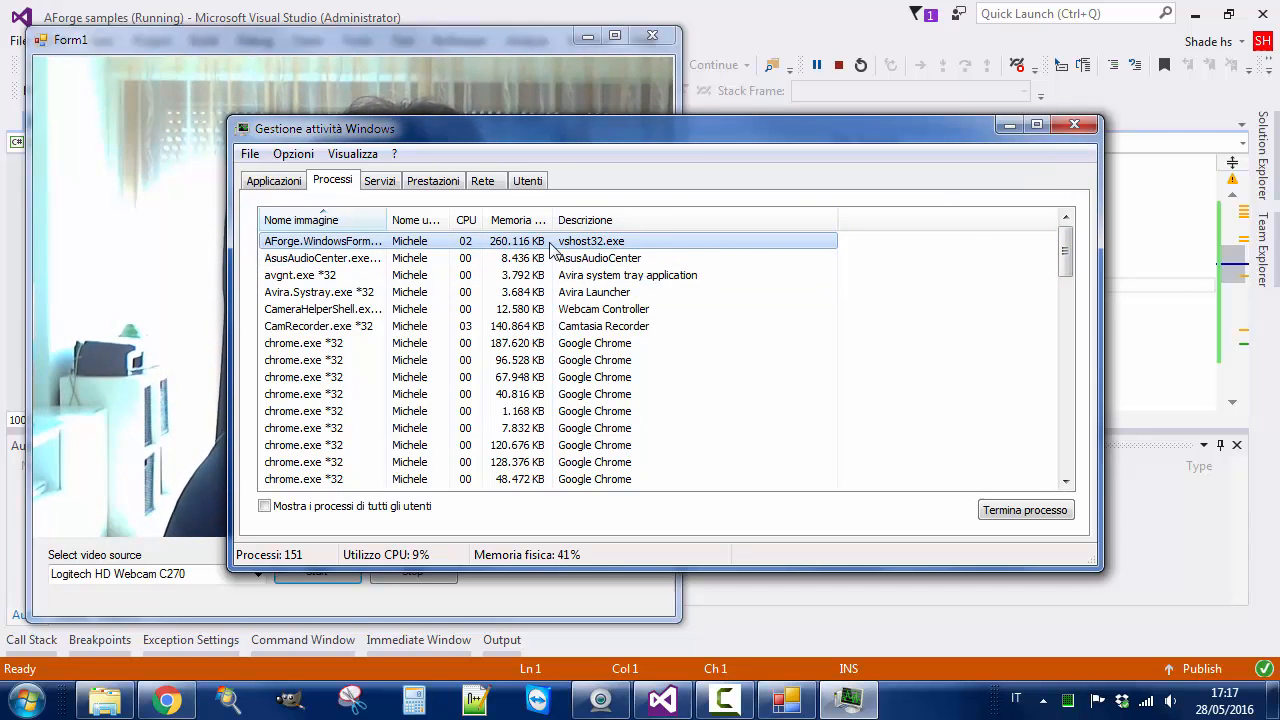
# - Close Task Manager and return to the Form1.cs editor
pyautogui.click(1076, 124)
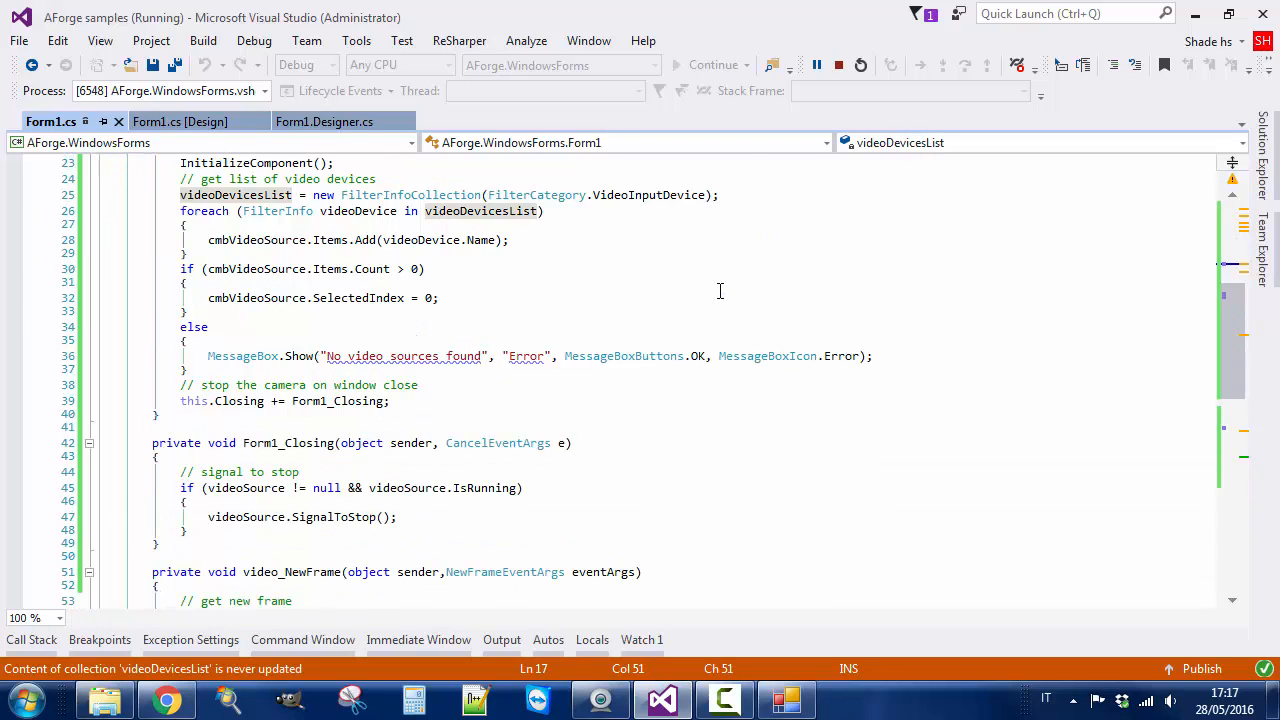
# - Review btnStart_Click and the video_NewFrame bitmap cloning in Form1.cs, then reach the AForge.Wpf project menu
pyautogui.scroll(-3)
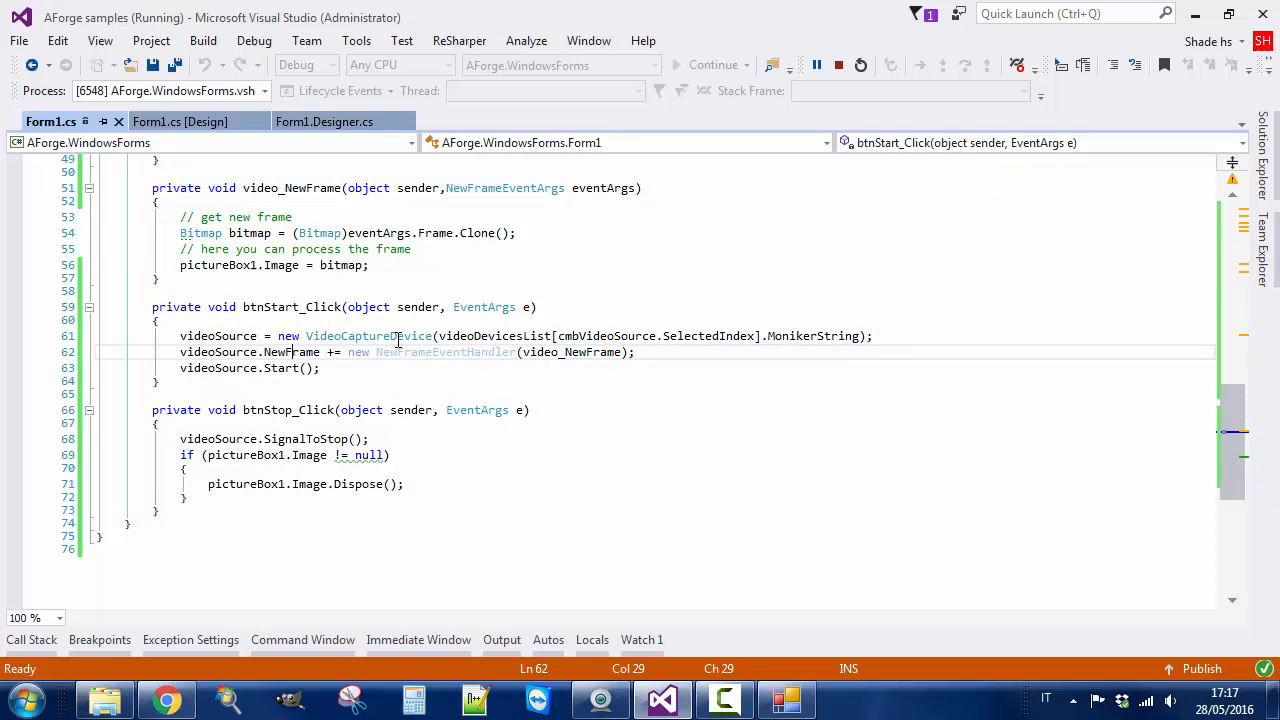
pyautogui.moveTo(300, 352)
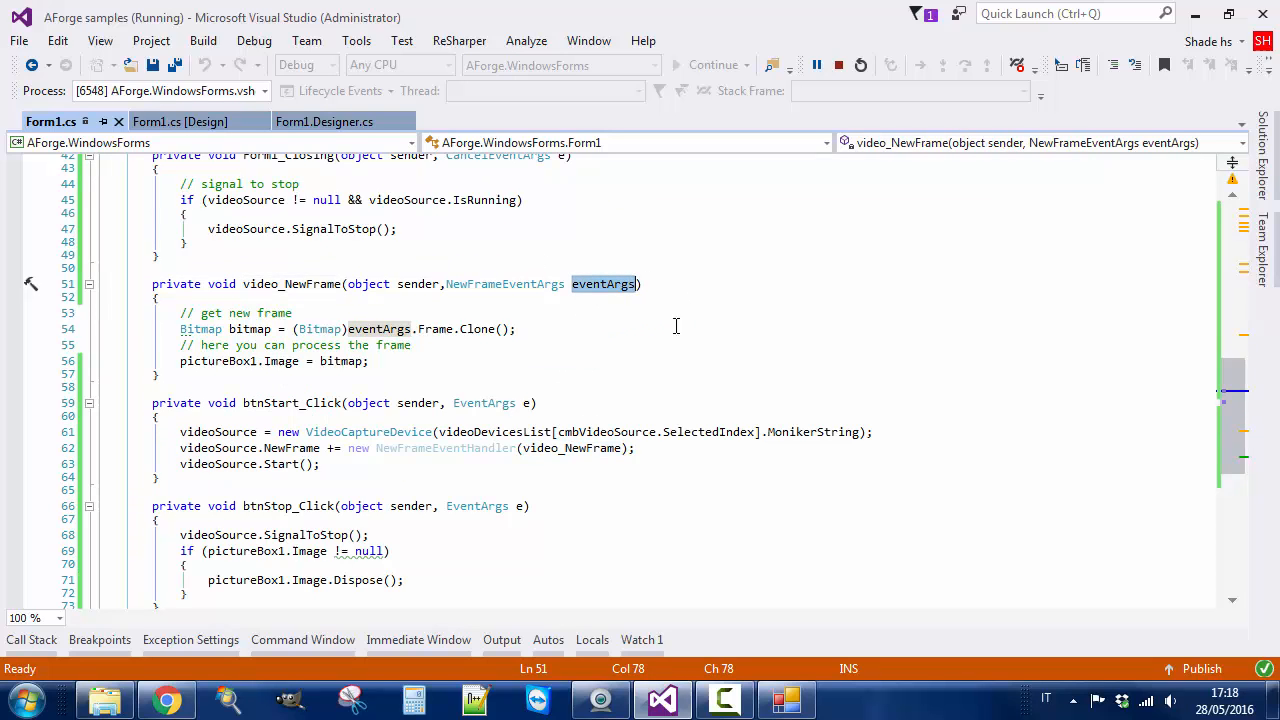
pyautogui.moveTo(408, 252)
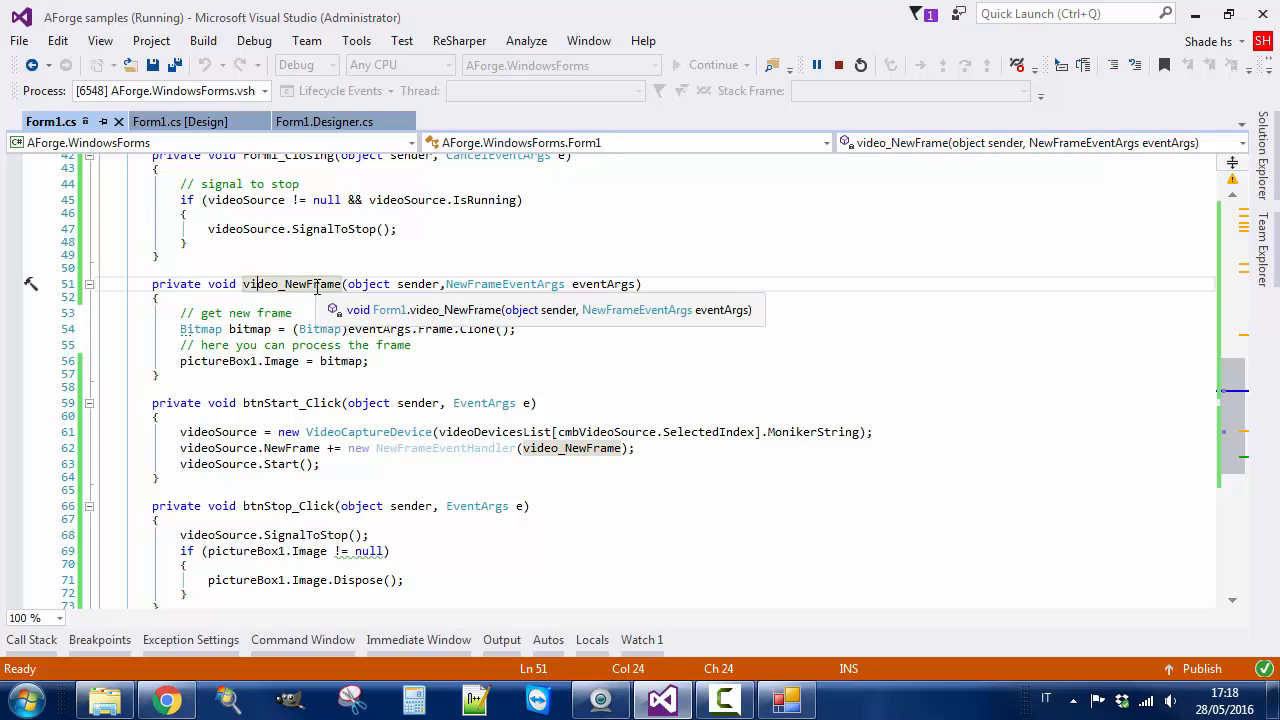
pyautogui.moveTo(292, 336)
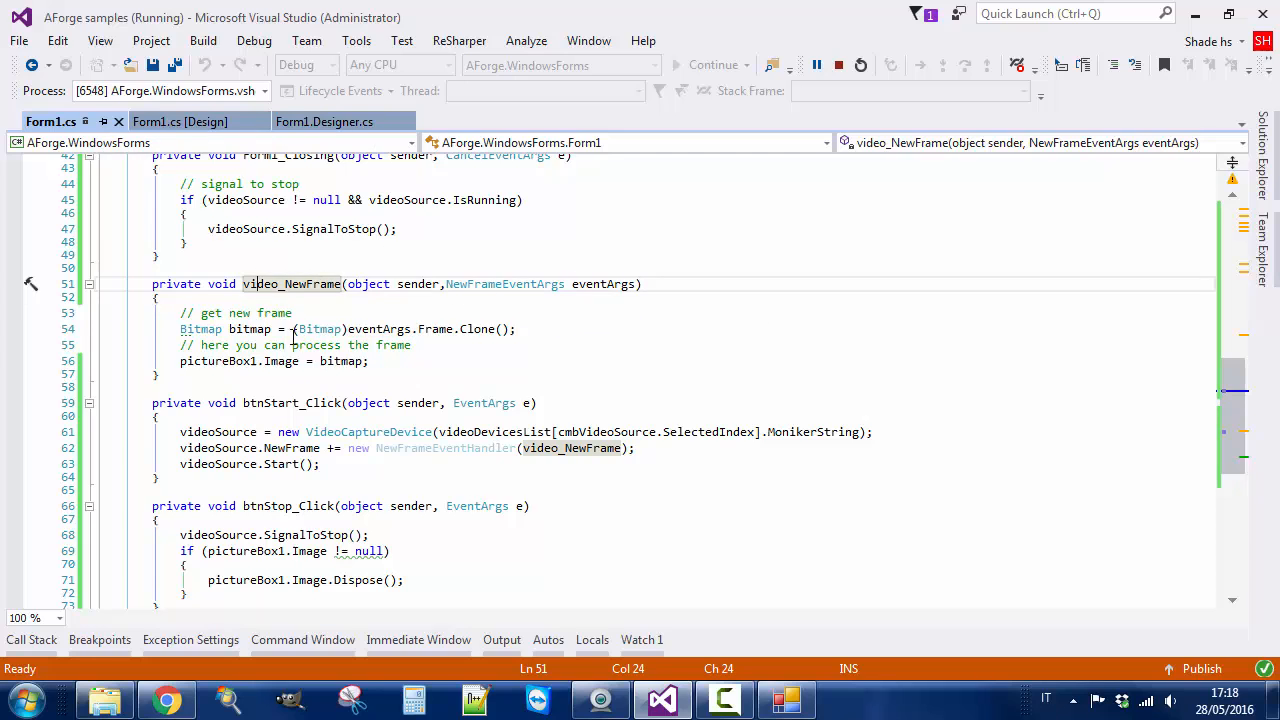
pyautogui.click(488, 328)
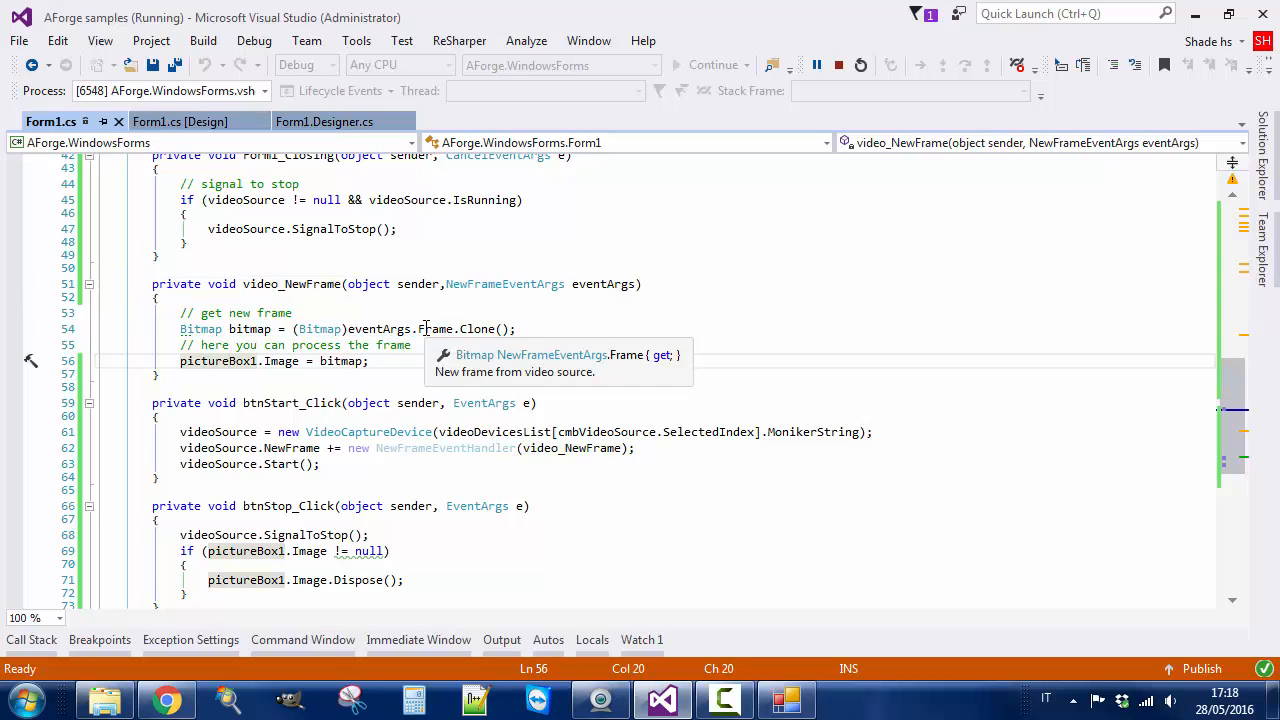
pyautogui.moveTo(204, 380)
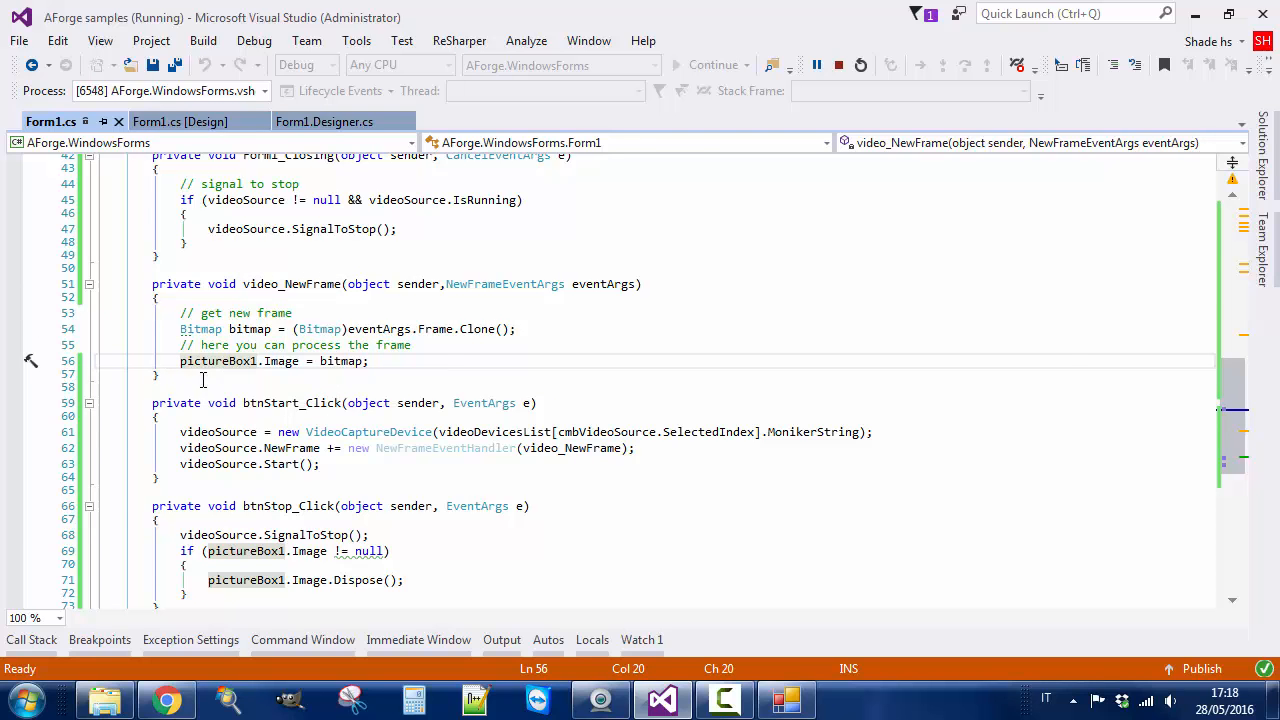
pyautogui.rightClick(1028, 312)
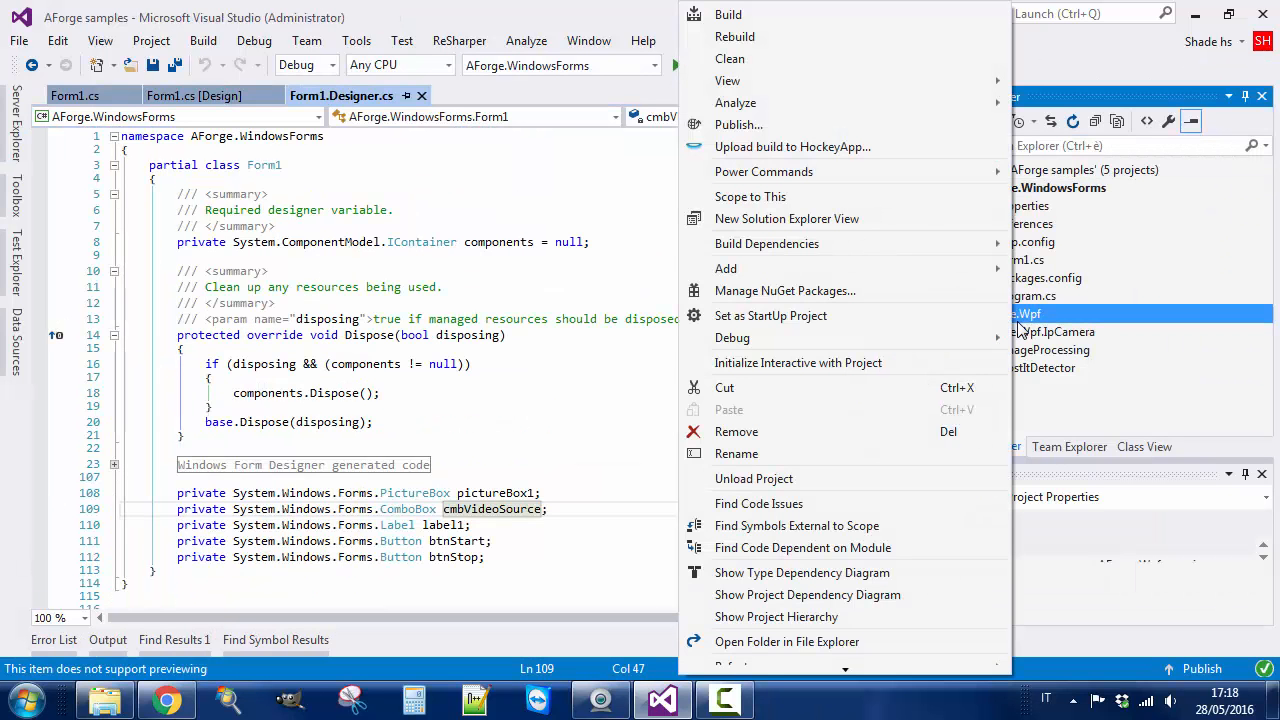
pyautogui.moveTo(726, 268)
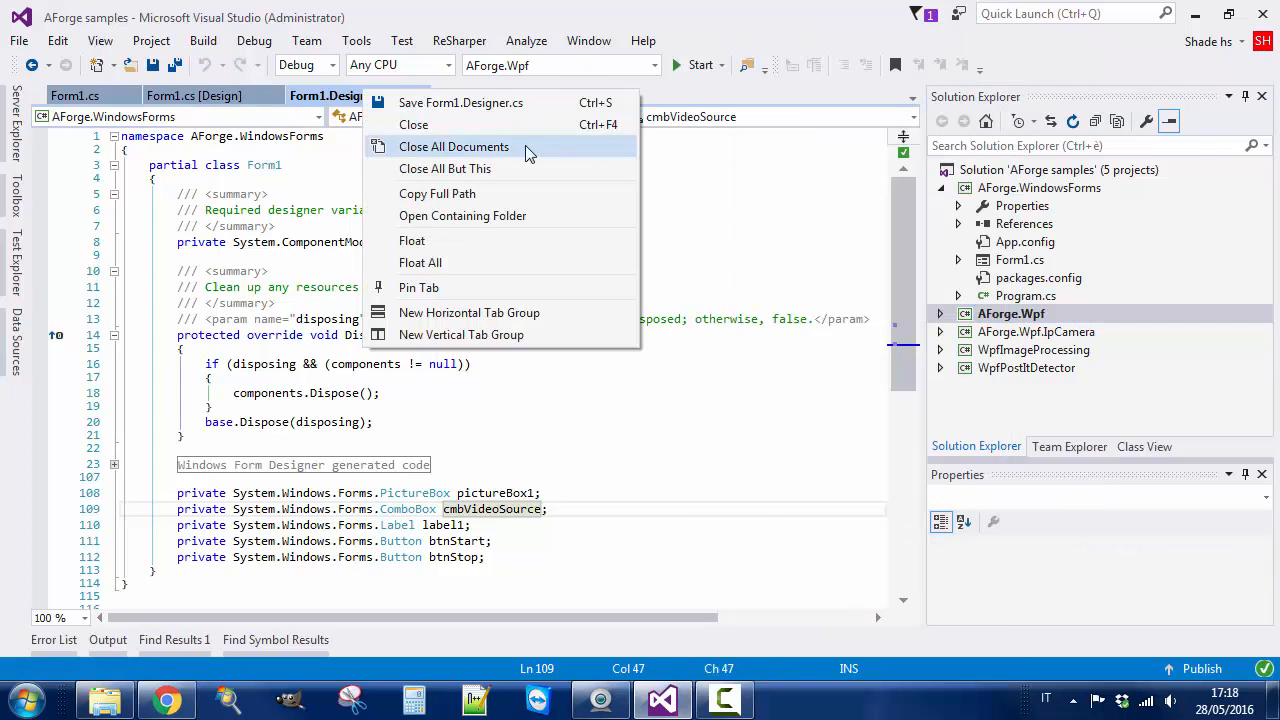
# - Close all open documents and make AForge.Wpf the startup project
pyautogui.click(454, 146)
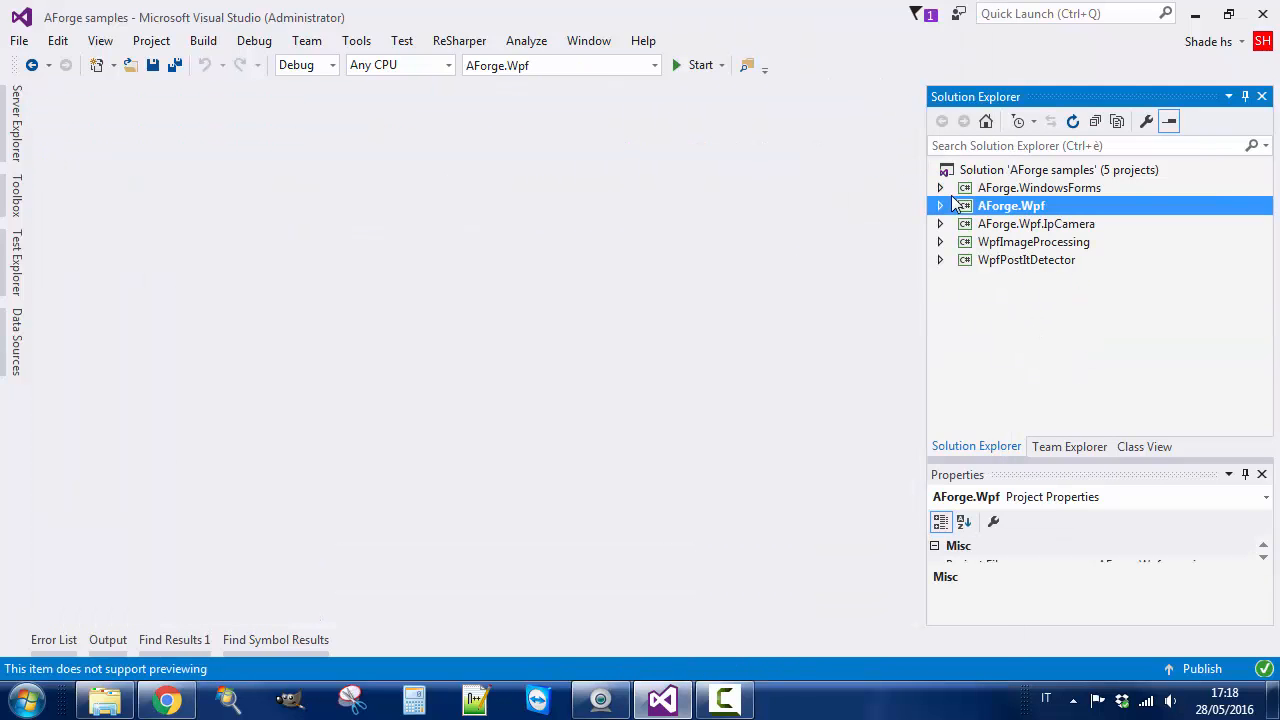
pyautogui.click(940, 204)
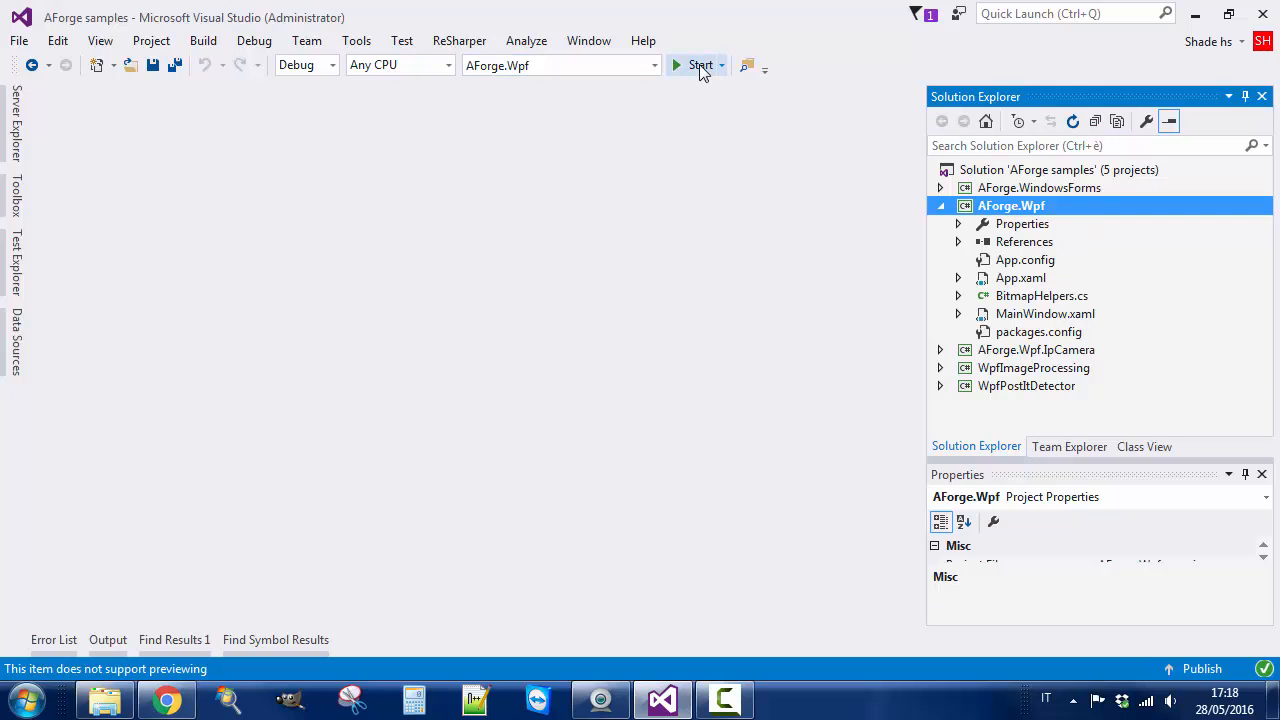
# - Run the AForge.Wpf demo, stream the Logitech webcam in MainWindow, then close it
pyautogui.click(698, 64)
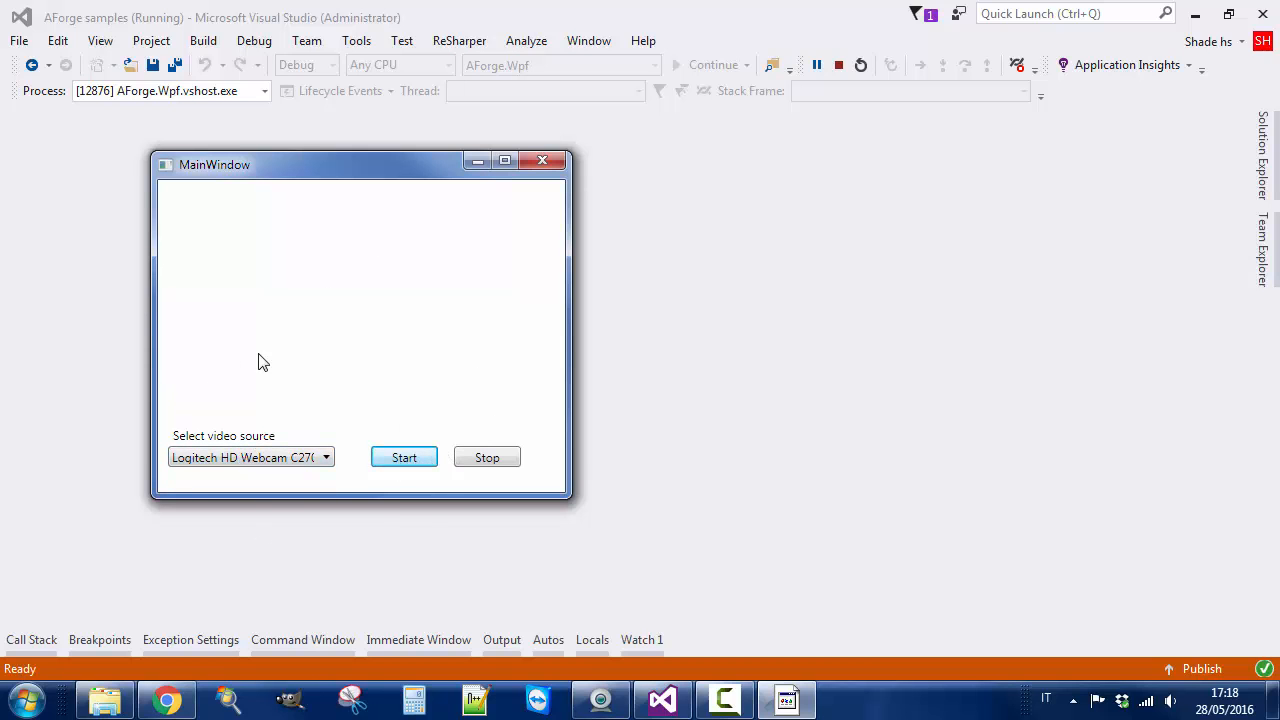
pyautogui.click(404, 456)
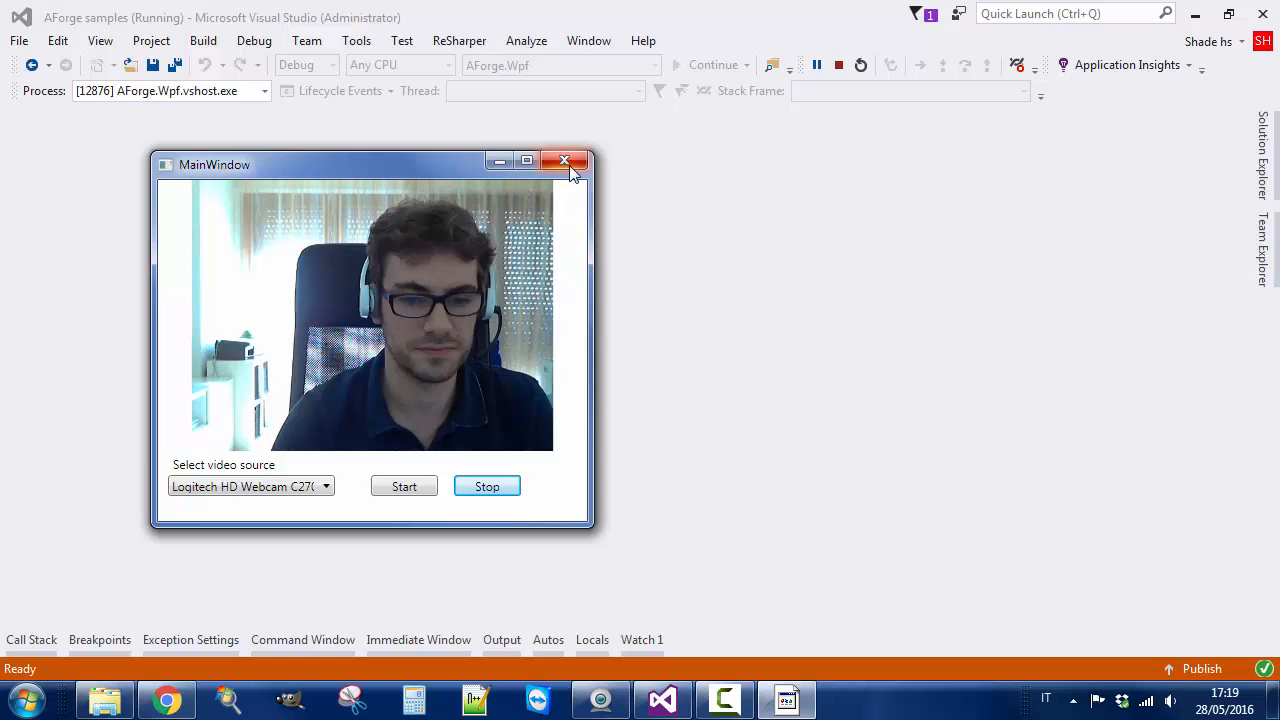
pyautogui.click(564, 160)
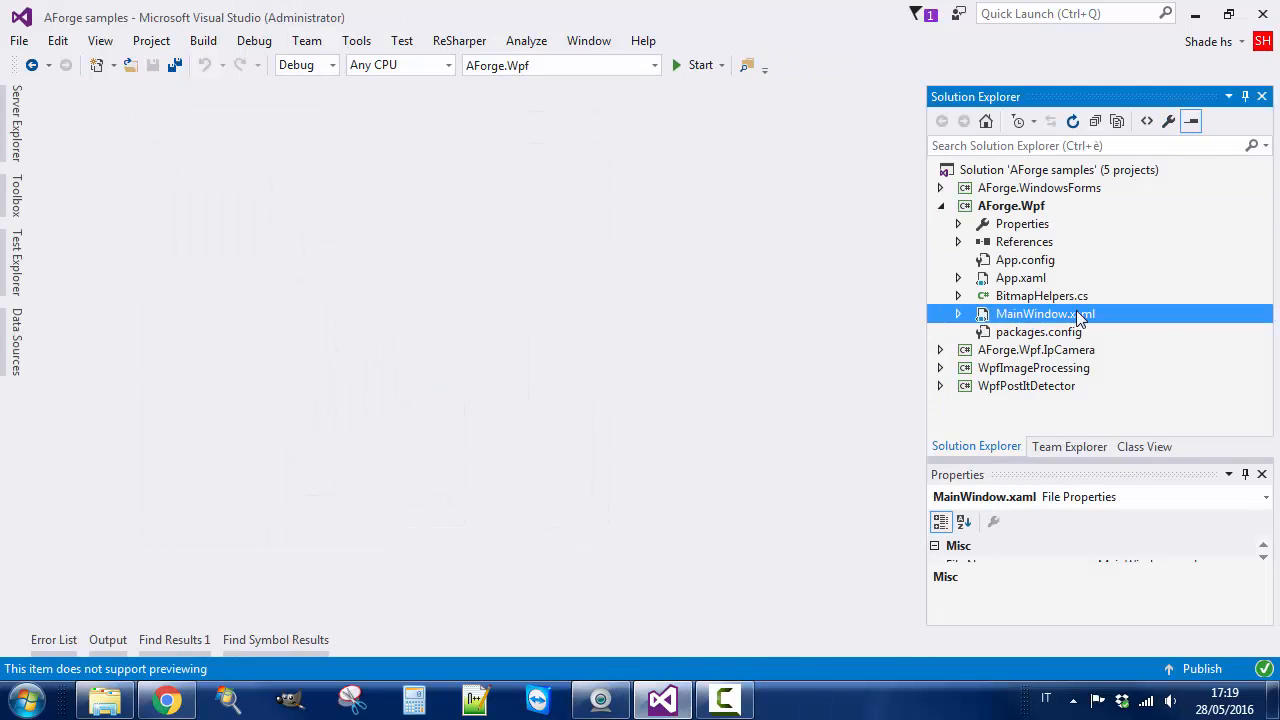
# - Review the ToBitmapImage conversion method in BitmapHelpers.cs
pyautogui.doubleClick(1044, 312)
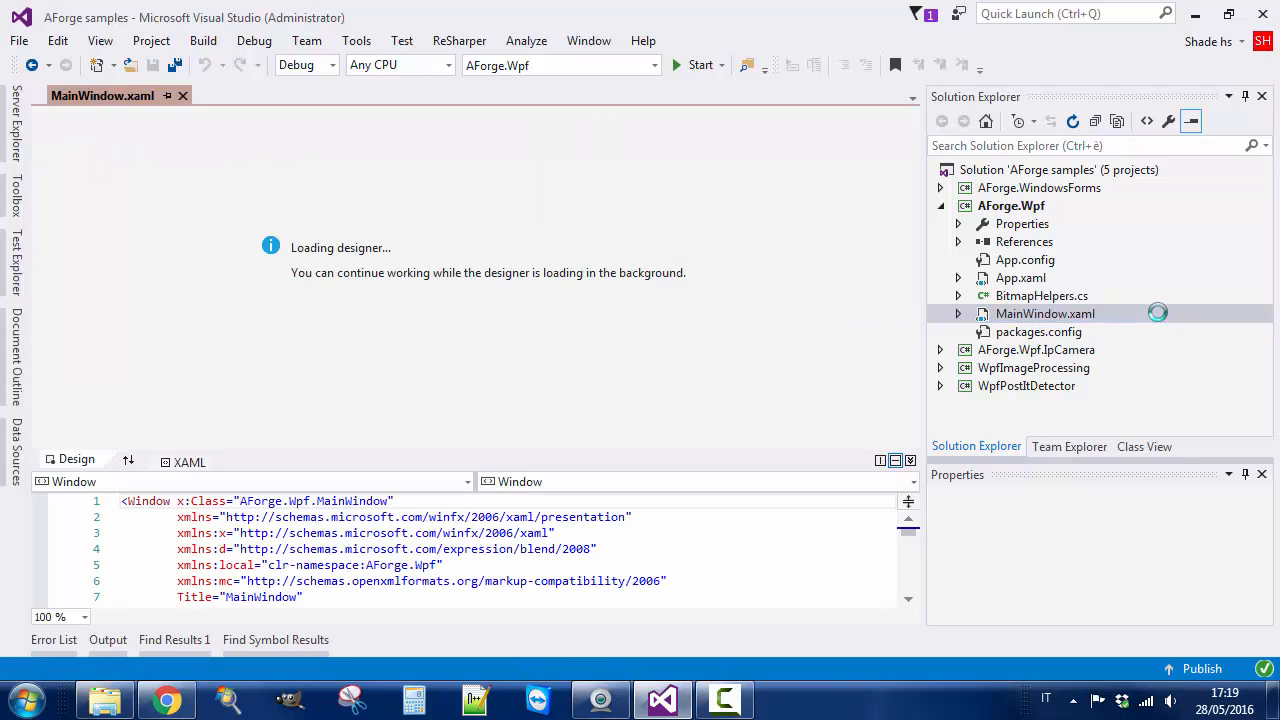
pyautogui.click(1040, 296)
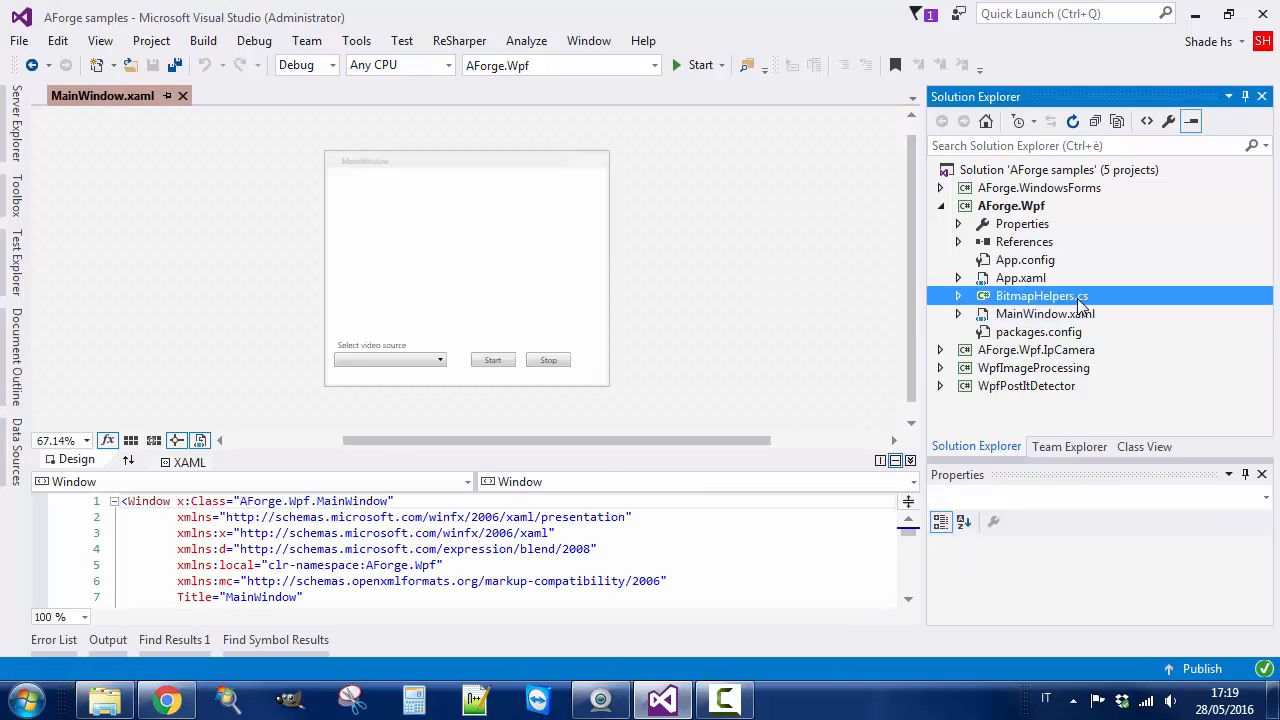
pyautogui.doubleClick(1042, 296)
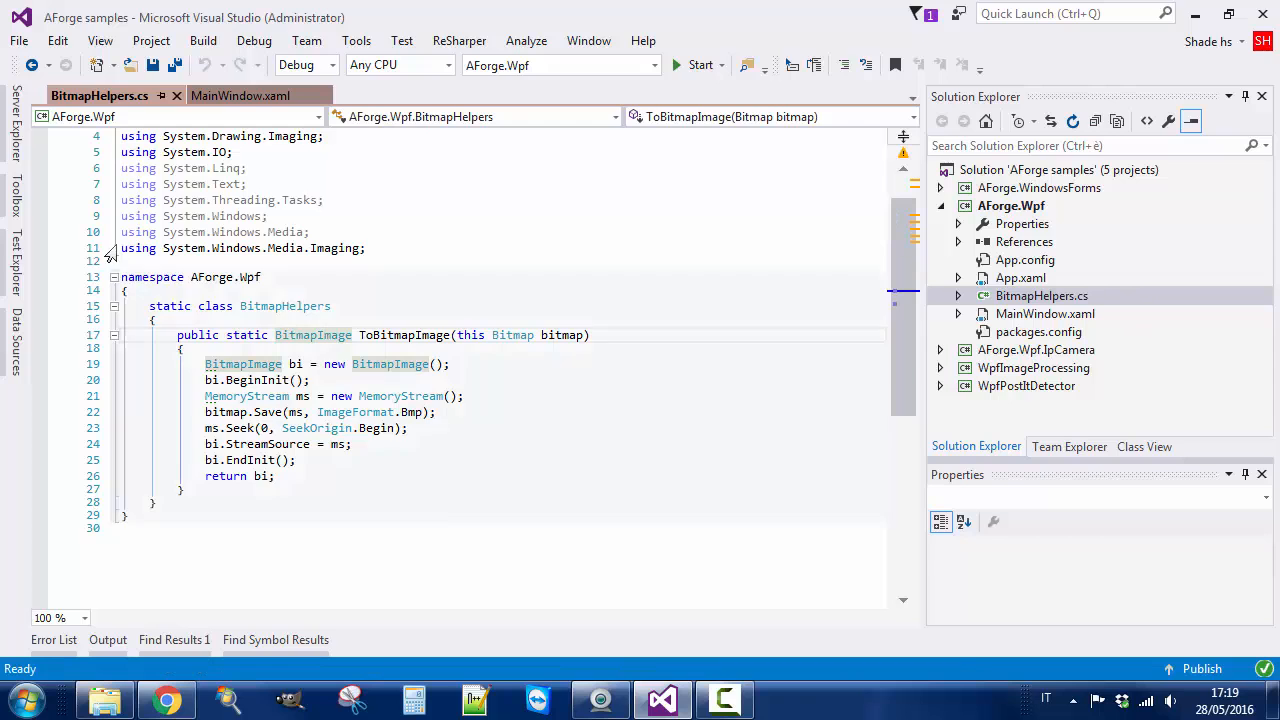
pyautogui.click(564, 336)
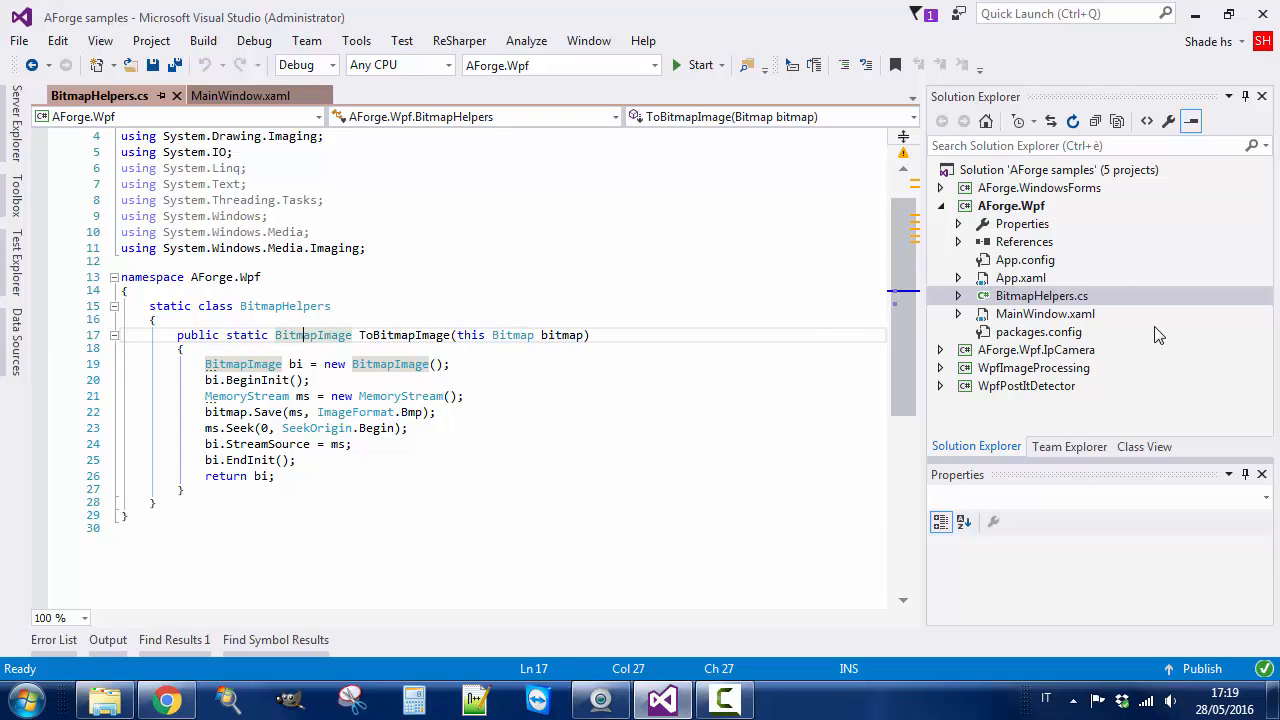
# - Inspect the videoPlayer Image in MainWindow.xaml and the new-frame handler feeding videoPlayer.Source
pyautogui.click(240, 96)
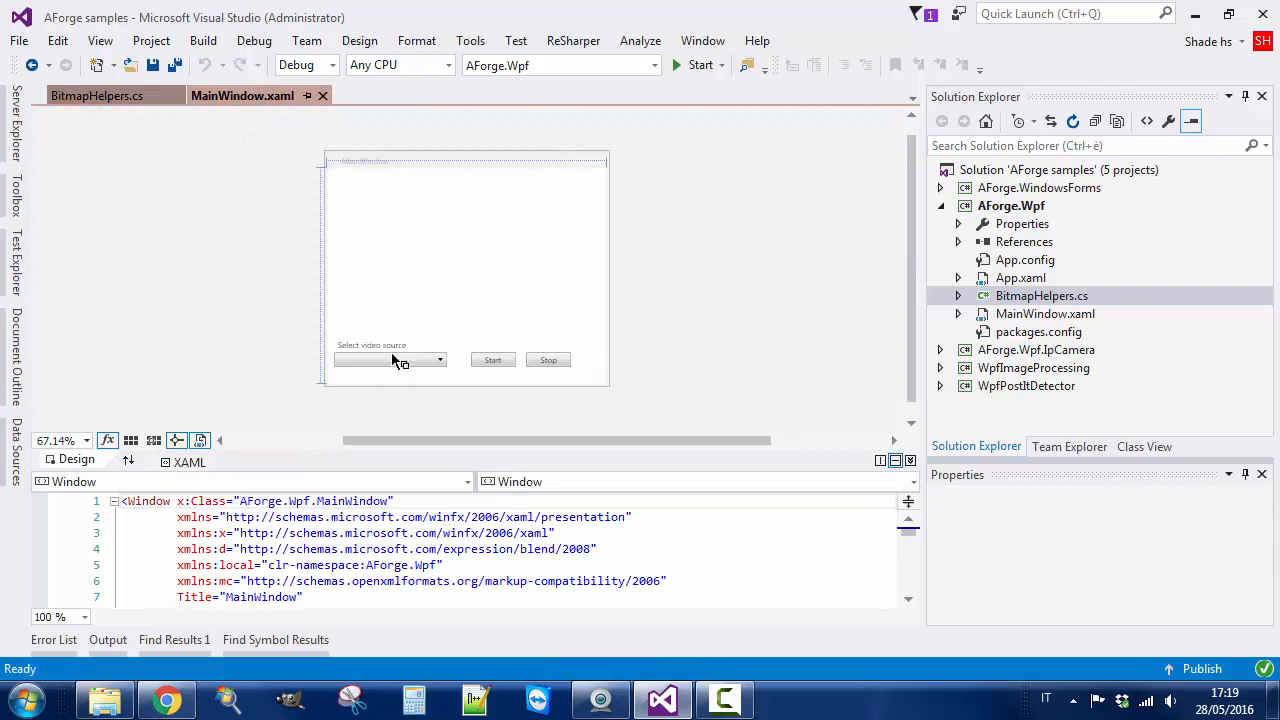
pyautogui.click(468, 250)
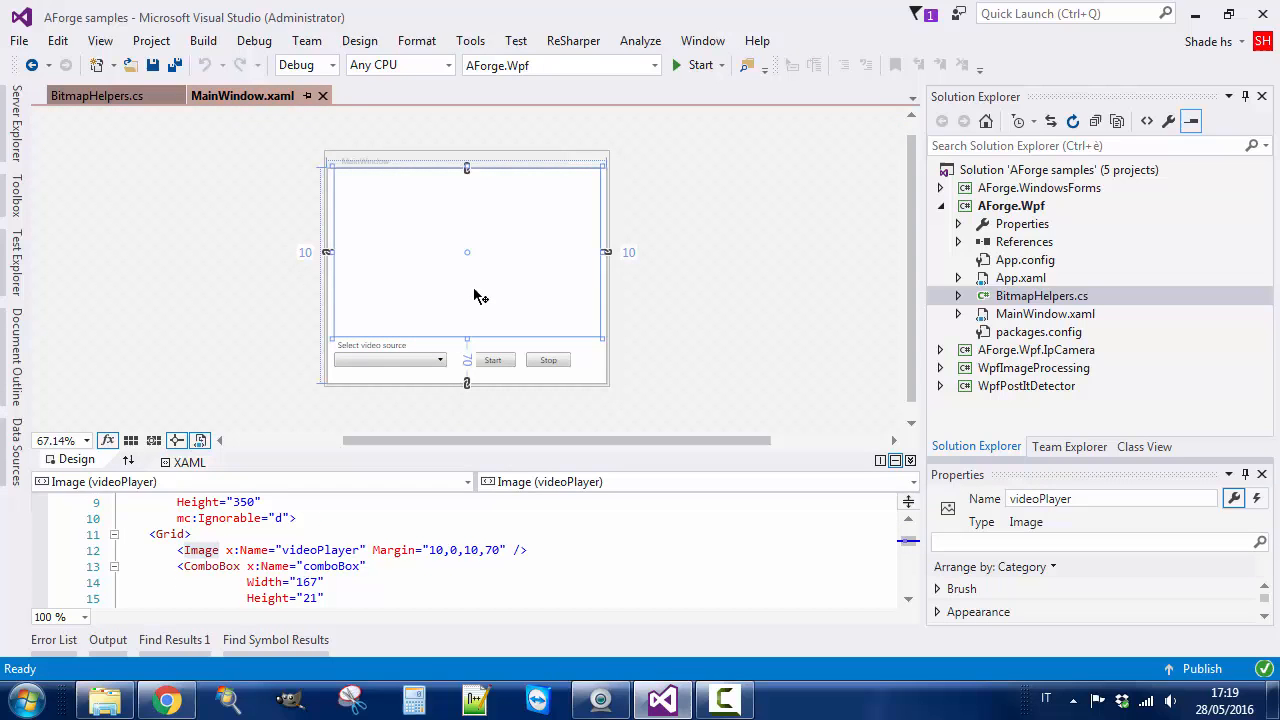
pyautogui.moveTo(484, 168)
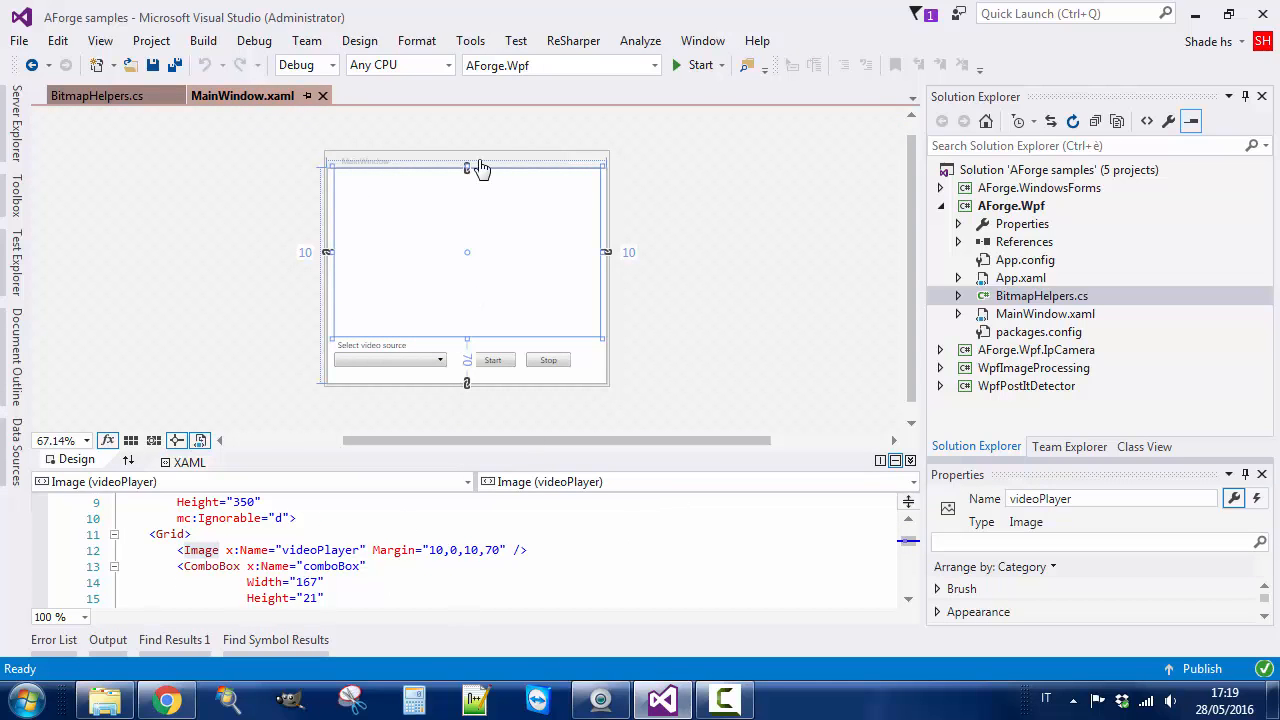
pyautogui.click(396, 96)
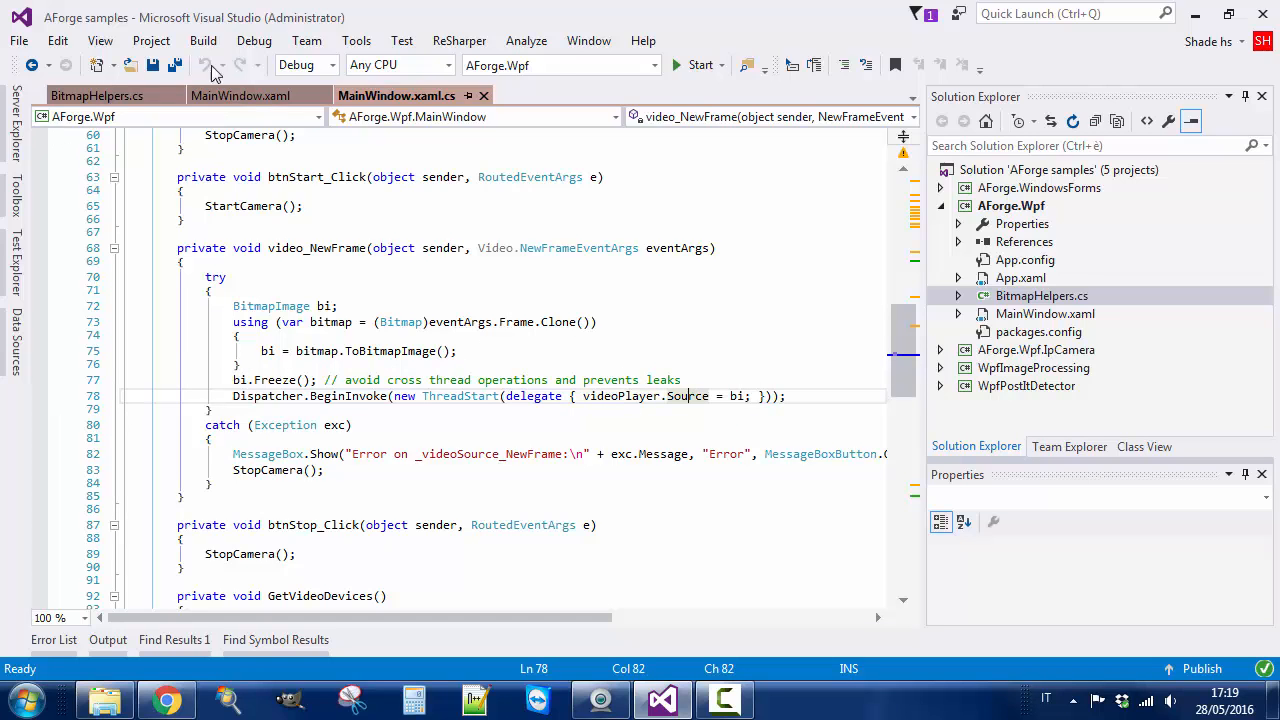
pyautogui.click(240, 96)
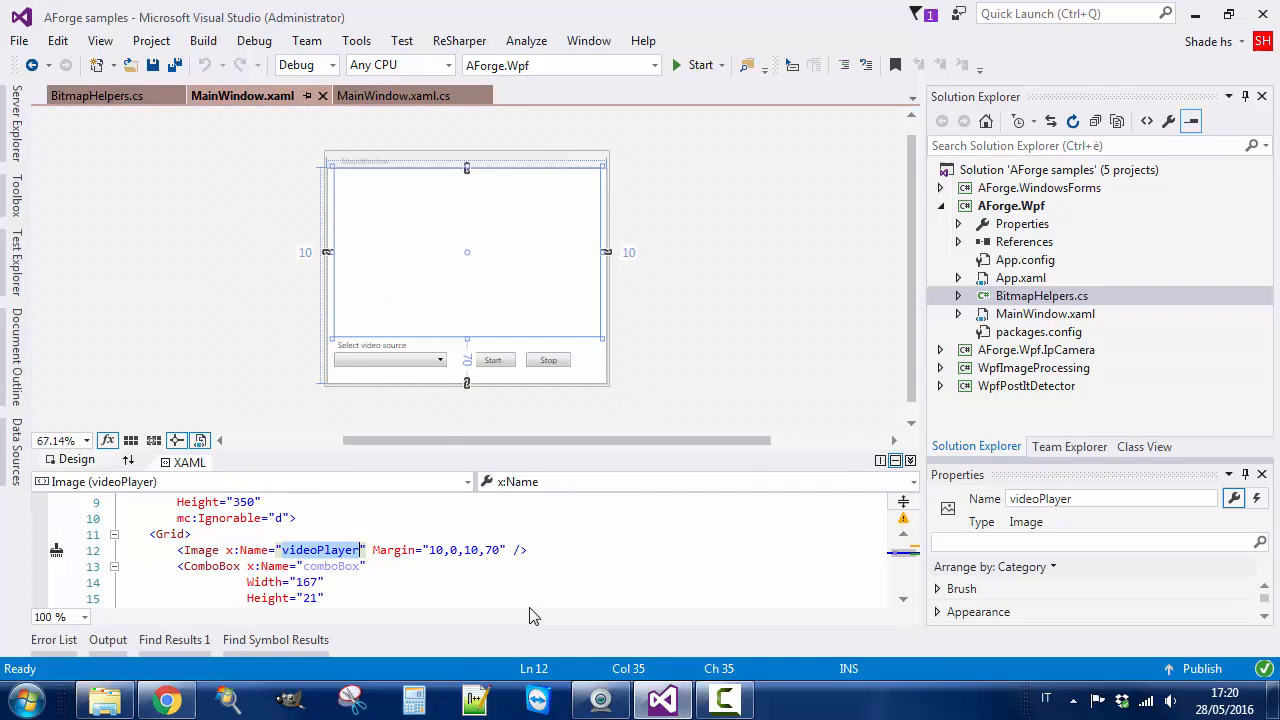
pyautogui.moveTo(284, 368)
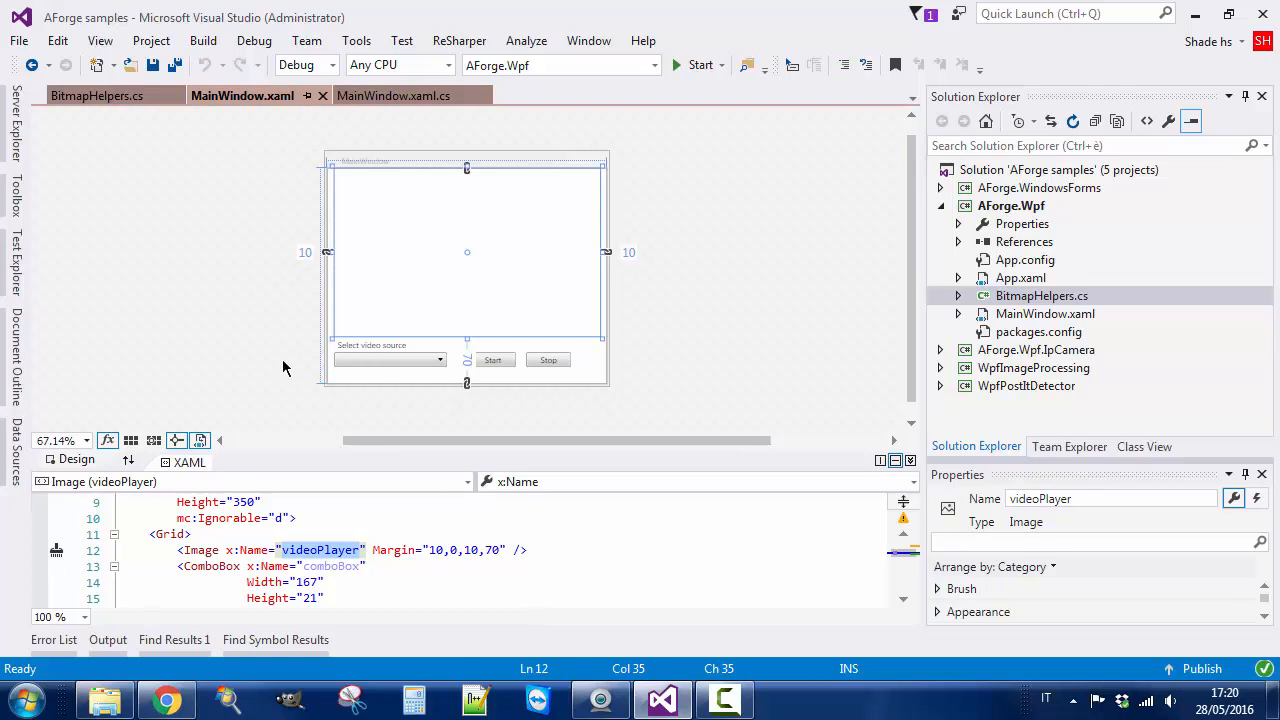
pyautogui.moveTo(140, 210)
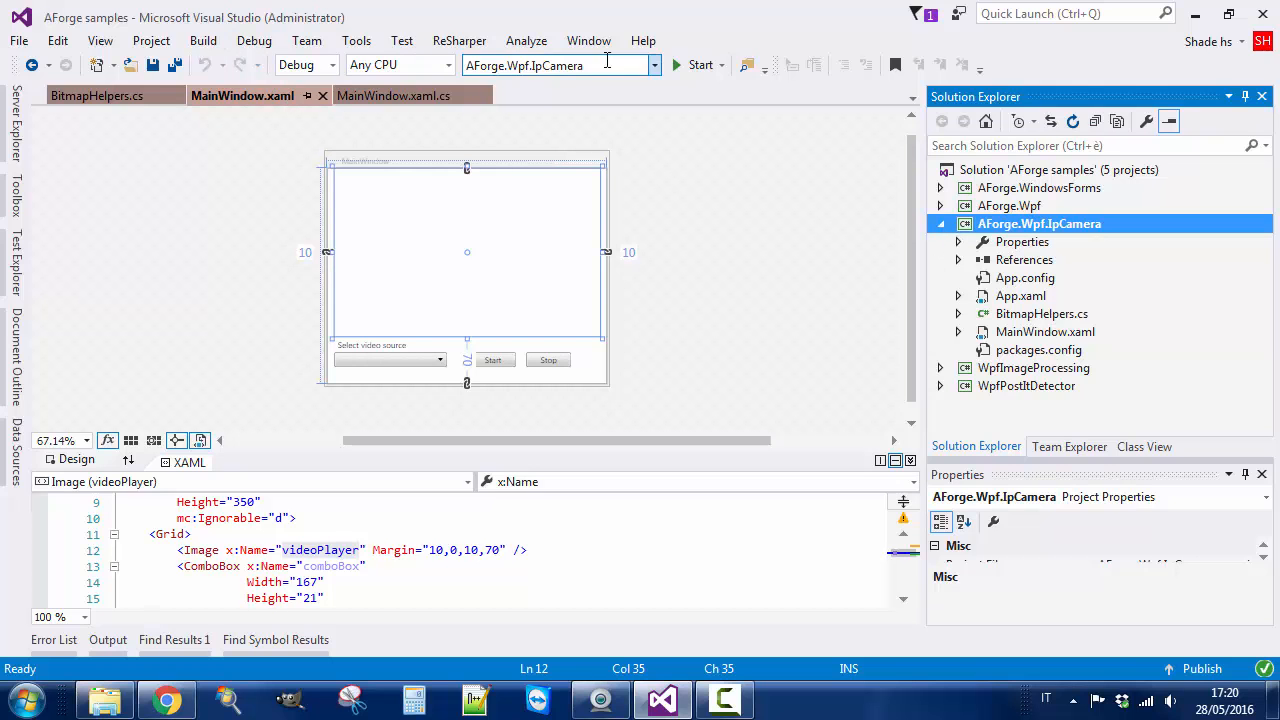
pyautogui.click(700, 64)
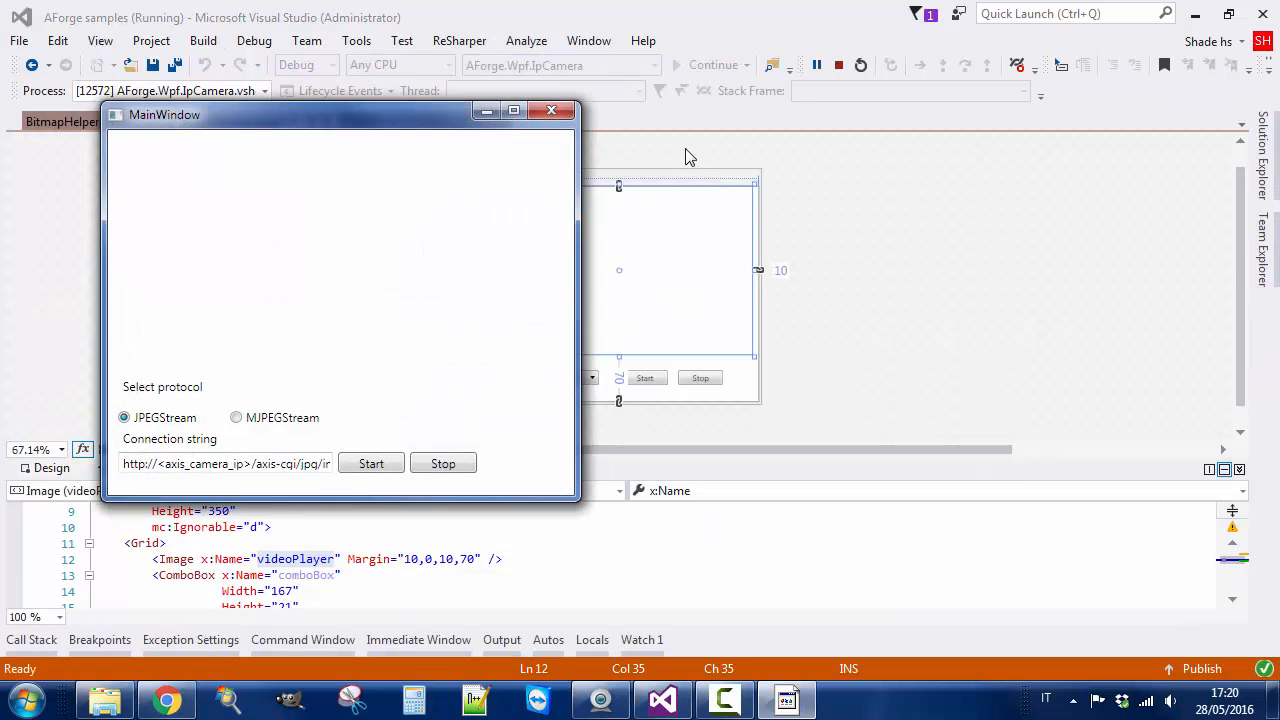
pyautogui.moveTo(192, 392)
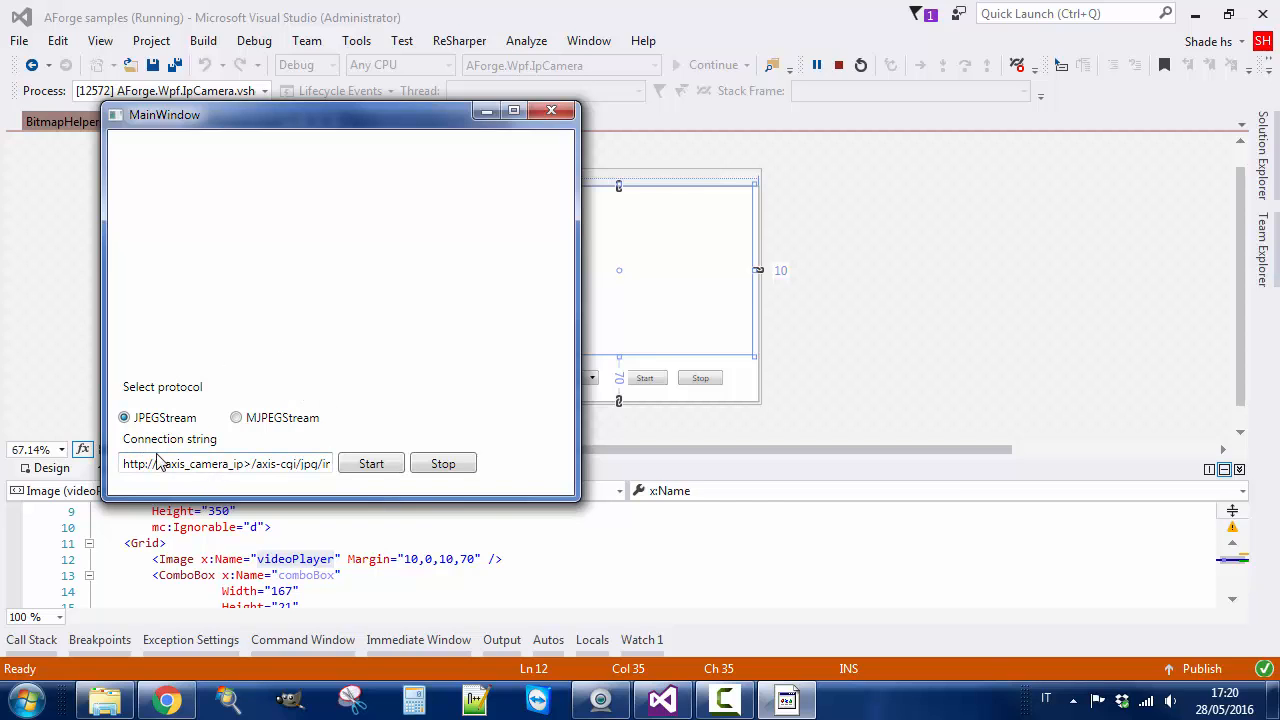
pyautogui.click(248, 464)
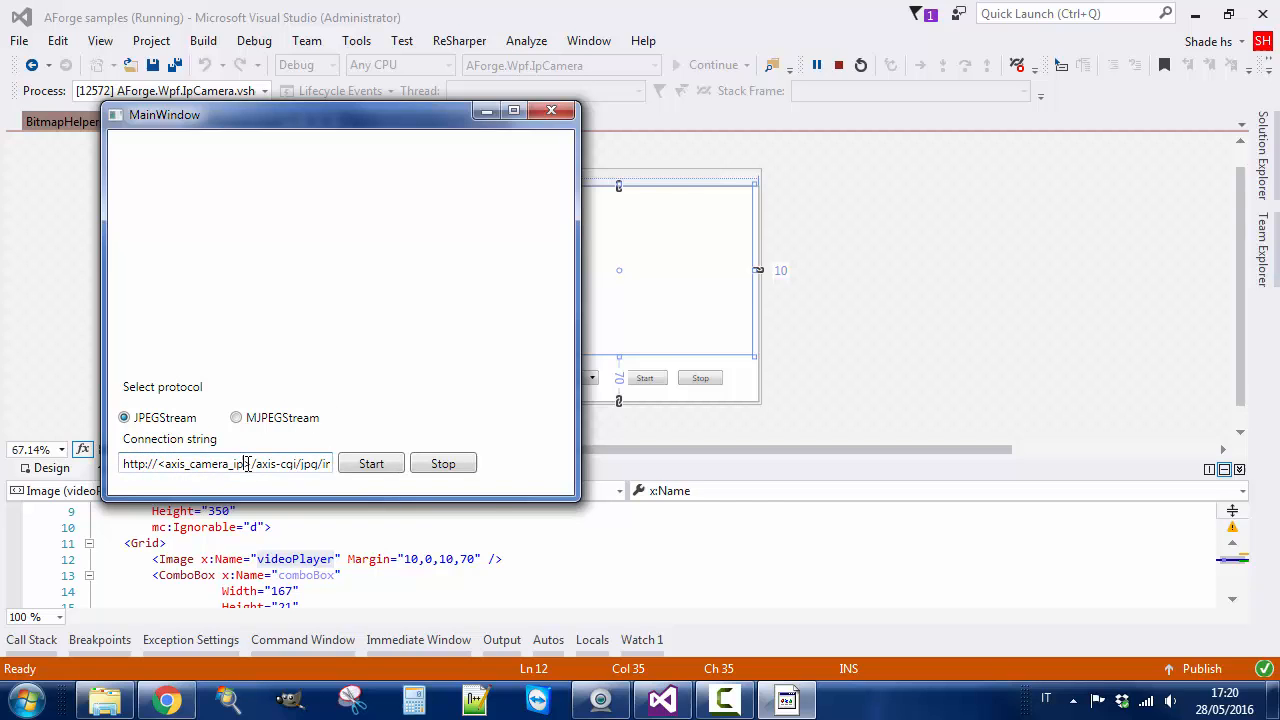
pyautogui.doubleClick(204, 464)
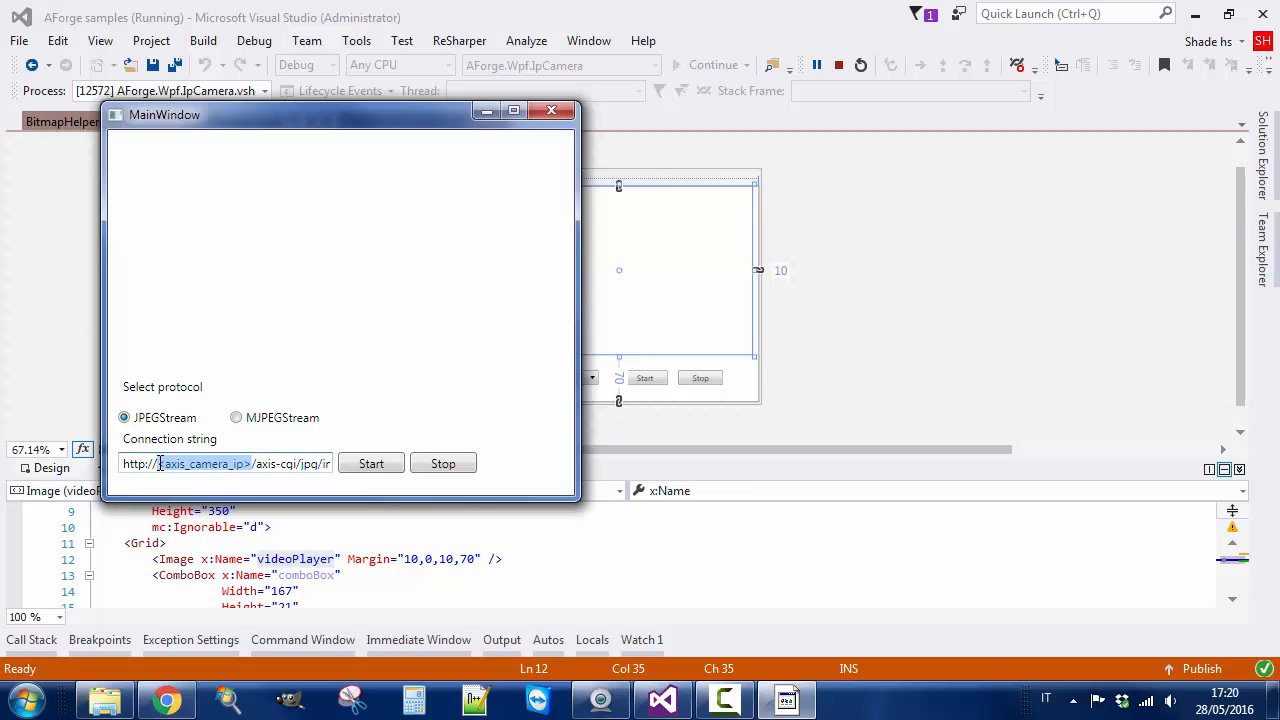
pyautogui.write('http://127.0.0.1/axis-cgi/jpg/image.cgi')
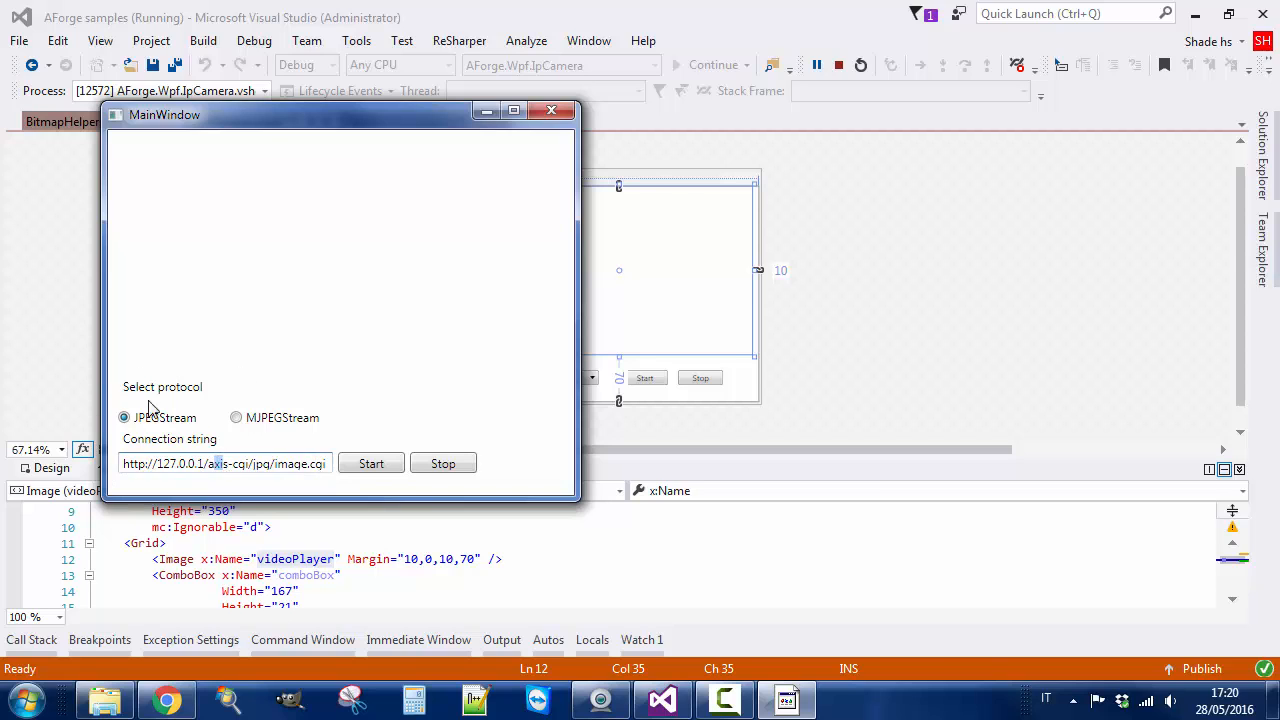
# - Toggle the protocol between MJPEGStream and JPEGStream, then close the demo window
pyautogui.click(236, 418)
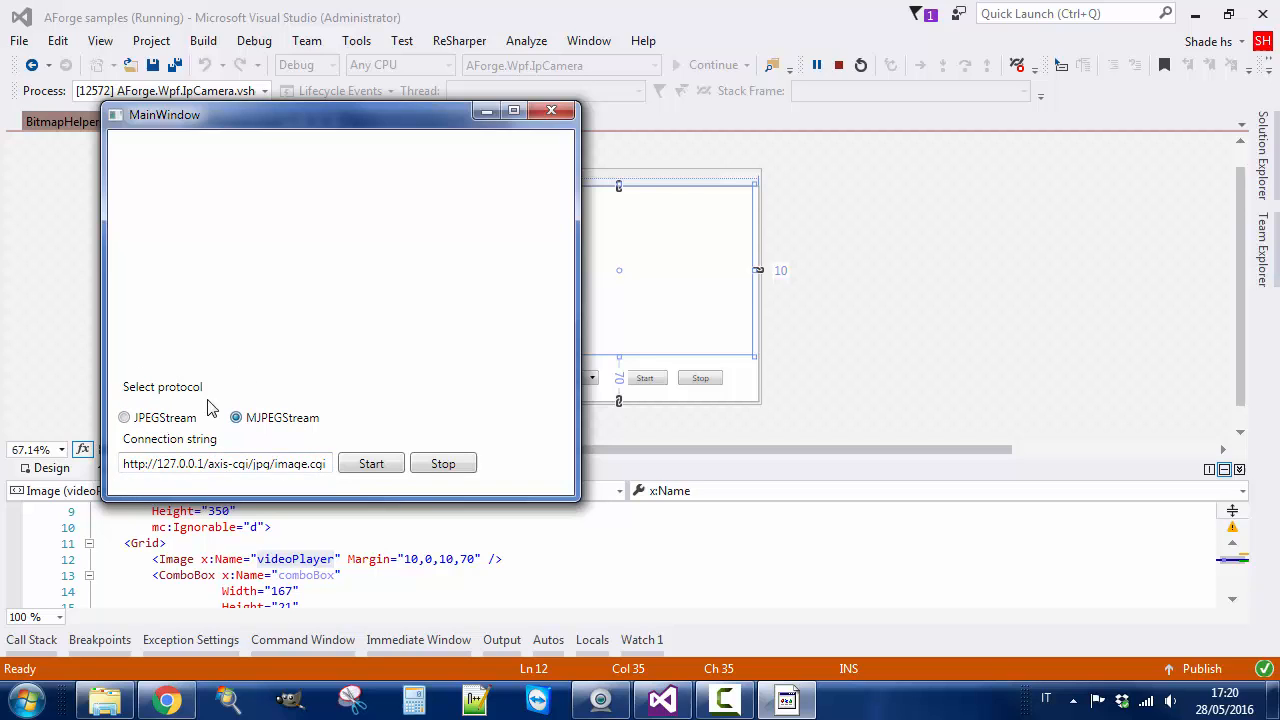
pyautogui.click(124, 418)
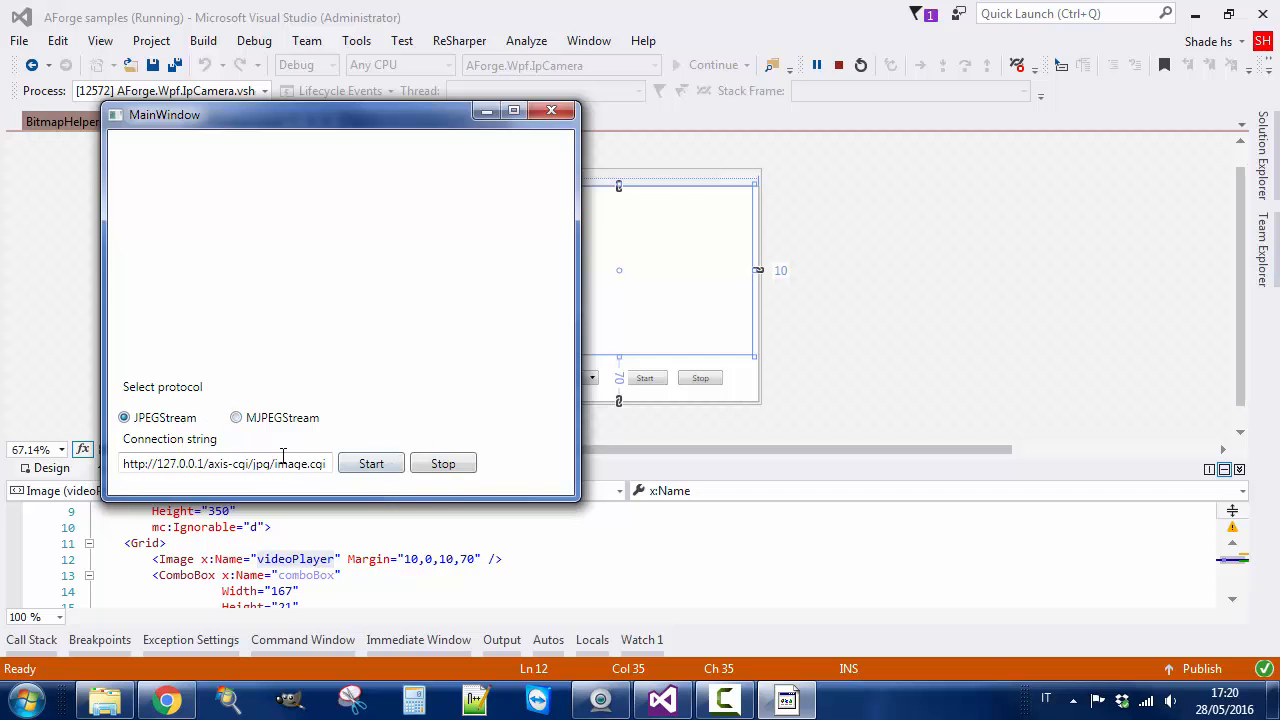
pyautogui.click(552, 110)
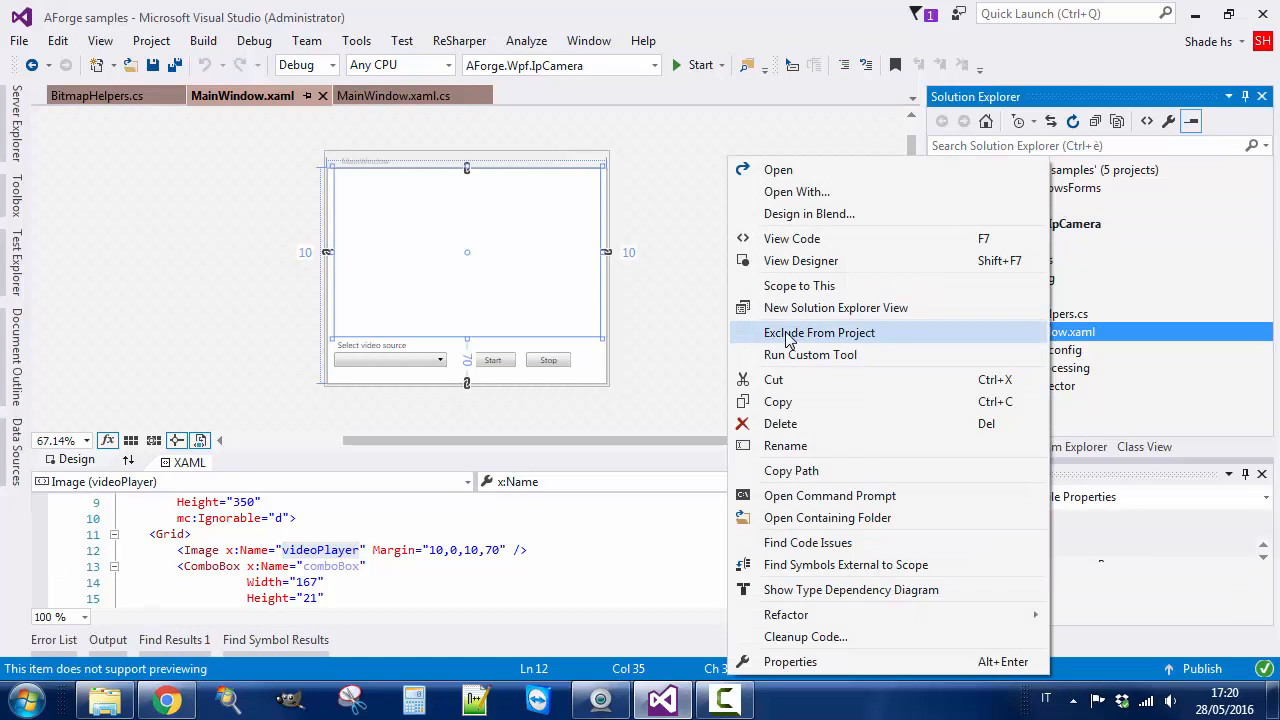
# - View the IP camera MainWindow code and scroll to btnStart_Click's JPEG-versus-MJPEG stream choice
pyautogui.click(792, 238)
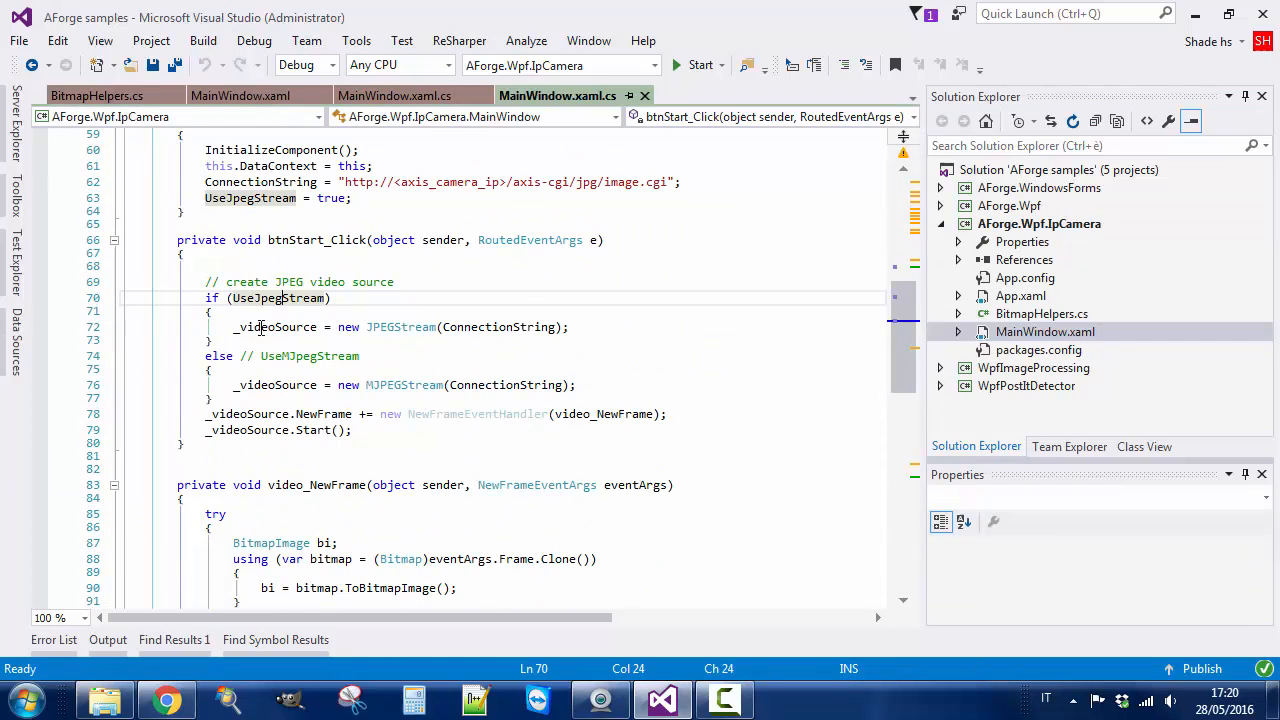
pyautogui.scroll(-3)
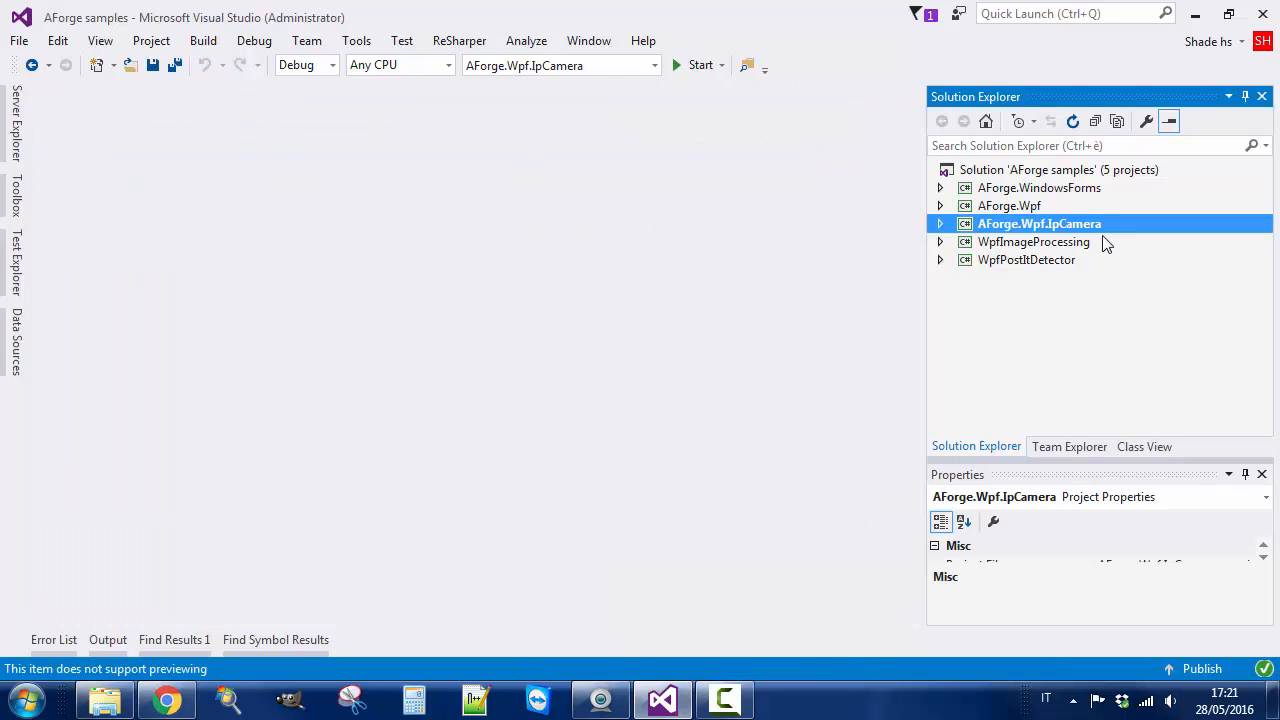
# - Run the WpfImageProcessing demo and start its webcam feed
pyautogui.click(1034, 240)
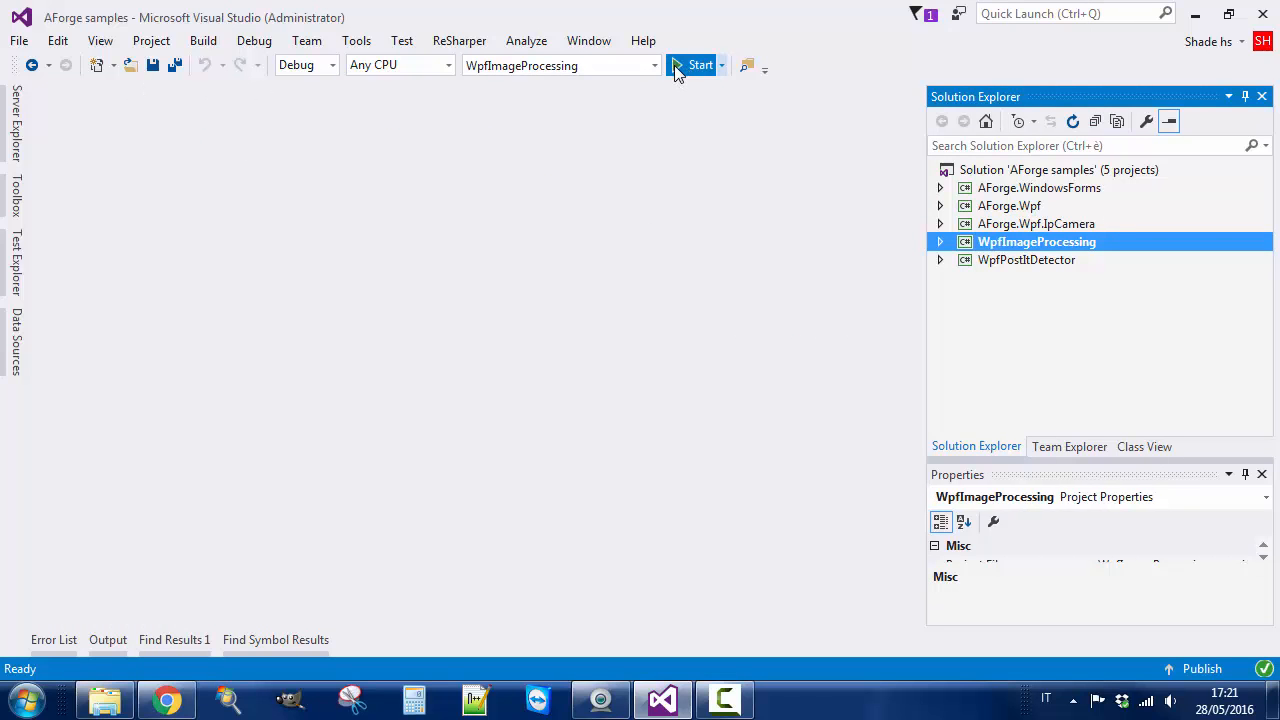
pyautogui.click(700, 64)
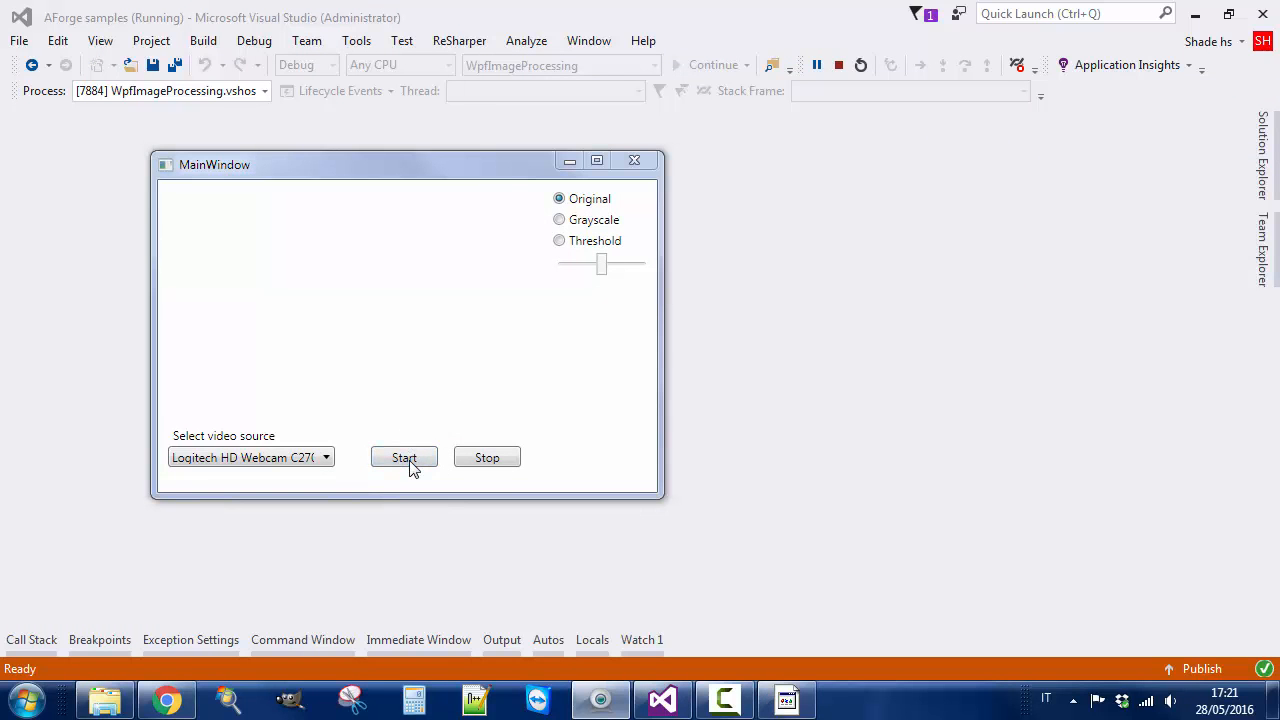
pyautogui.click(404, 456)
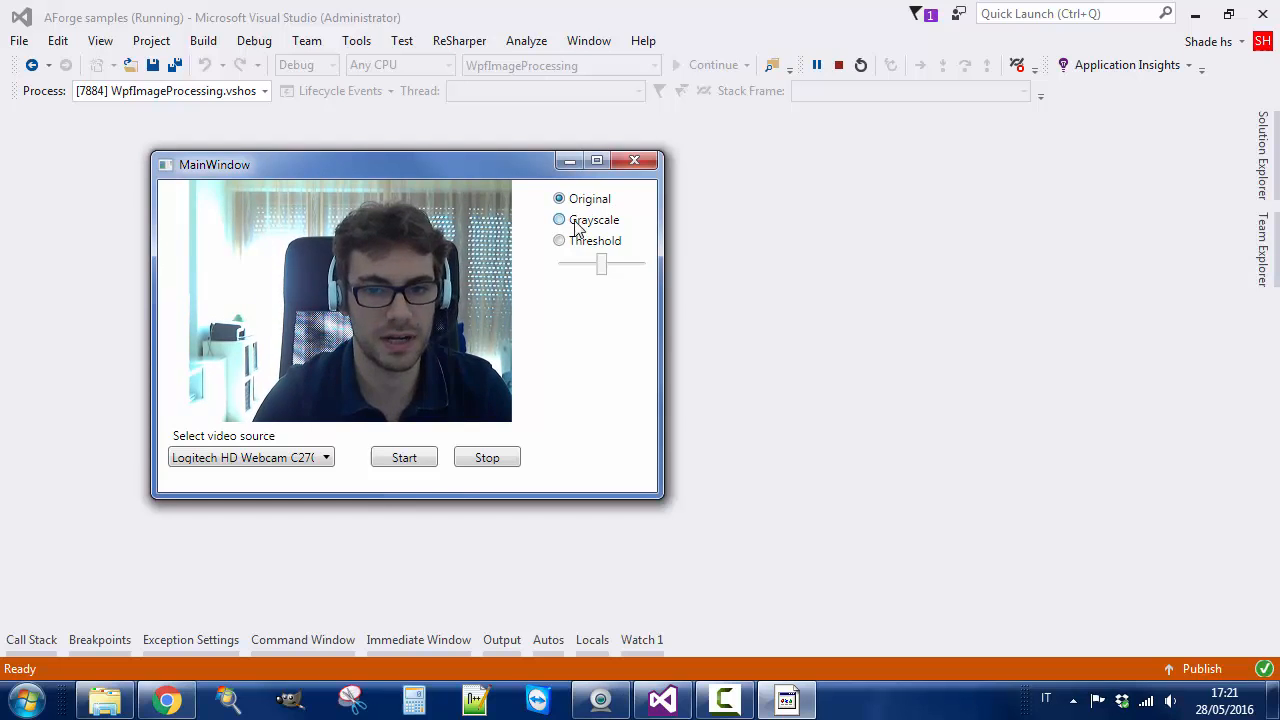
# - Show the feed in Grayscale then Threshold, adjust the threshold slider, and close the demo
pyautogui.click(560, 218)
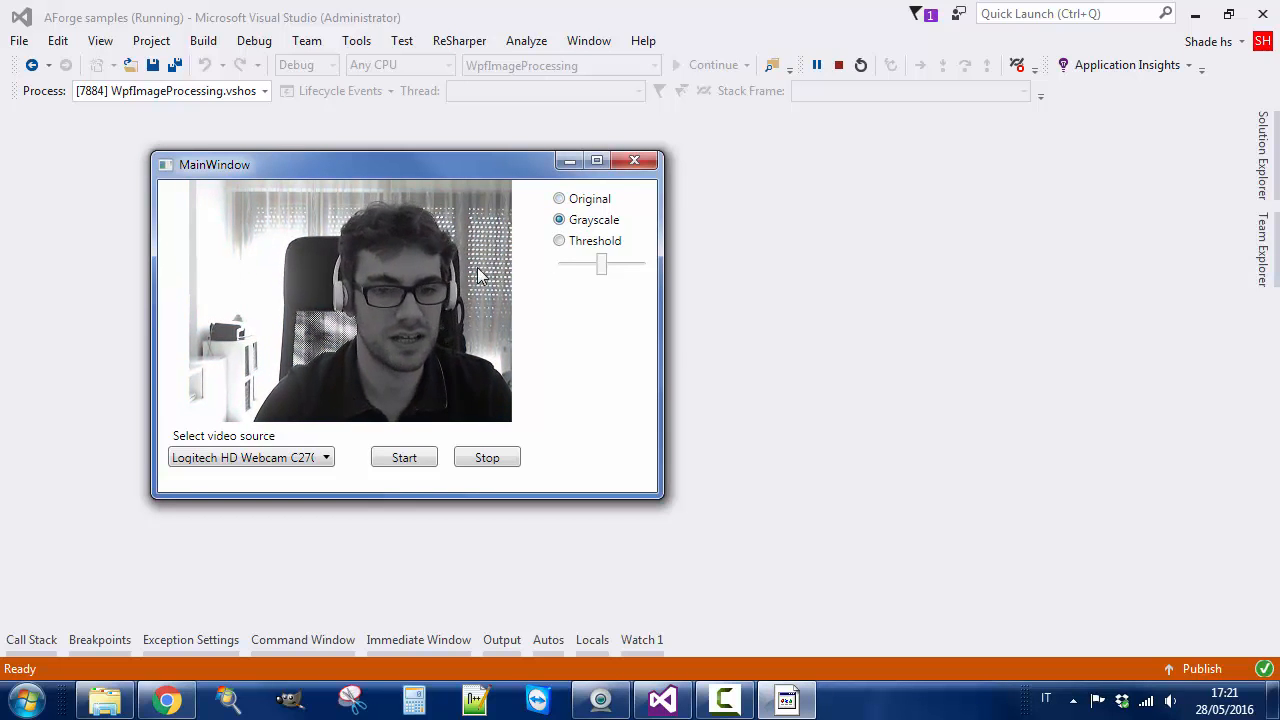
pyautogui.click(560, 240)
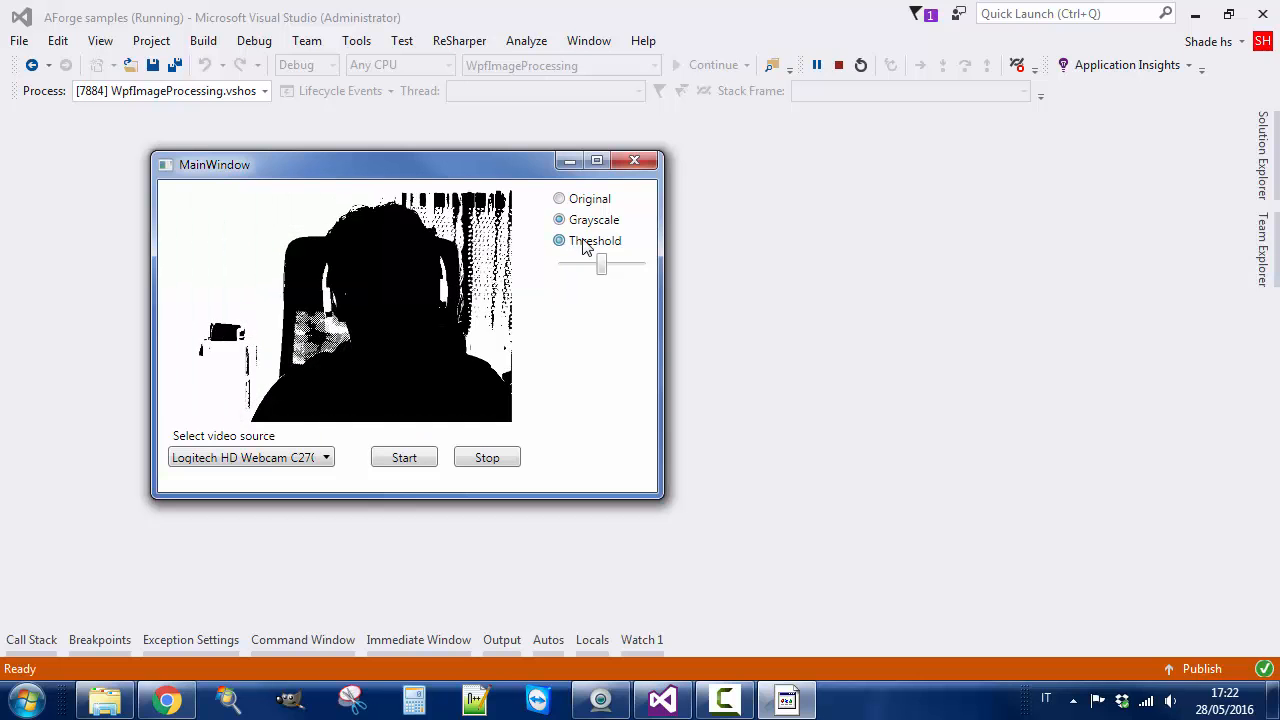
pyautogui.moveTo(600, 264); pyautogui.dragTo(572, 264)
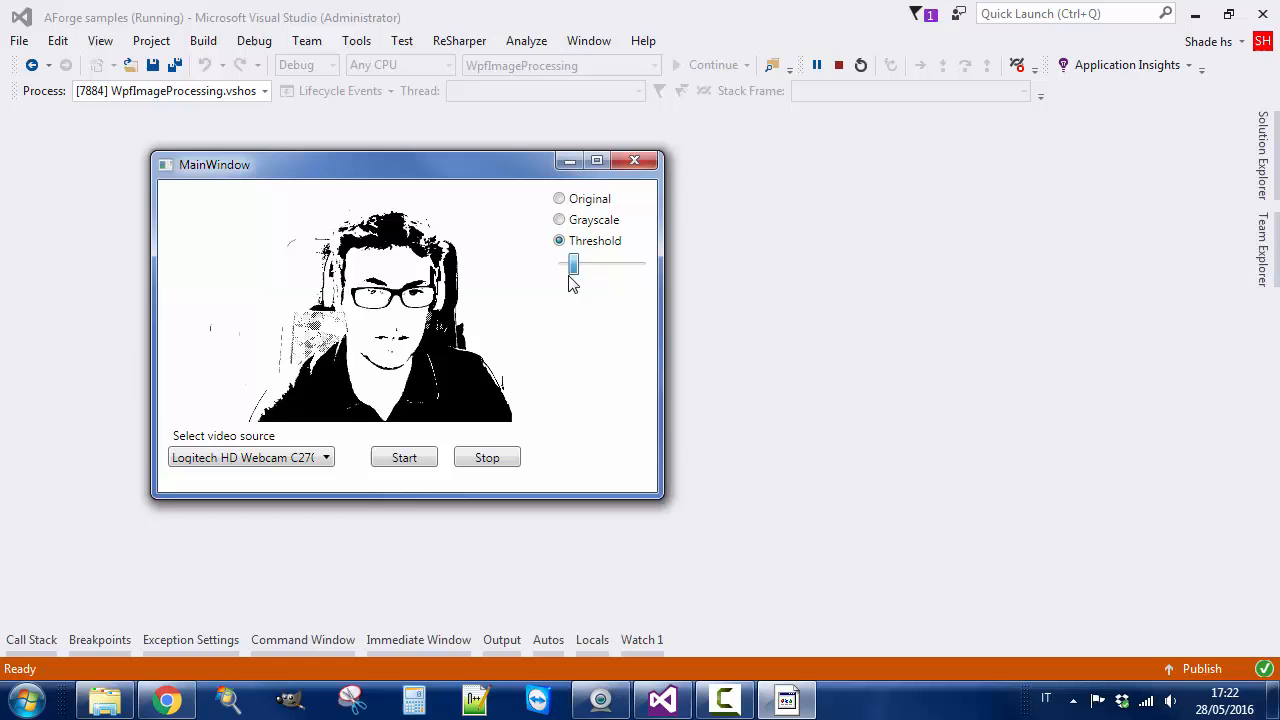
pyautogui.click(560, 198)
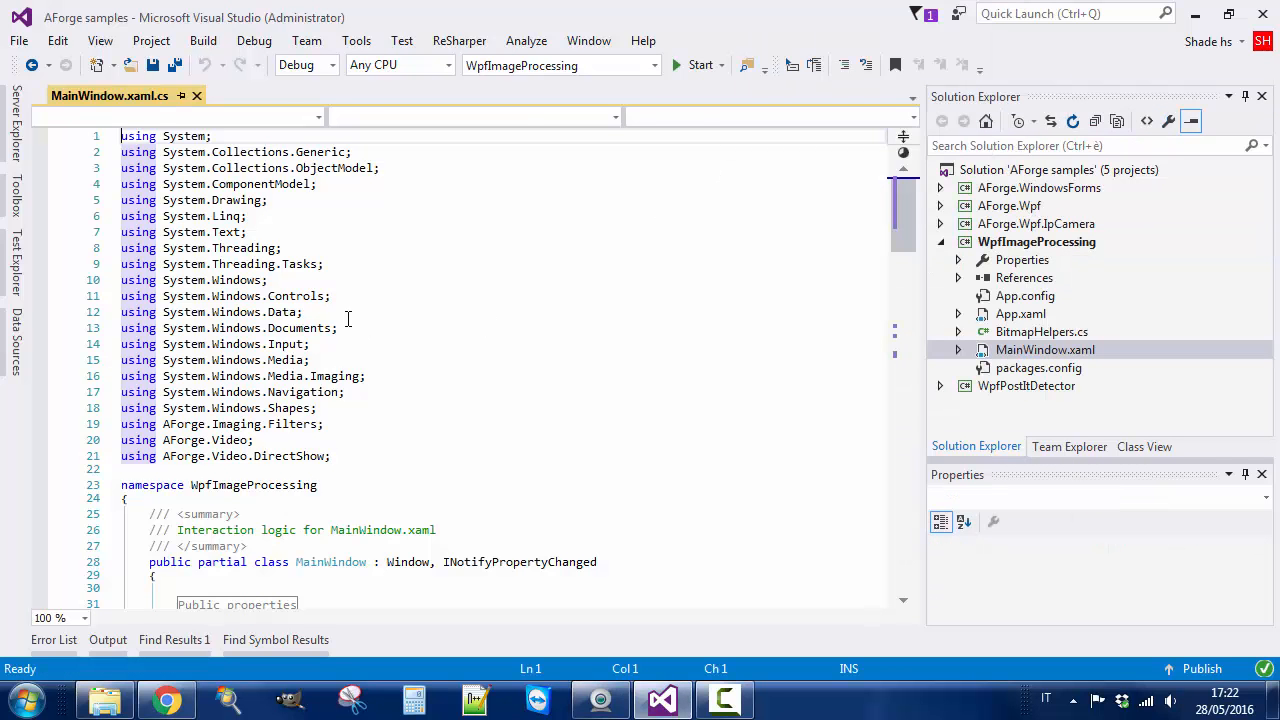
# - Scroll to video_NewFrame, select the filter Apply call, then collapse the WpfImageProcessing project
pyautogui.scroll(-3)
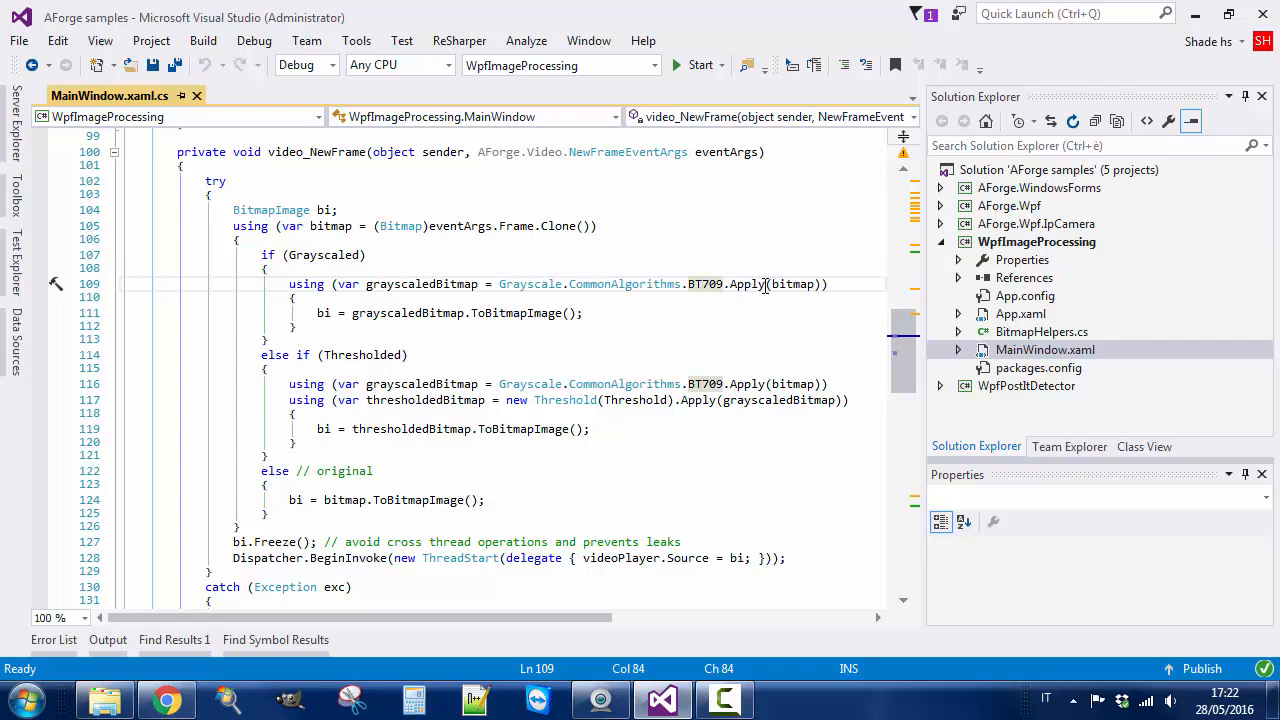
pyautogui.doubleClick(748, 284)
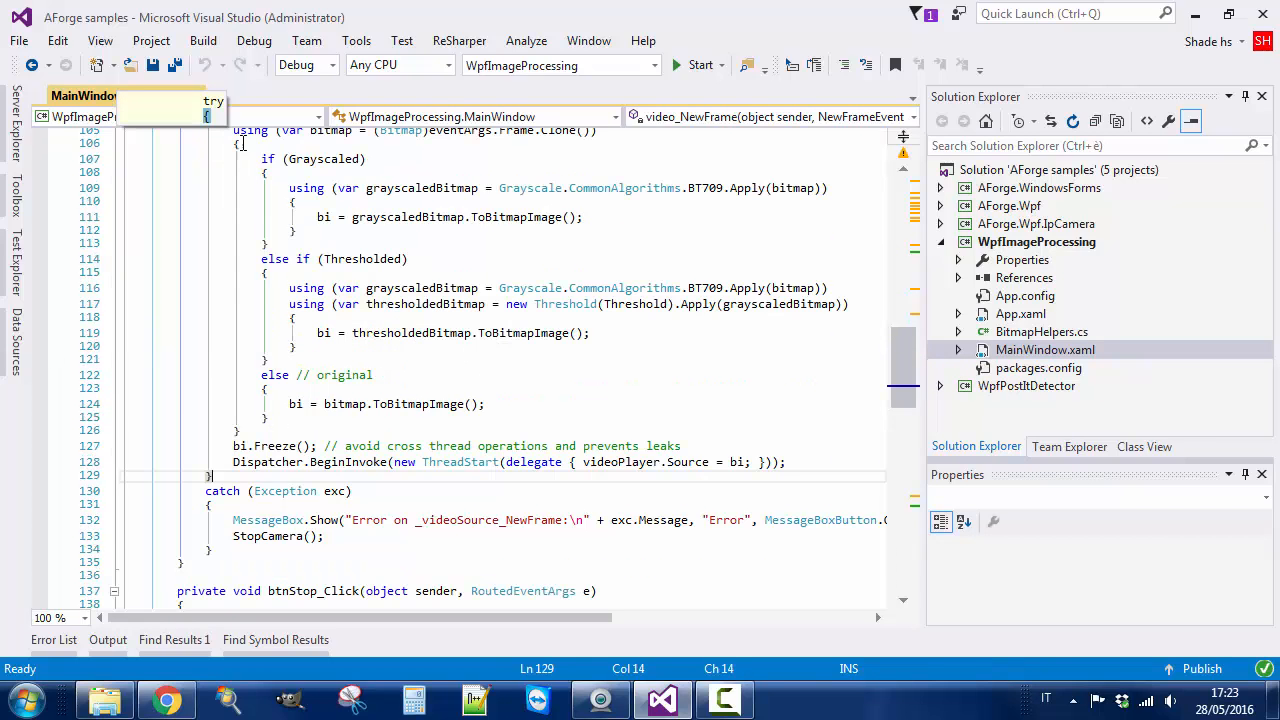
pyautogui.click(1036, 240)
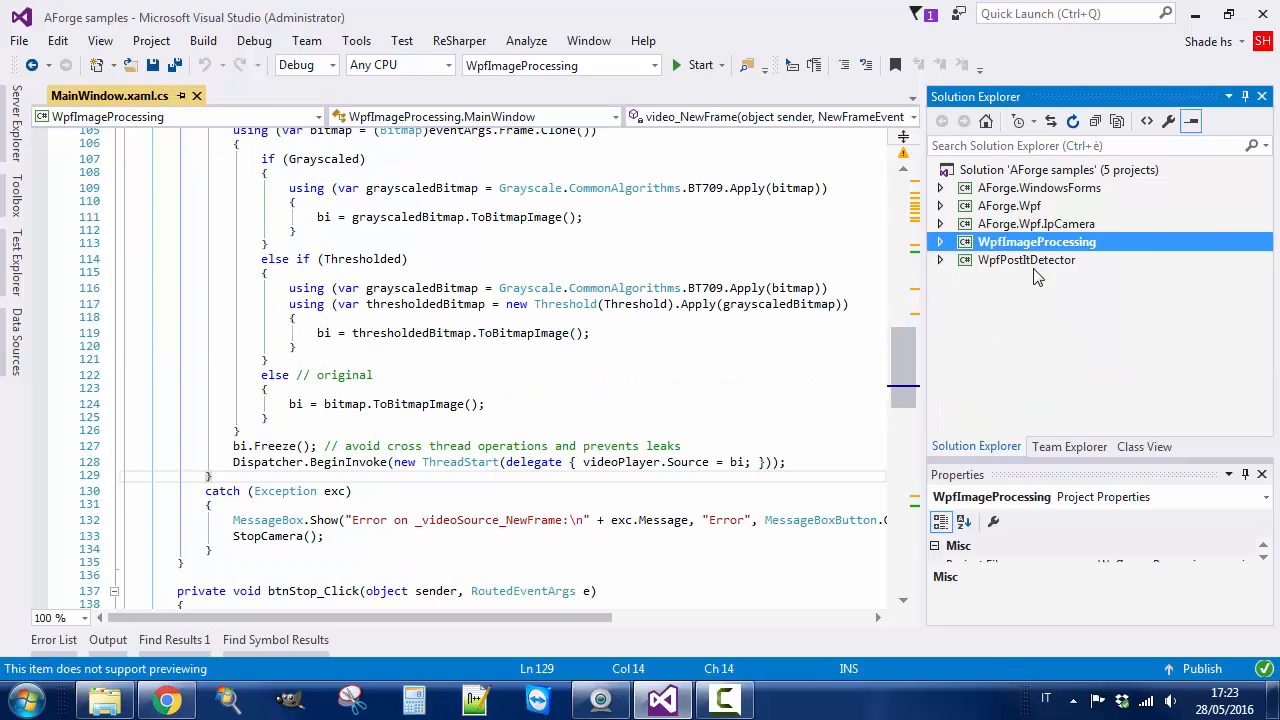
# - Set WpfPostItDetector as the startup project and launch it
pyautogui.rightClick(1036, 240)
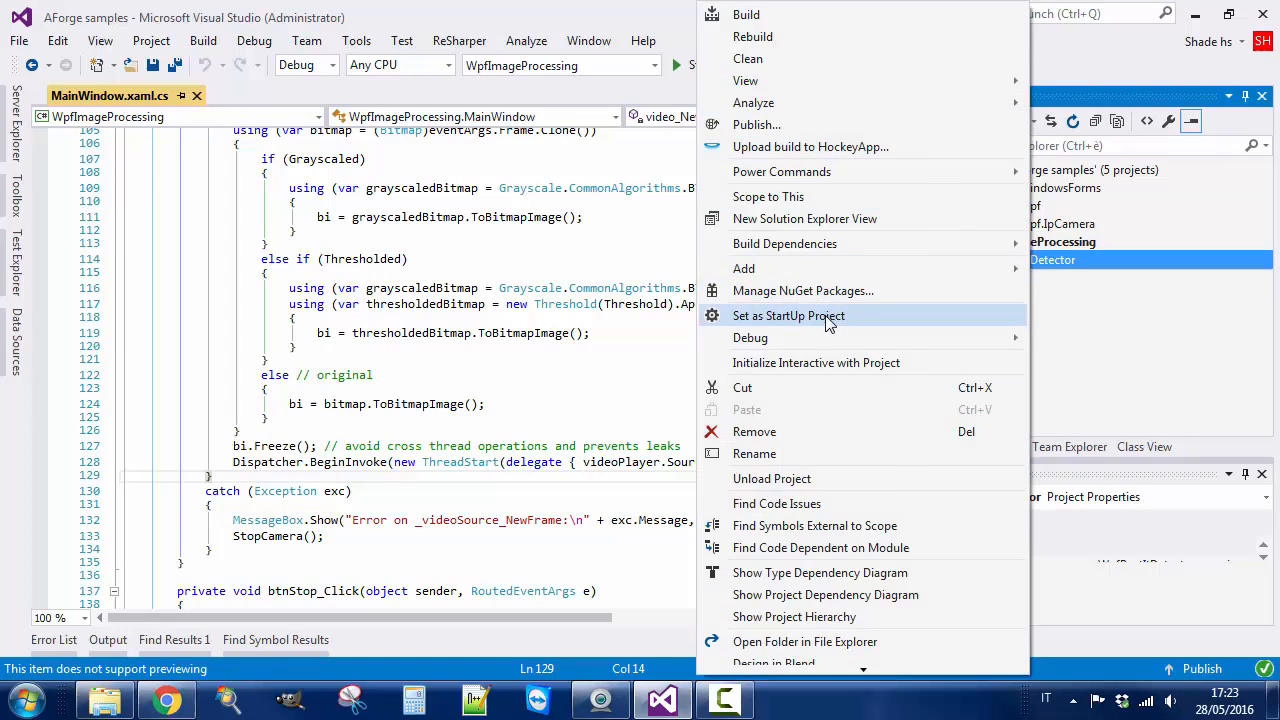
pyautogui.click(788, 316)
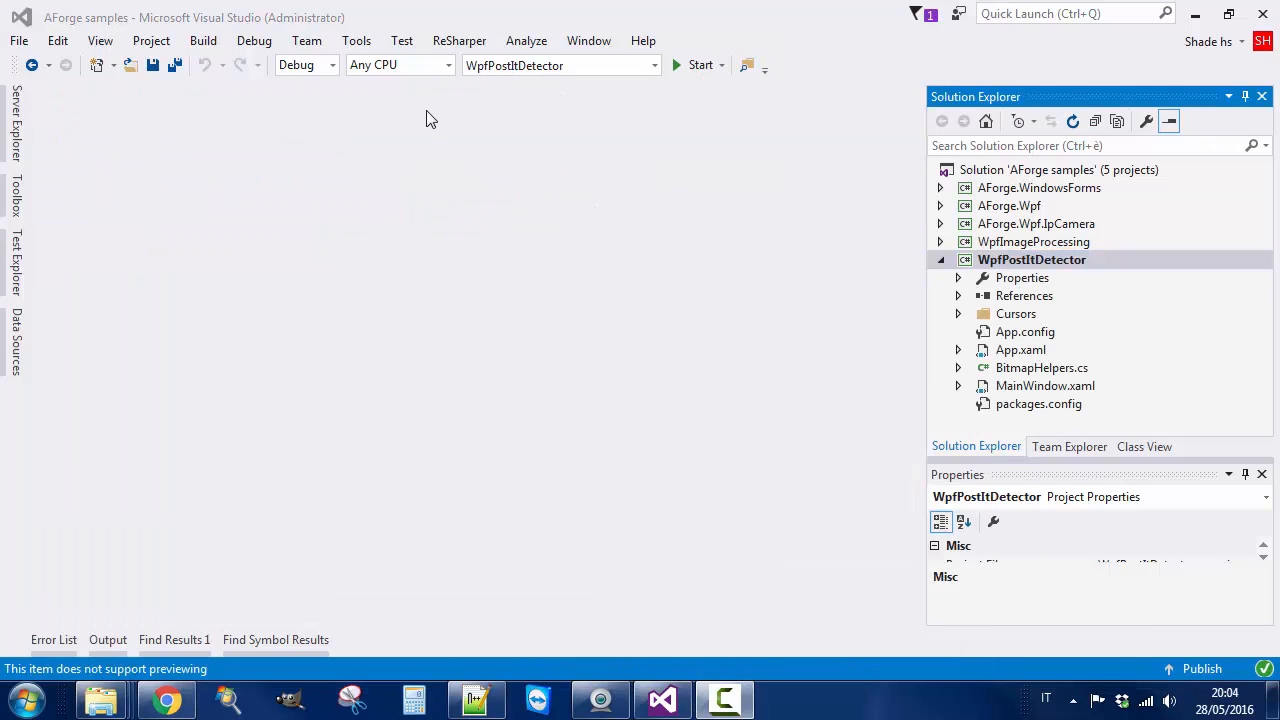
pyautogui.moveTo(1098, 316)
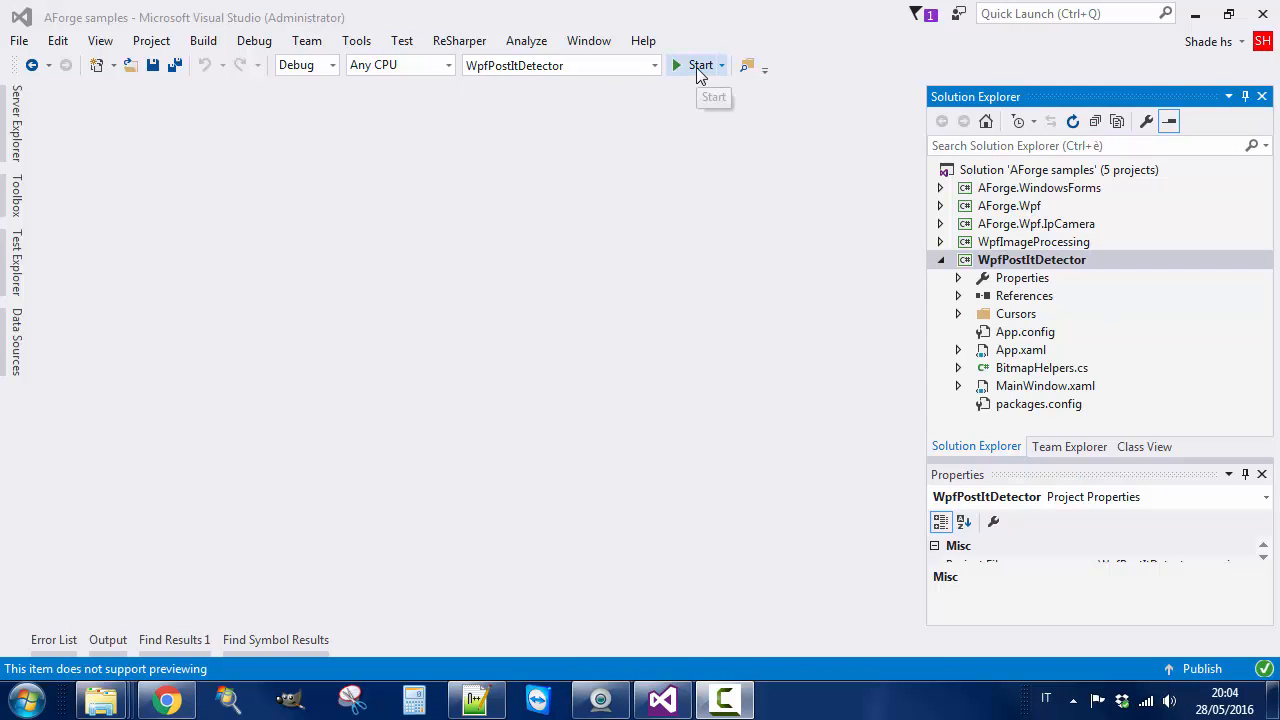
pyautogui.click(700, 64)
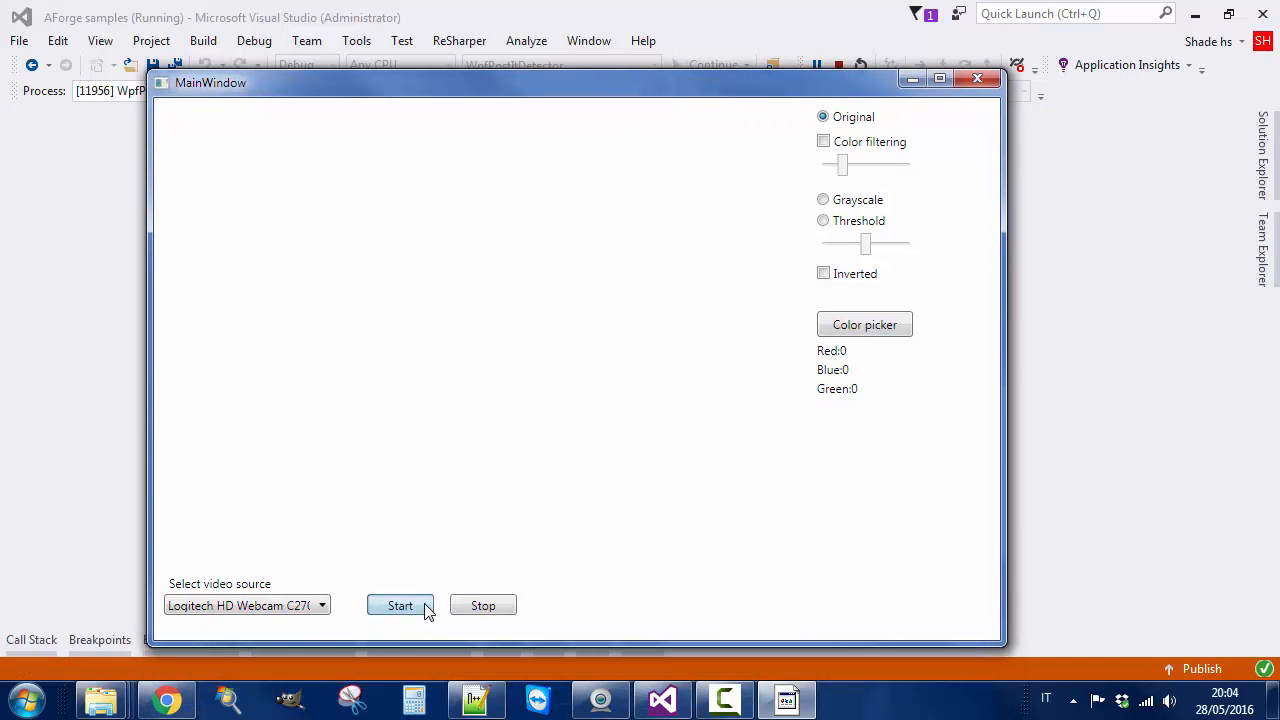
# - Start the webcam, pick the post-it's colour from the feed and enable Color filtering
pyautogui.click(400, 604)
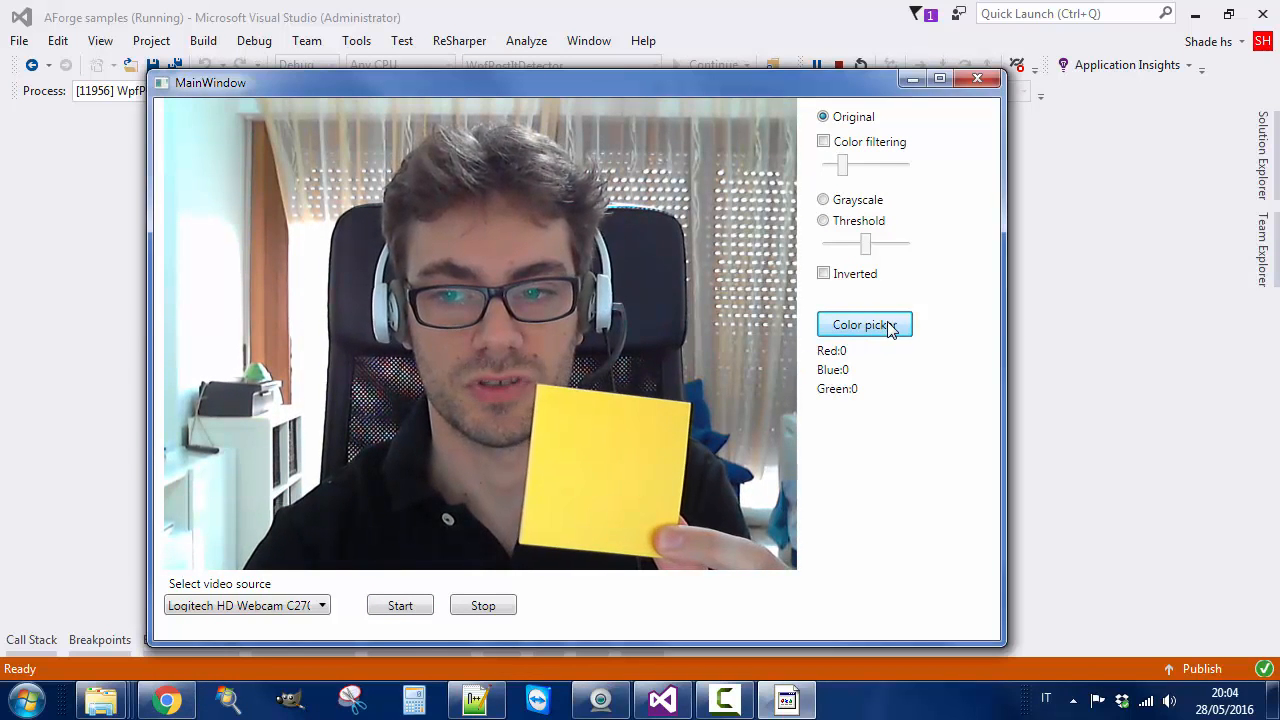
pyautogui.click(864, 324)
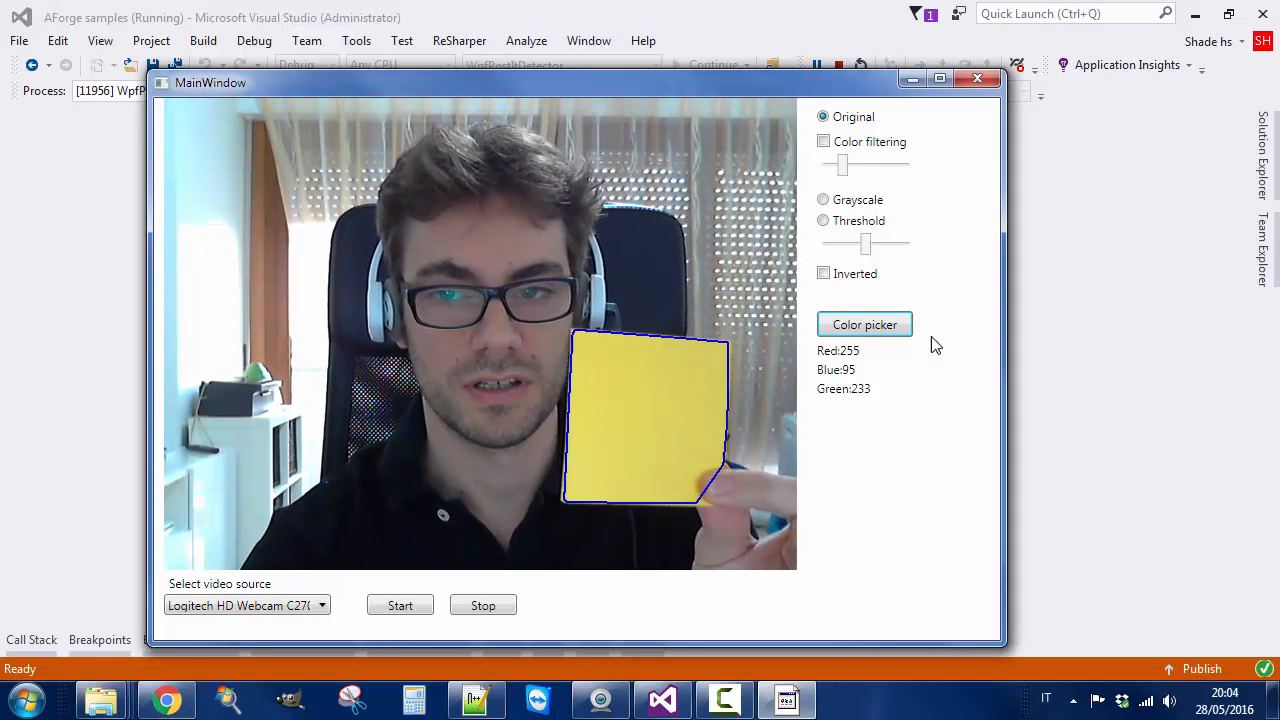
pyautogui.moveTo(922, 244)
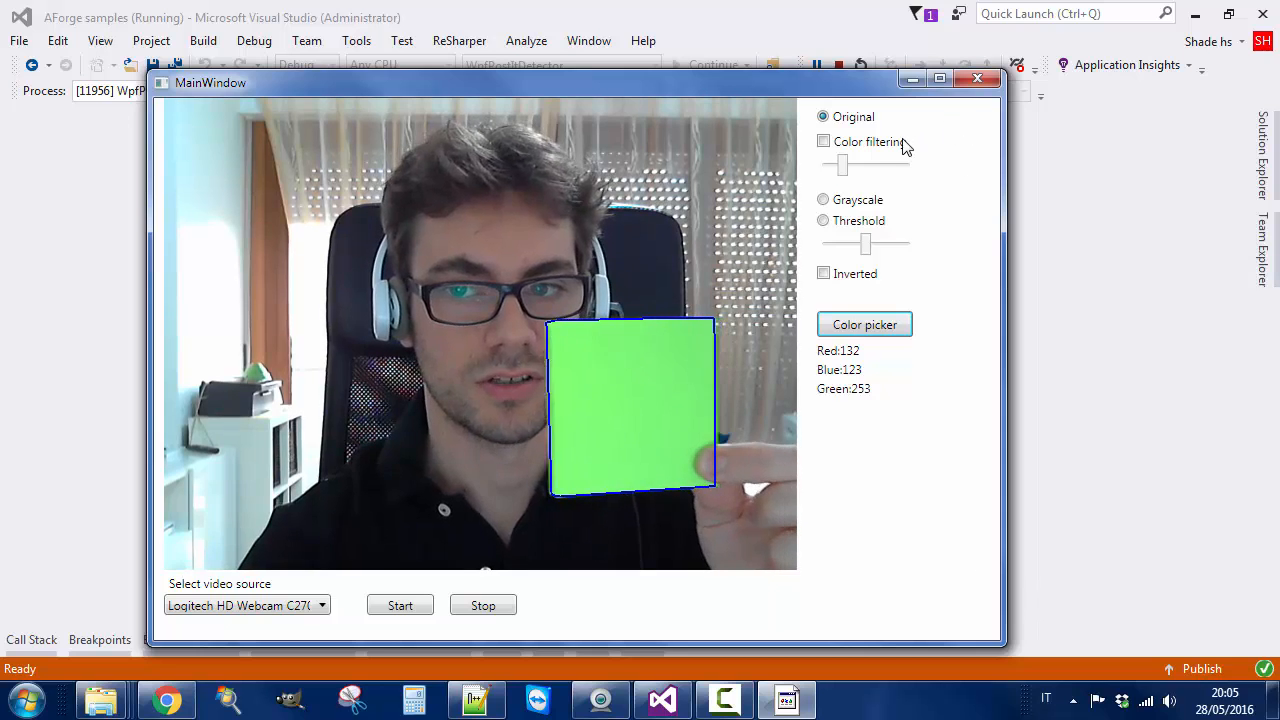
pyautogui.click(824, 140)
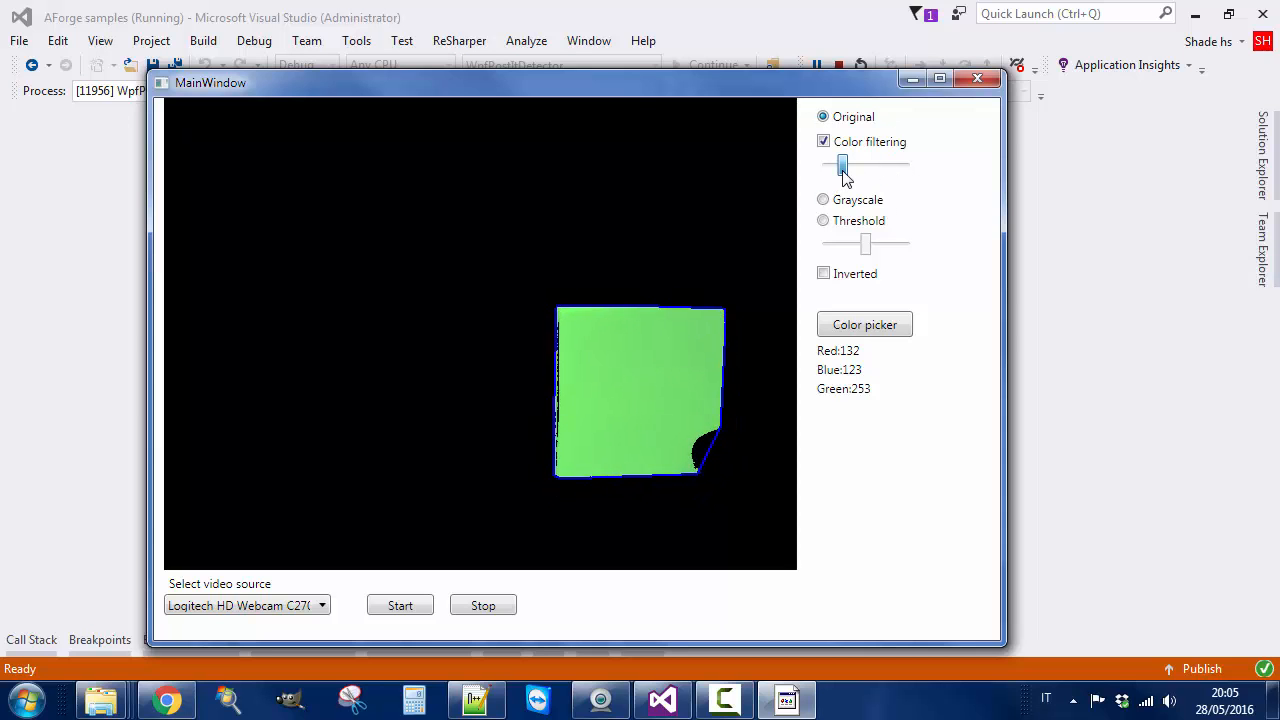
# - Tune the colour filtering tolerance slider until the green note is isolated
pyautogui.moveTo(844, 164); pyautogui.dragTo(864, 164)
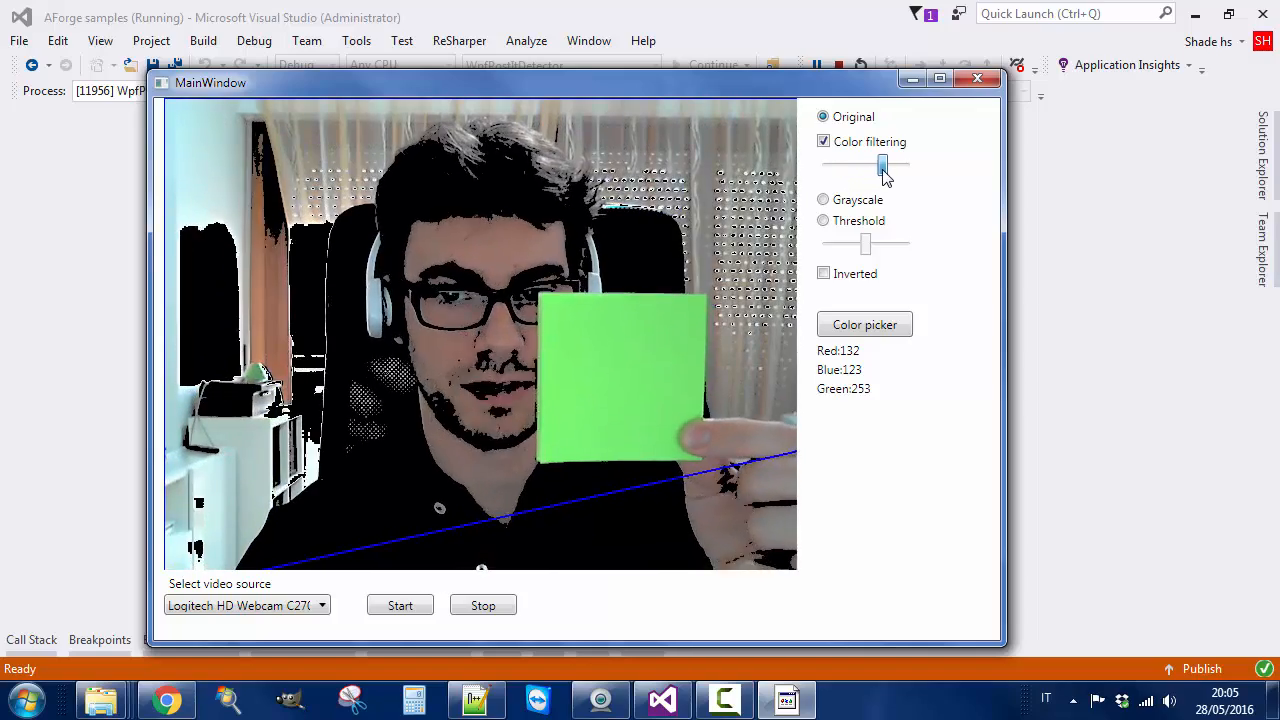
pyautogui.moveTo(880, 164); pyautogui.dragTo(836, 164)
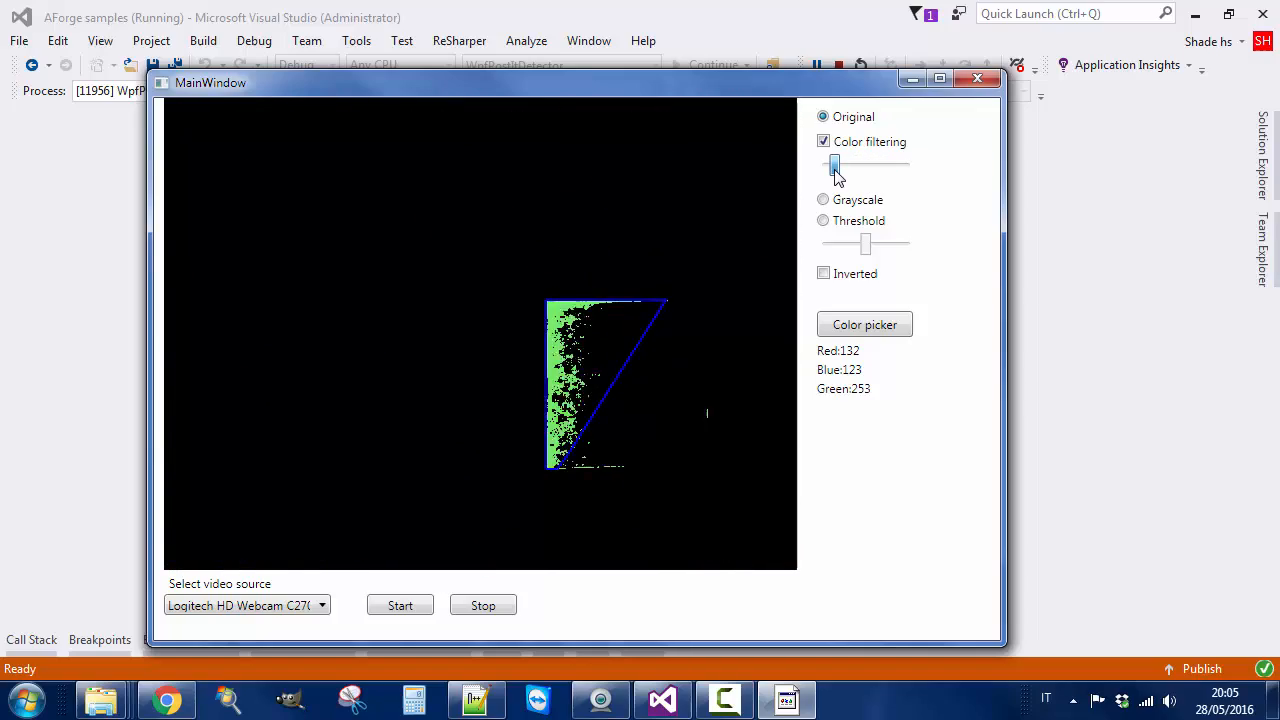
pyautogui.moveTo(832, 164); pyautogui.dragTo(842, 164)
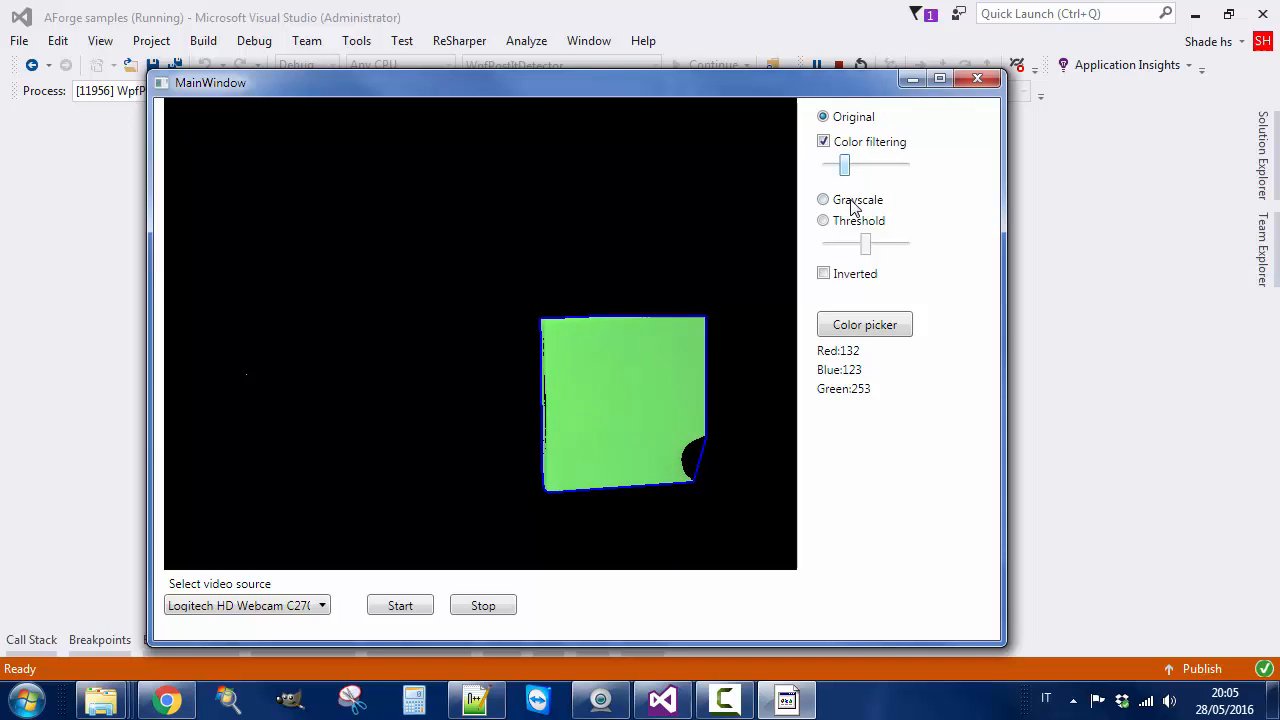
# - Compare the filtered feed in Grayscale, Threshold and Original modes with Color filtering toggled
pyautogui.click(824, 200)
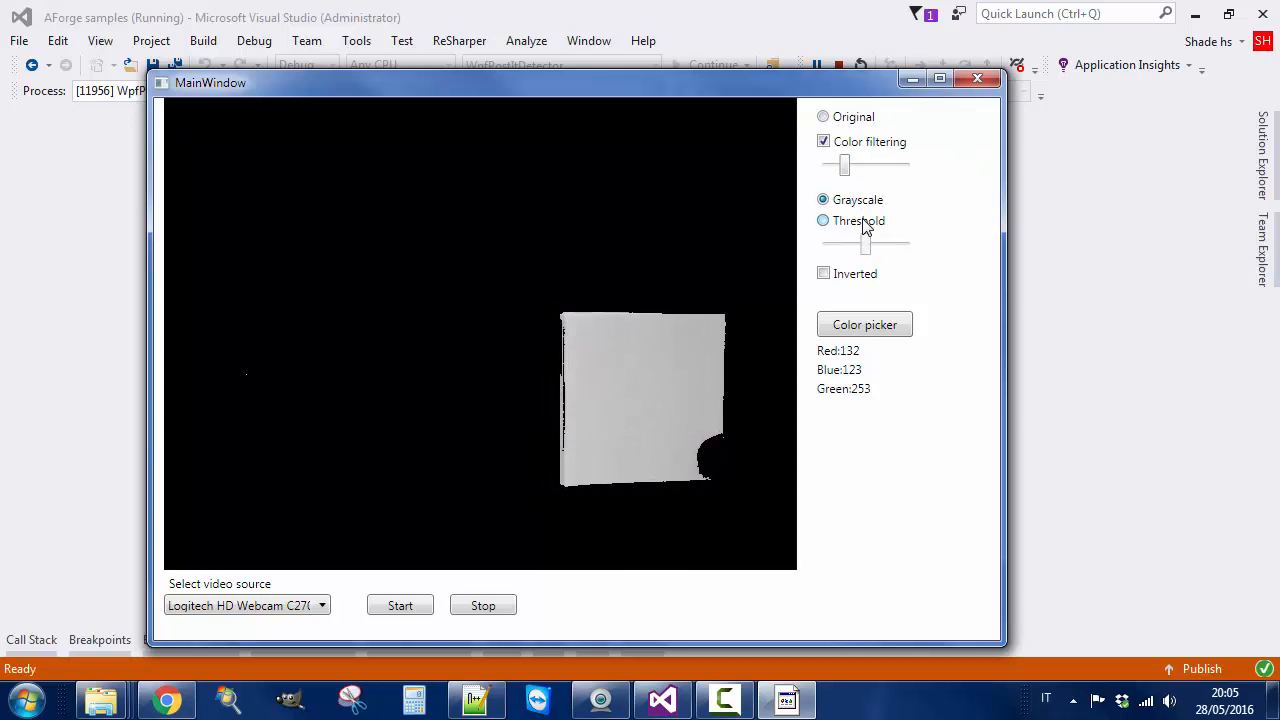
pyautogui.click(824, 220)
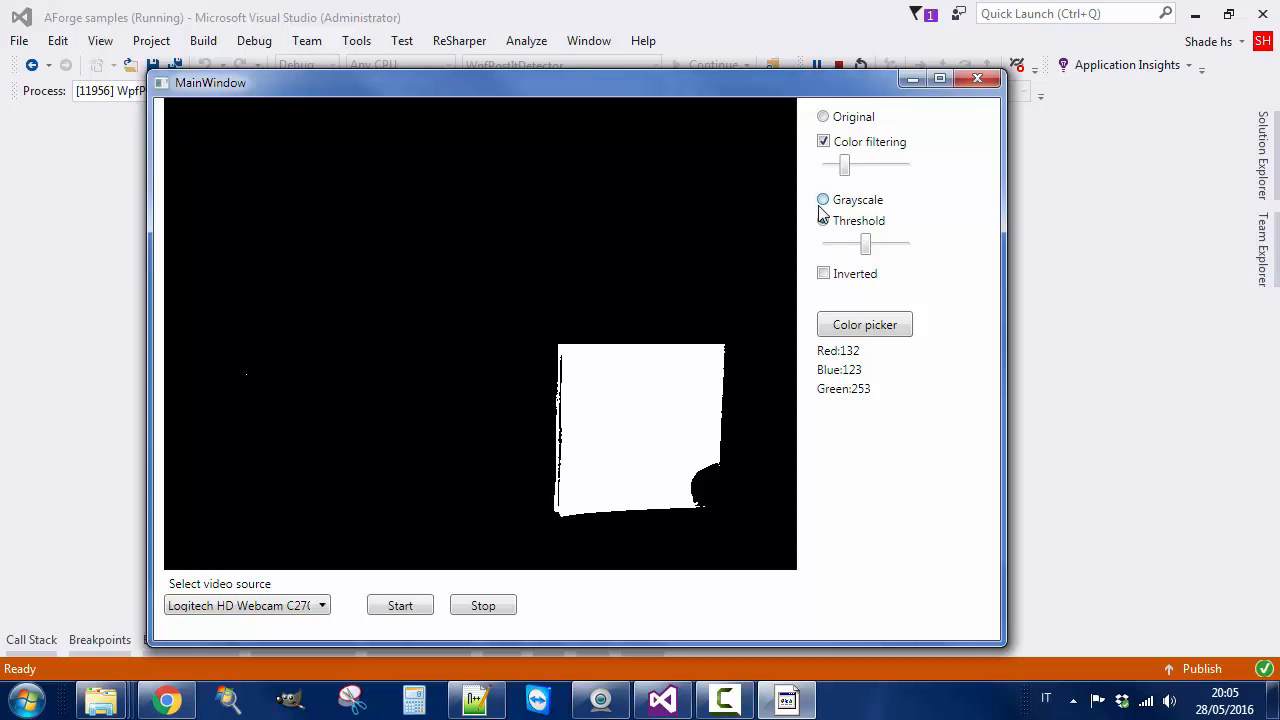
pyautogui.click(824, 220)
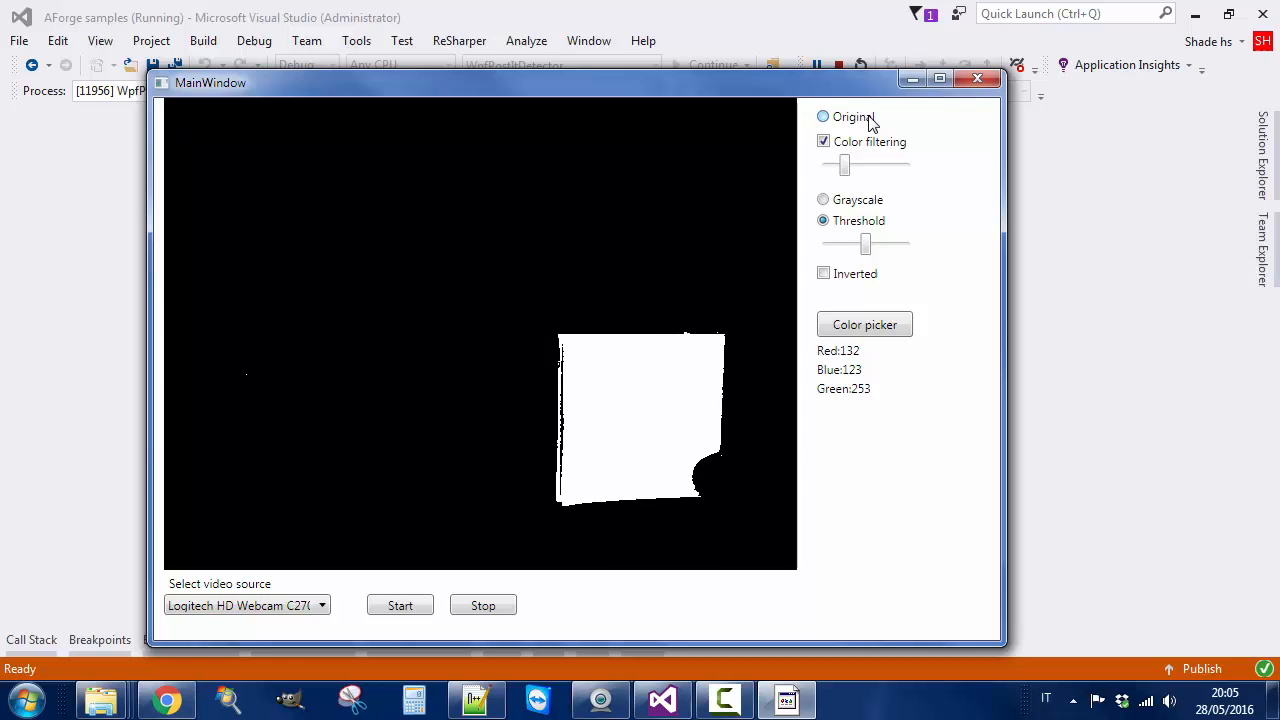
pyautogui.click(824, 116)
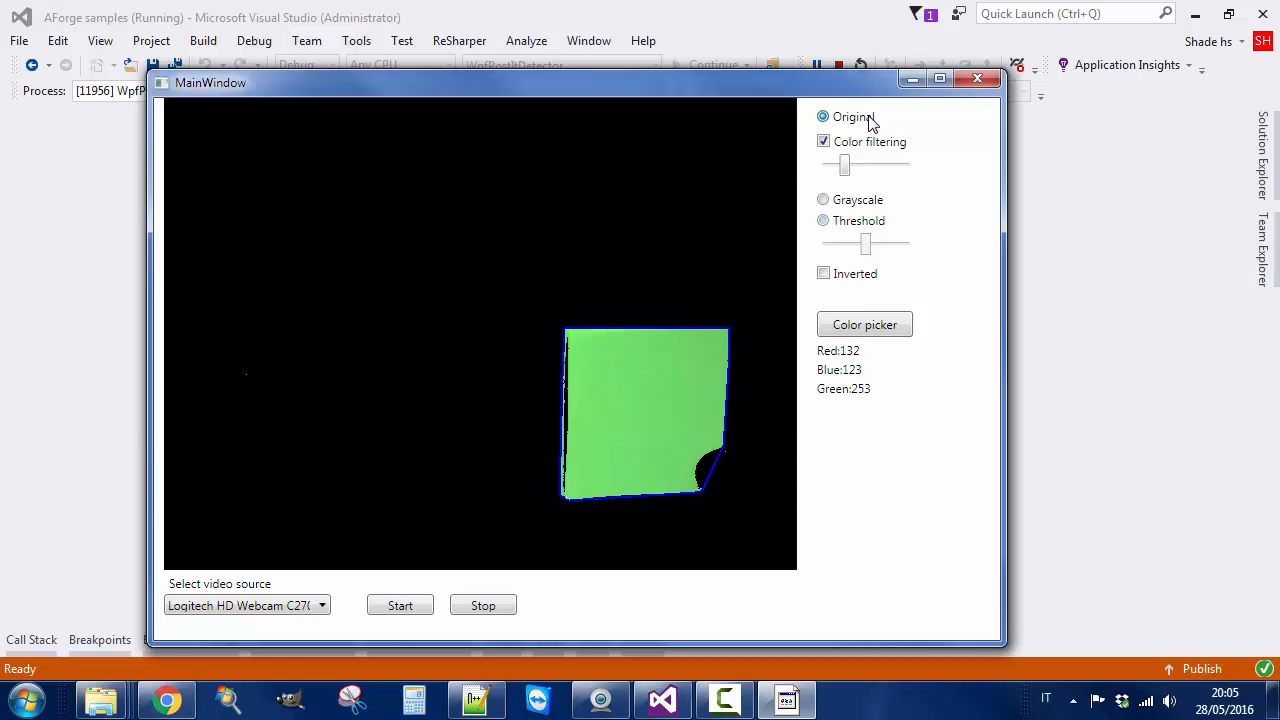
pyautogui.click(824, 140)
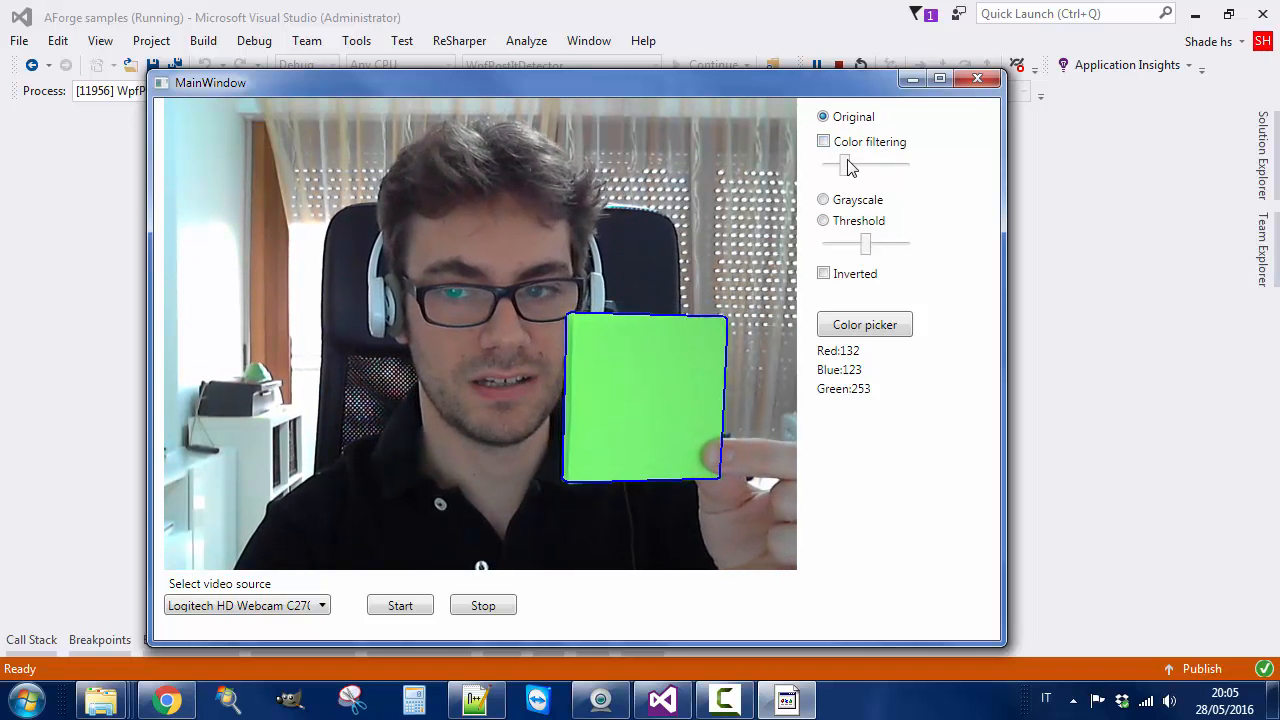
pyautogui.click(824, 140)
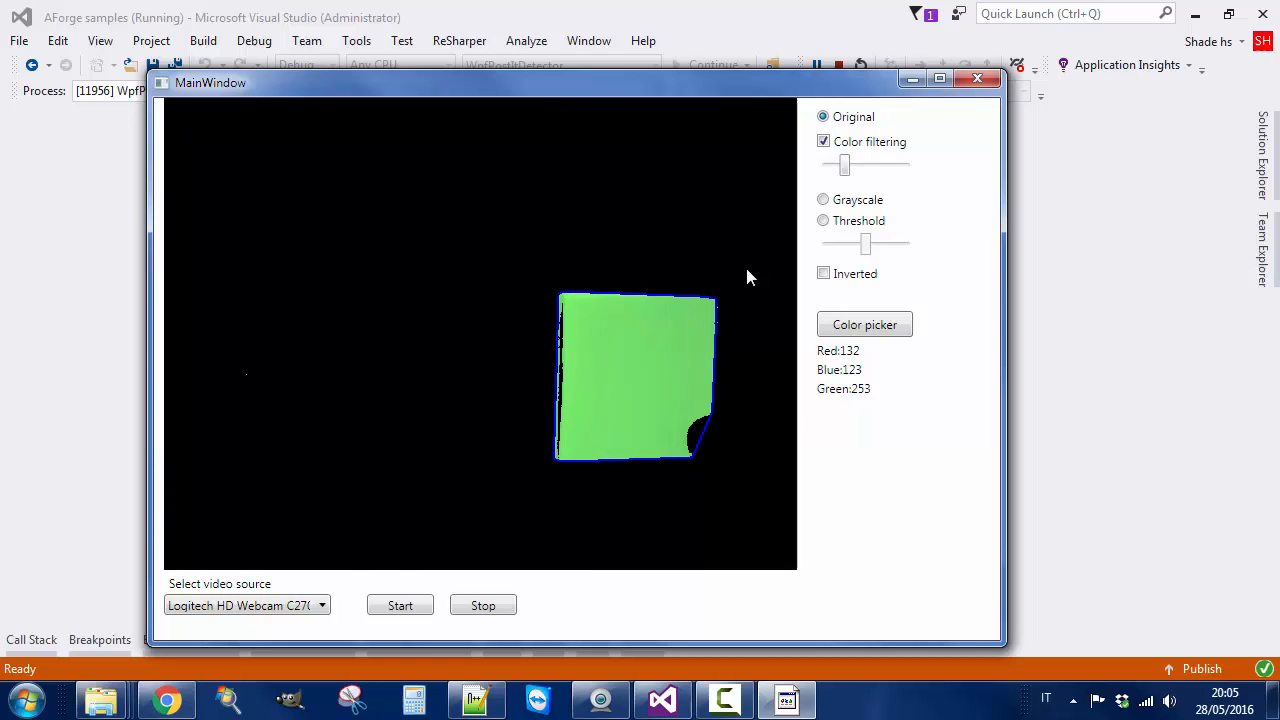
pyautogui.click(824, 200)
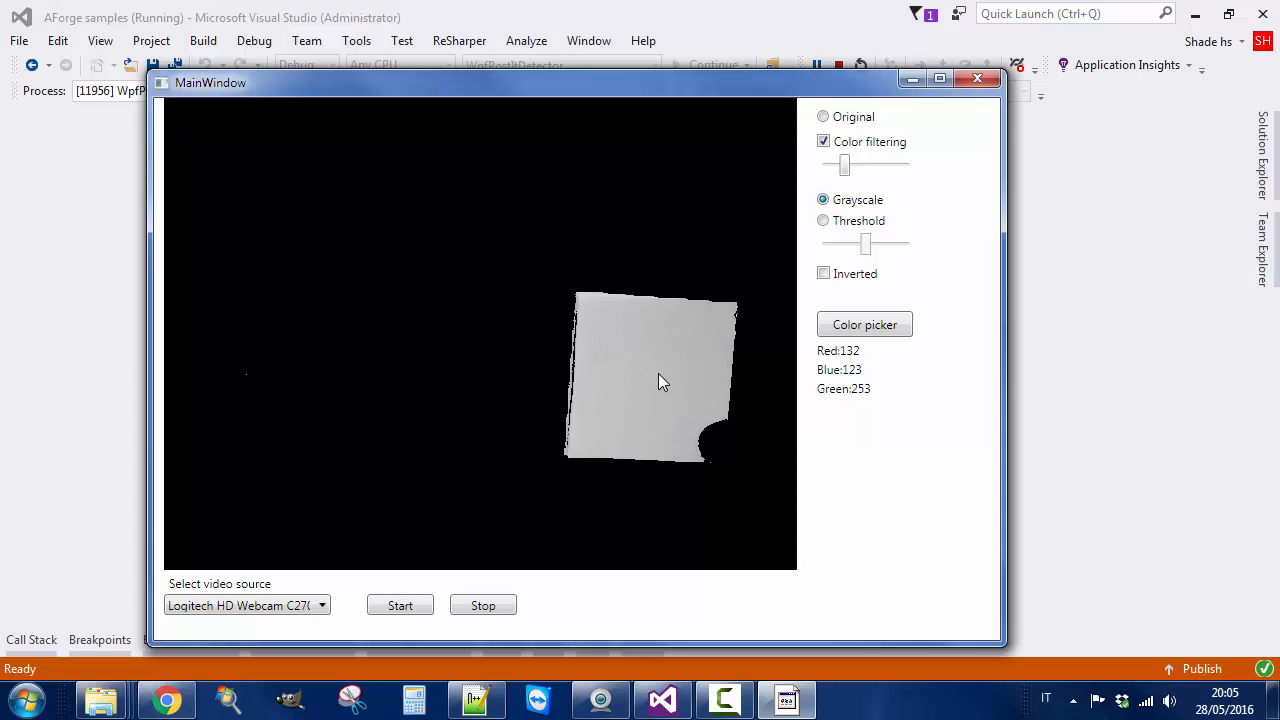
pyautogui.click(824, 220)
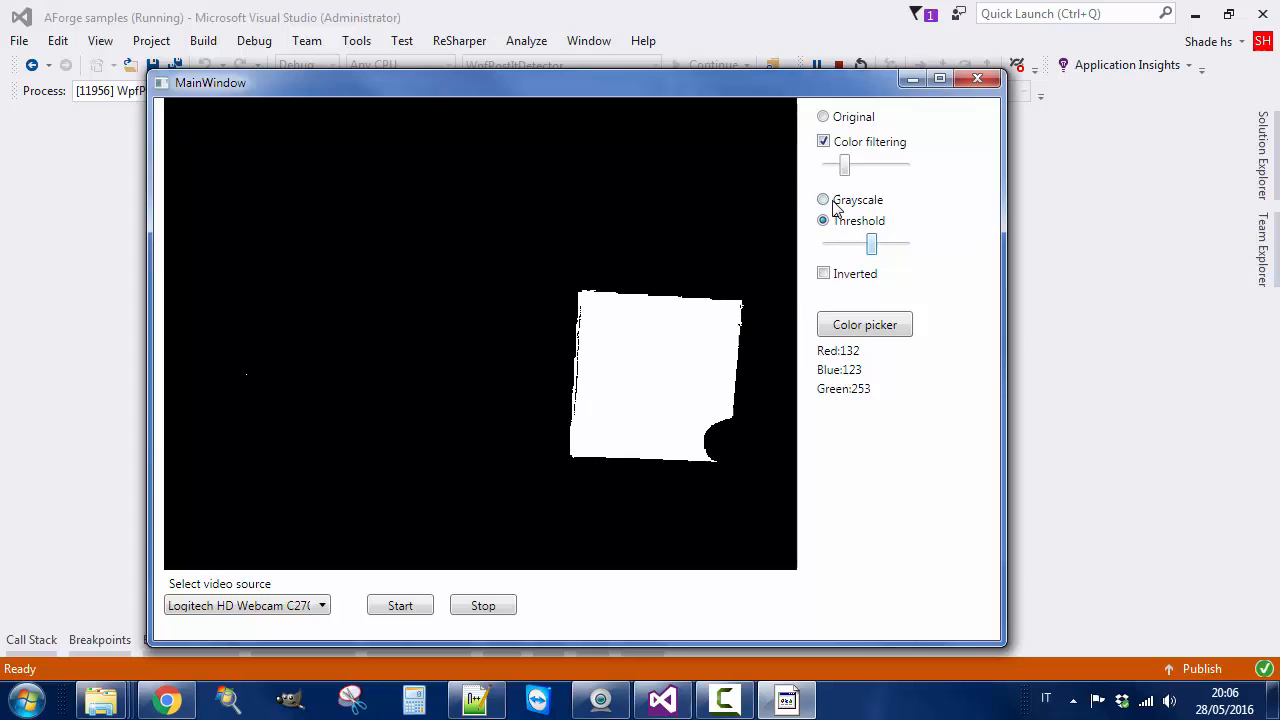
# - Narrow the colour filter range and switch to Threshold so the post-it shows white on black
pyautogui.click(824, 200)
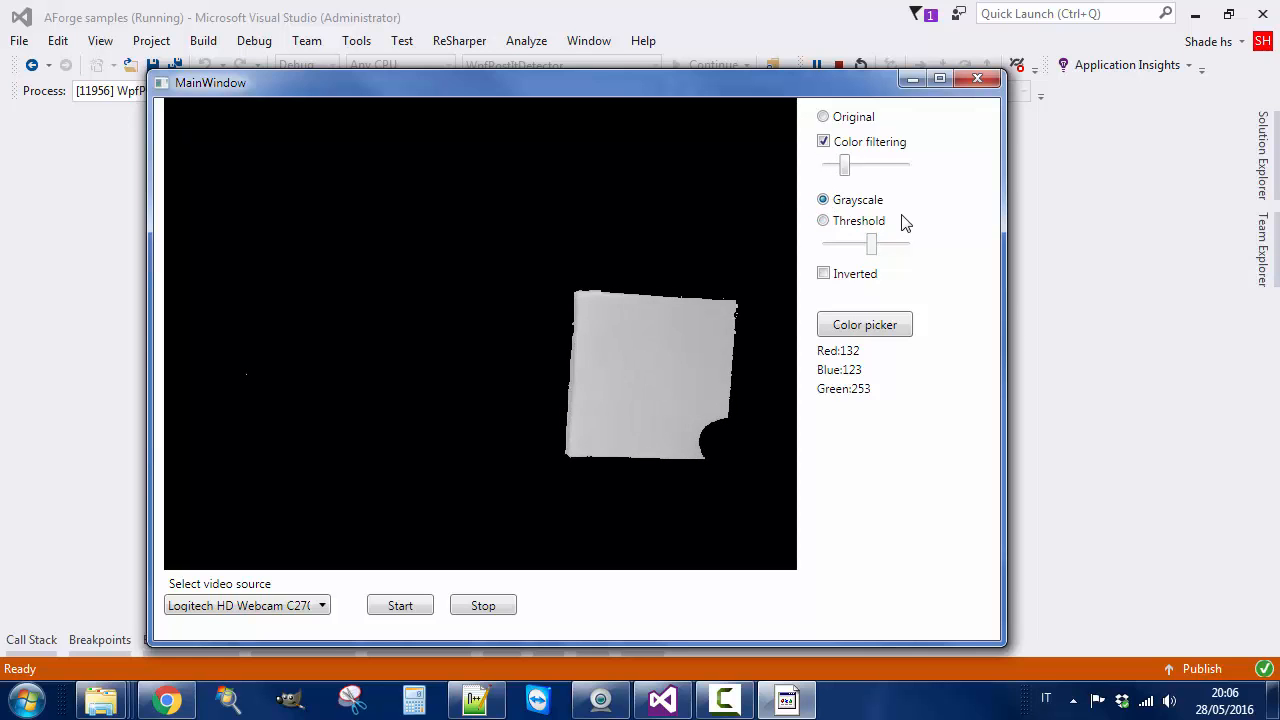
pyautogui.click(824, 220)
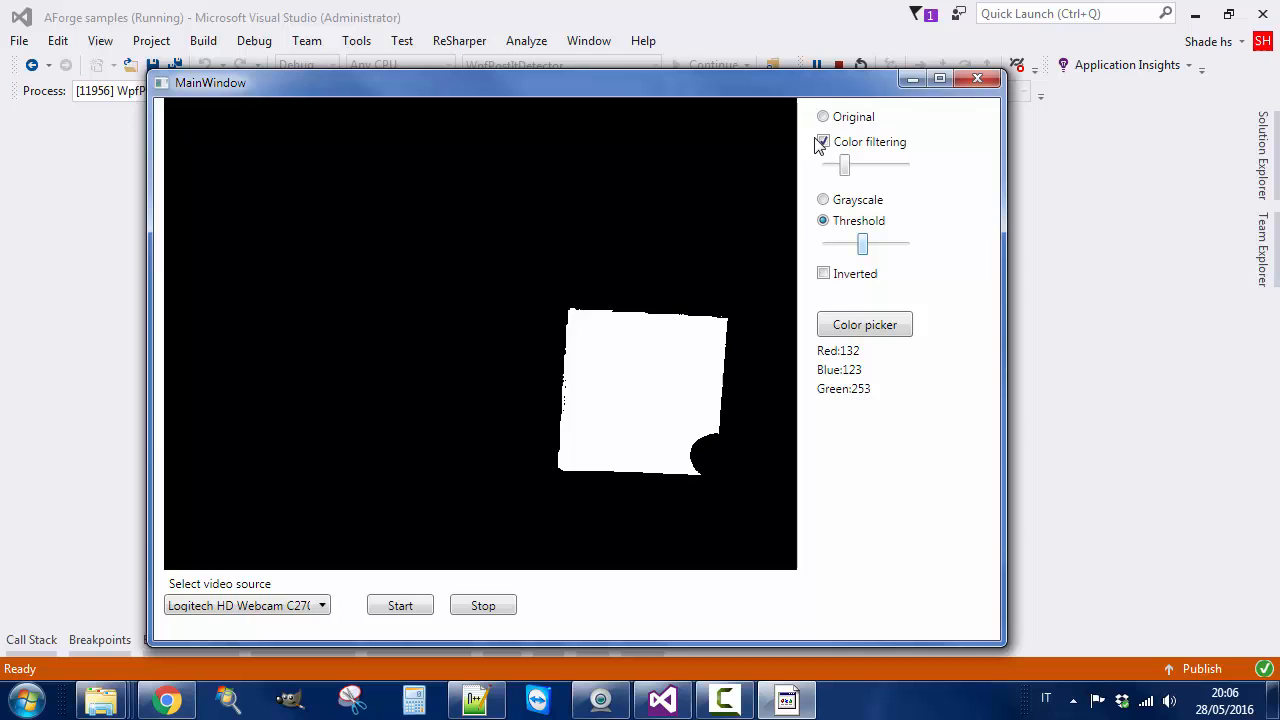
pyautogui.click(824, 142)
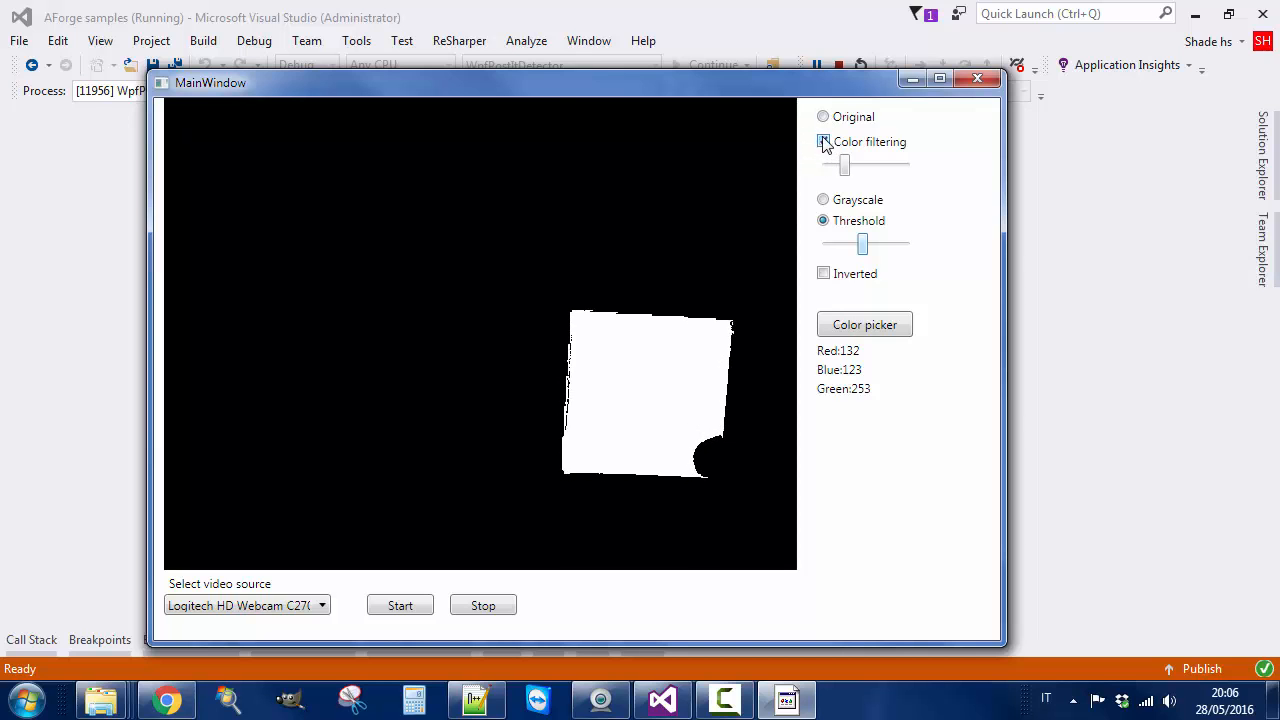
pyautogui.click(824, 140)
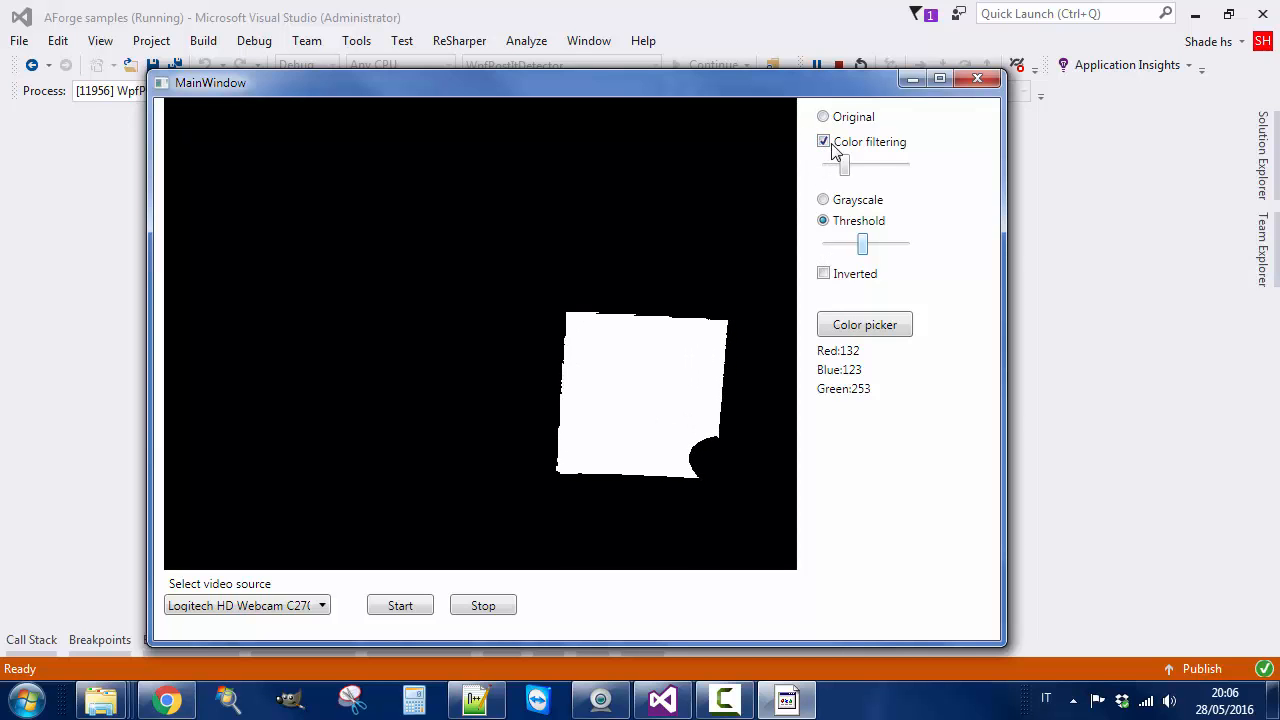
pyautogui.click(824, 116)
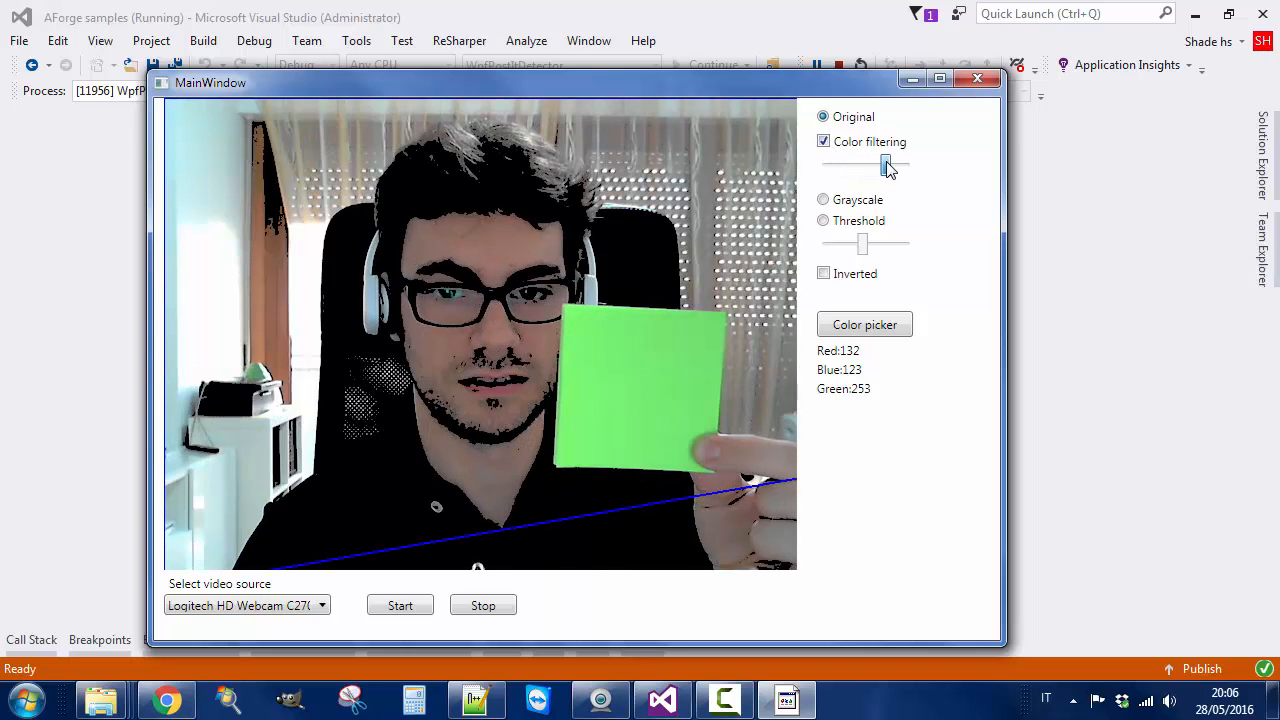
pyautogui.moveTo(884, 164); pyautogui.dragTo(840, 164)
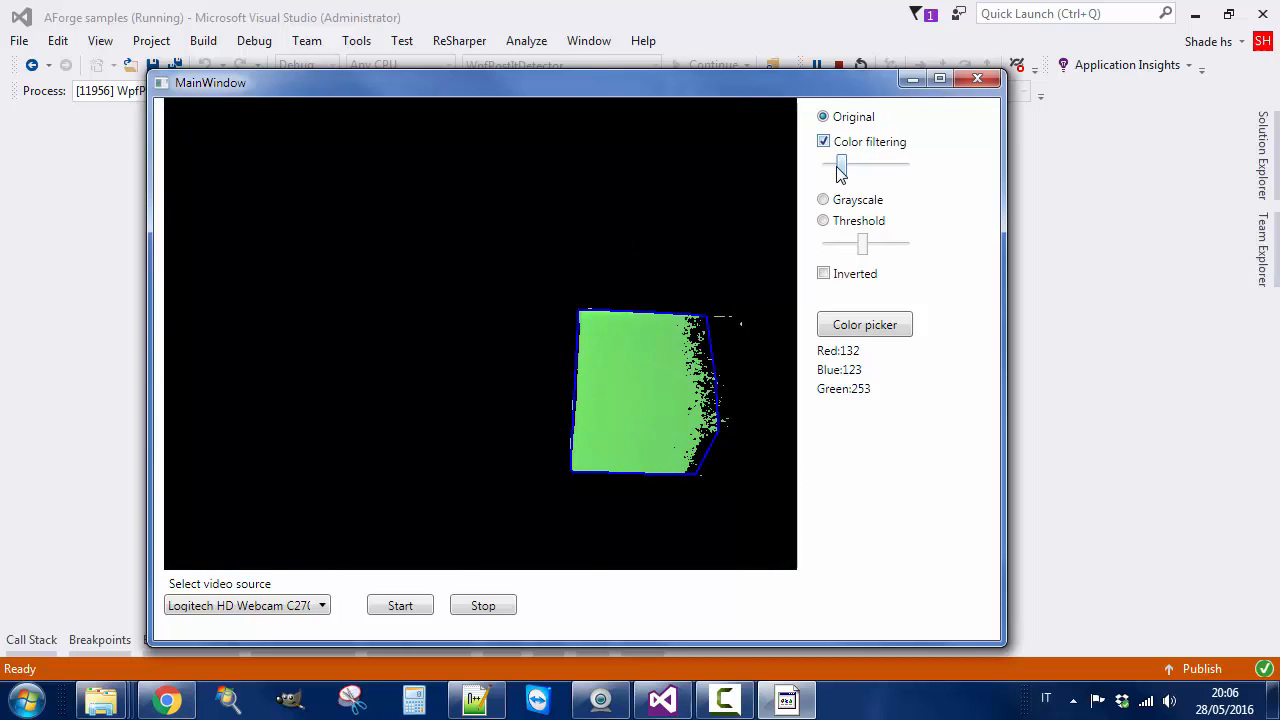
pyautogui.click(824, 220)
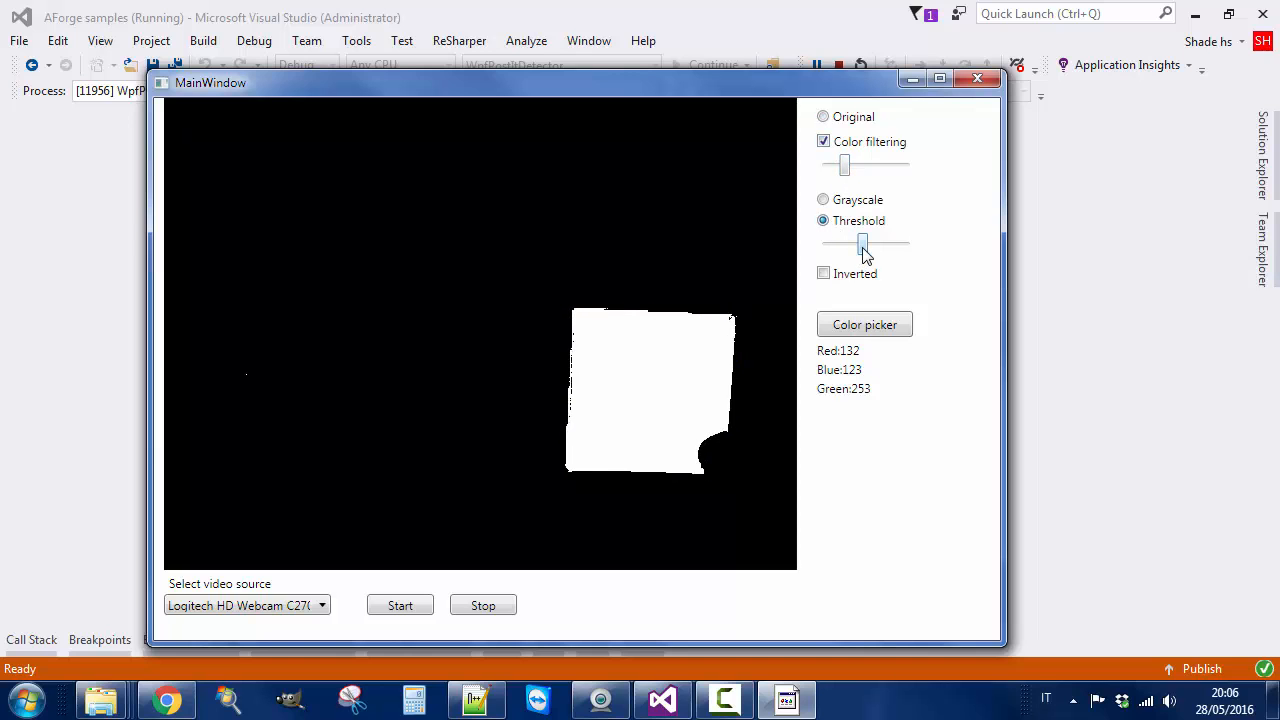
pyautogui.click(824, 200)
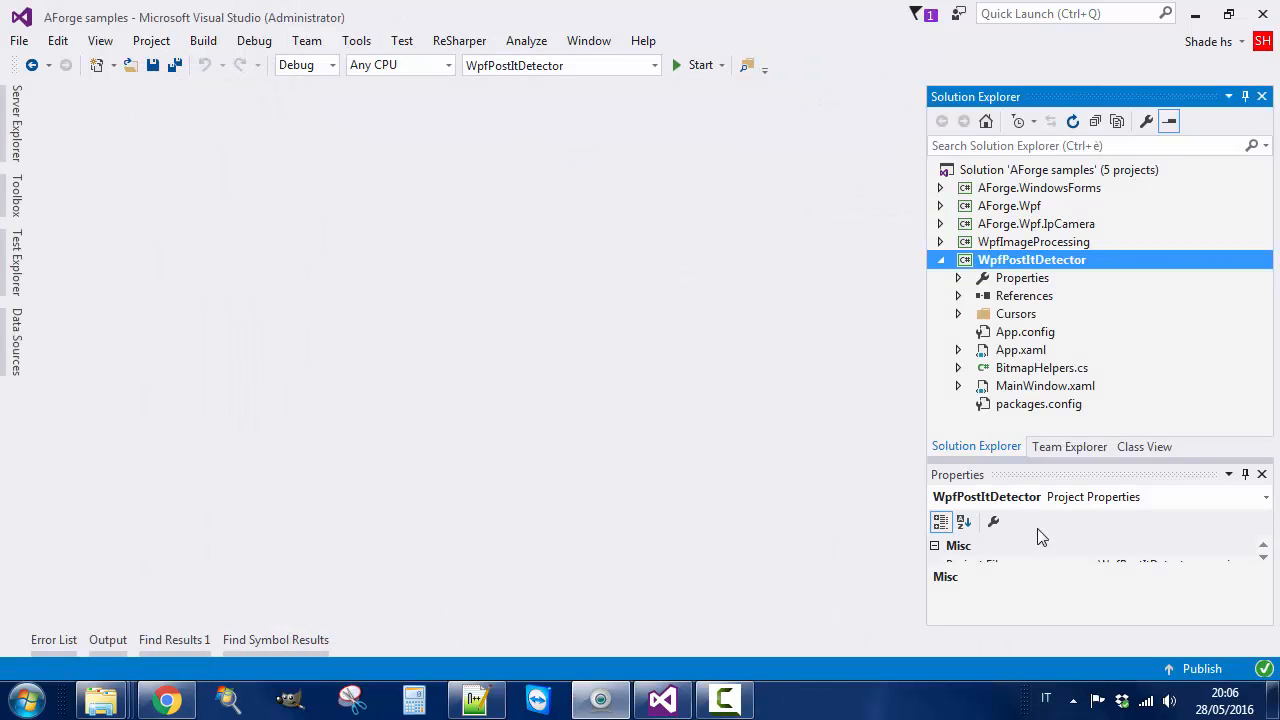
# - Select MainWindow.xaml under WpfPostItDetector and bring up its context menu for View Code
pyautogui.click(1044, 386)
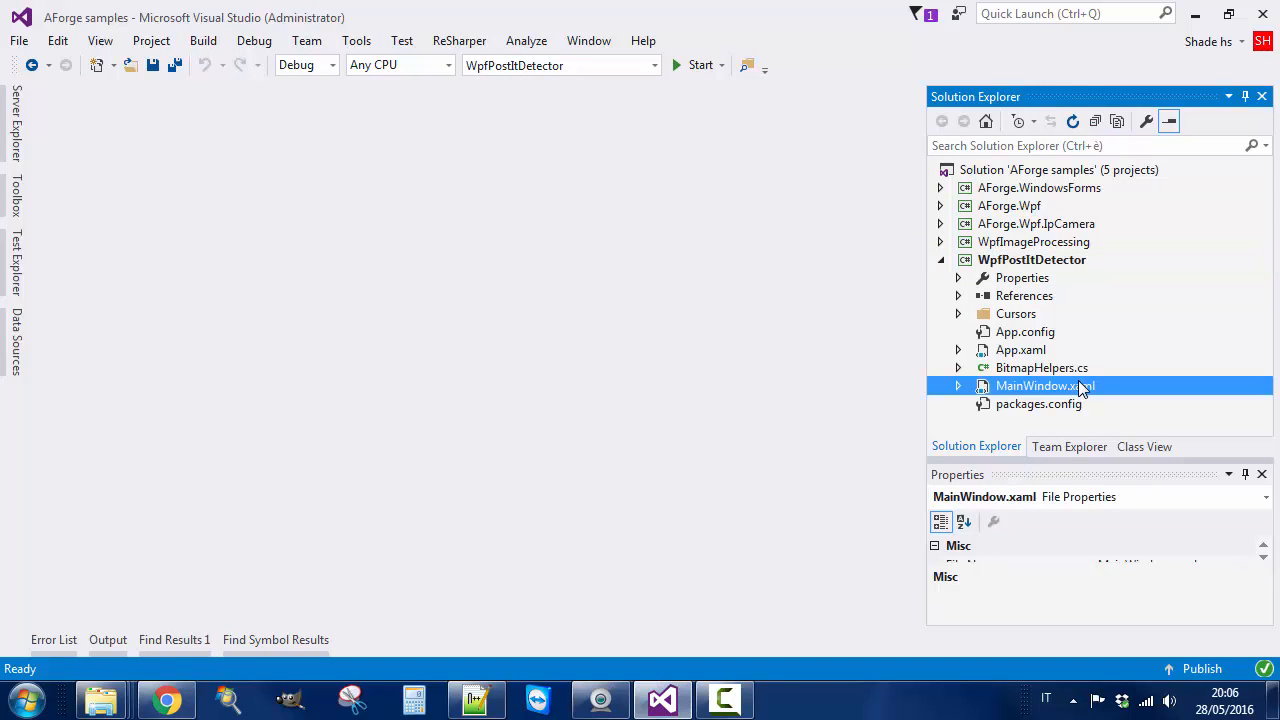
pyautogui.rightClick(1044, 386)
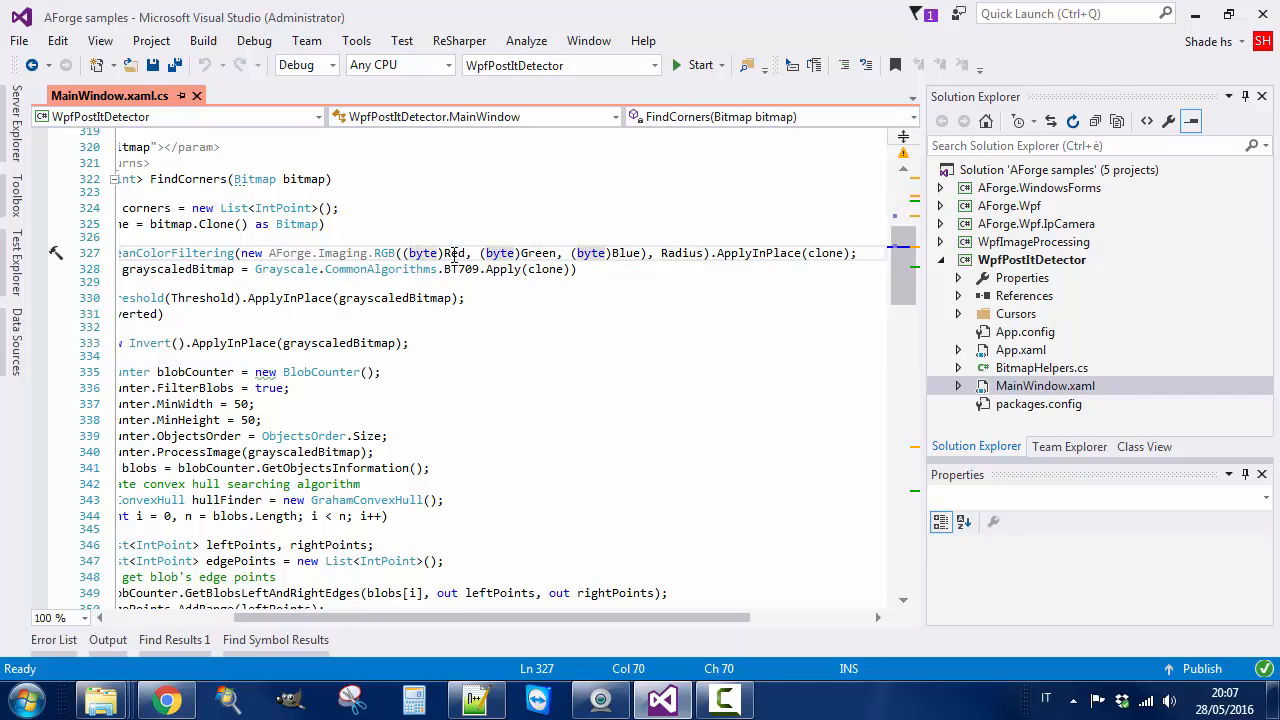
pyautogui.moveTo(628, 252)
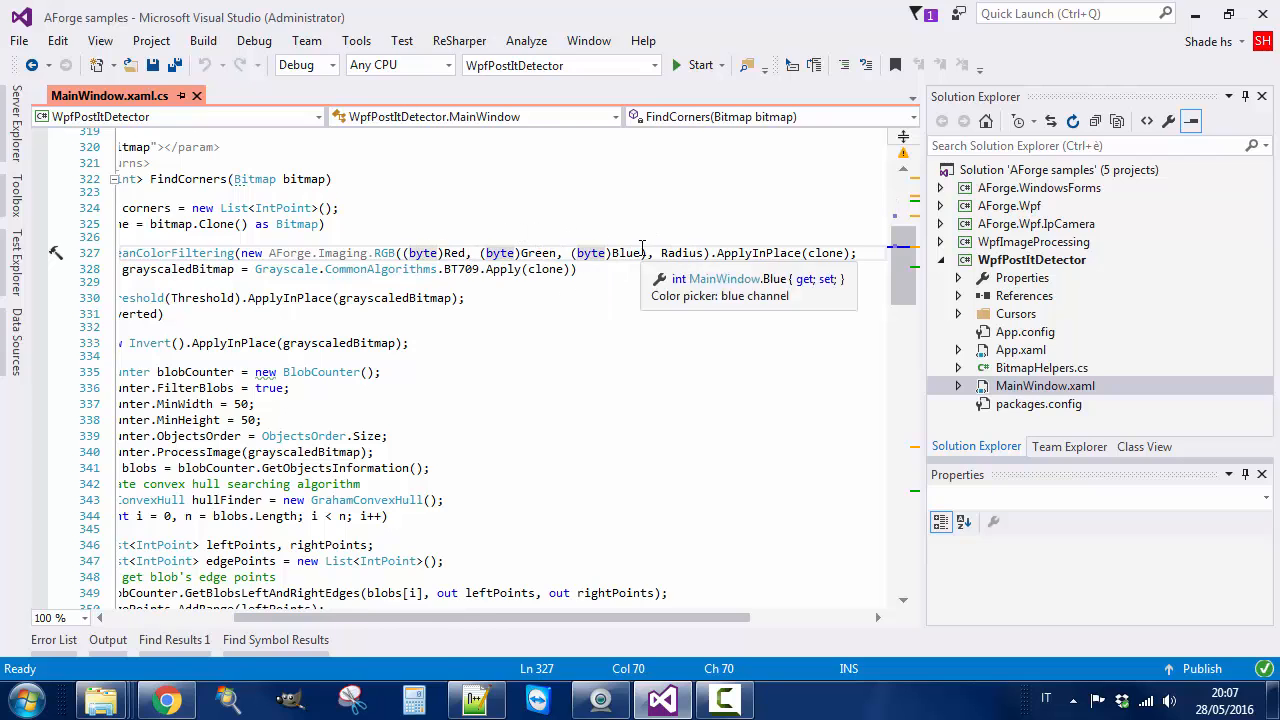
pyautogui.moveTo(750, 240)
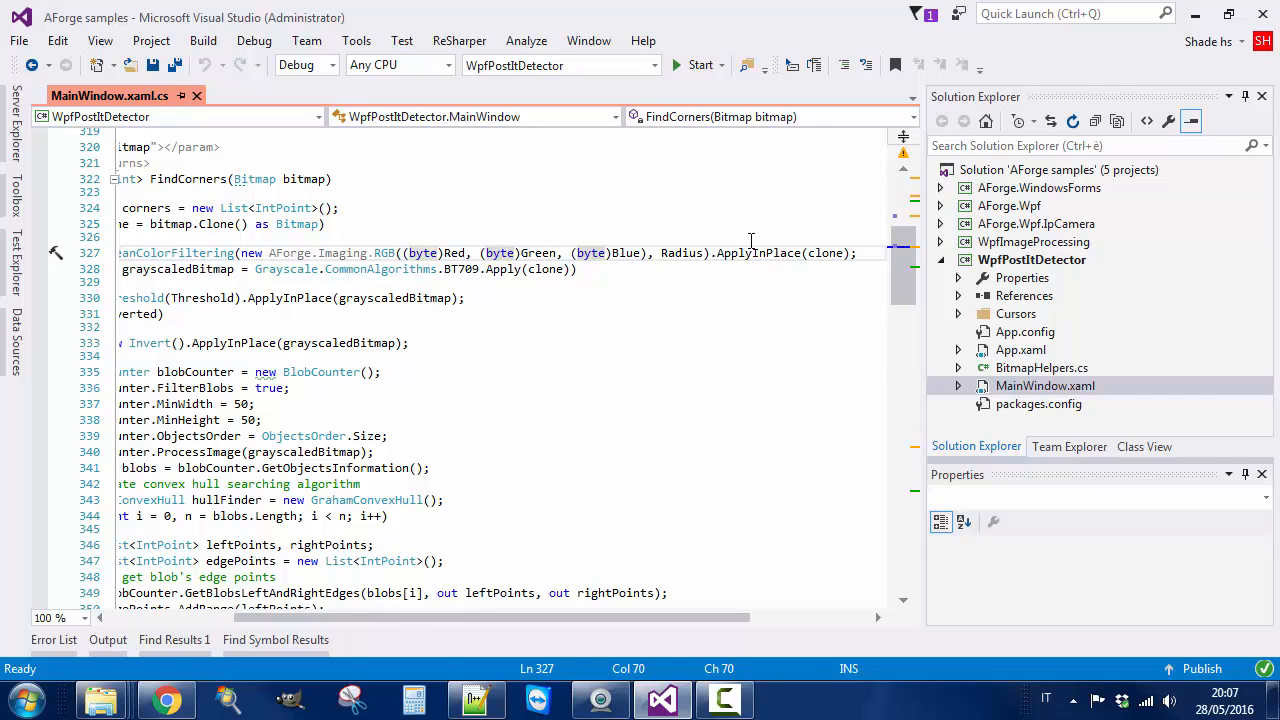
pyautogui.moveTo(756, 252)
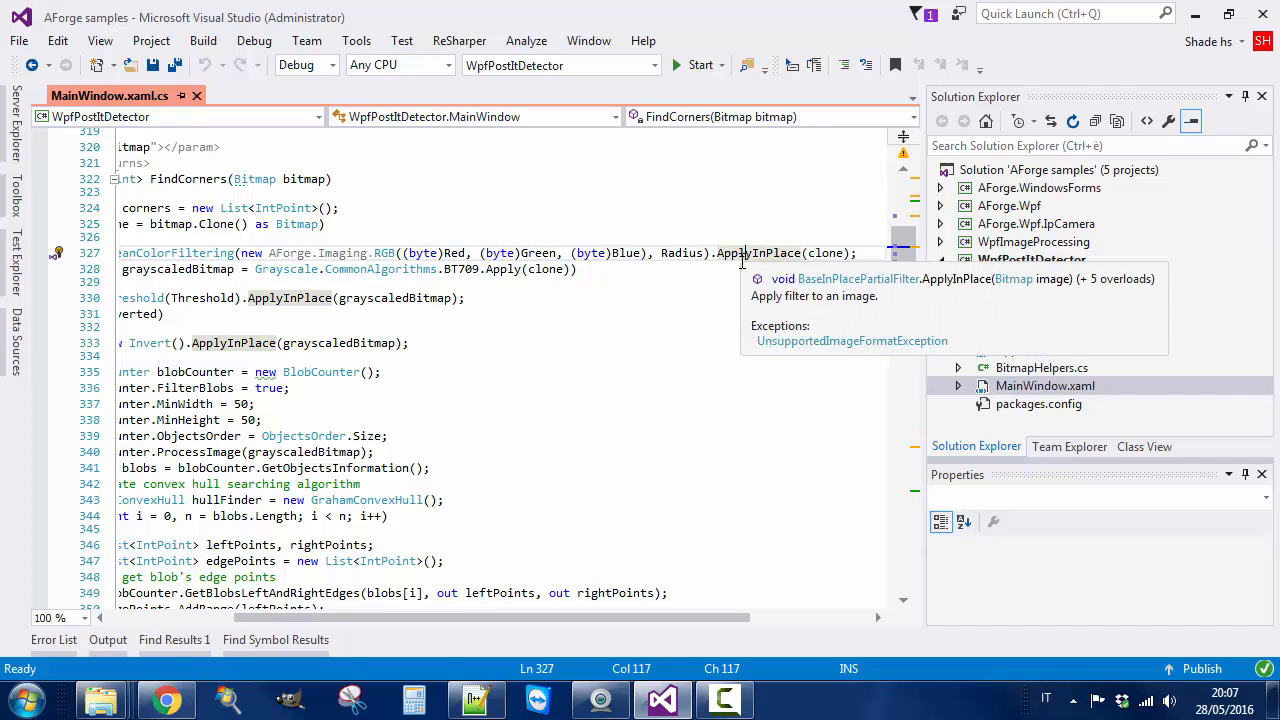
pyautogui.click(940, 260)
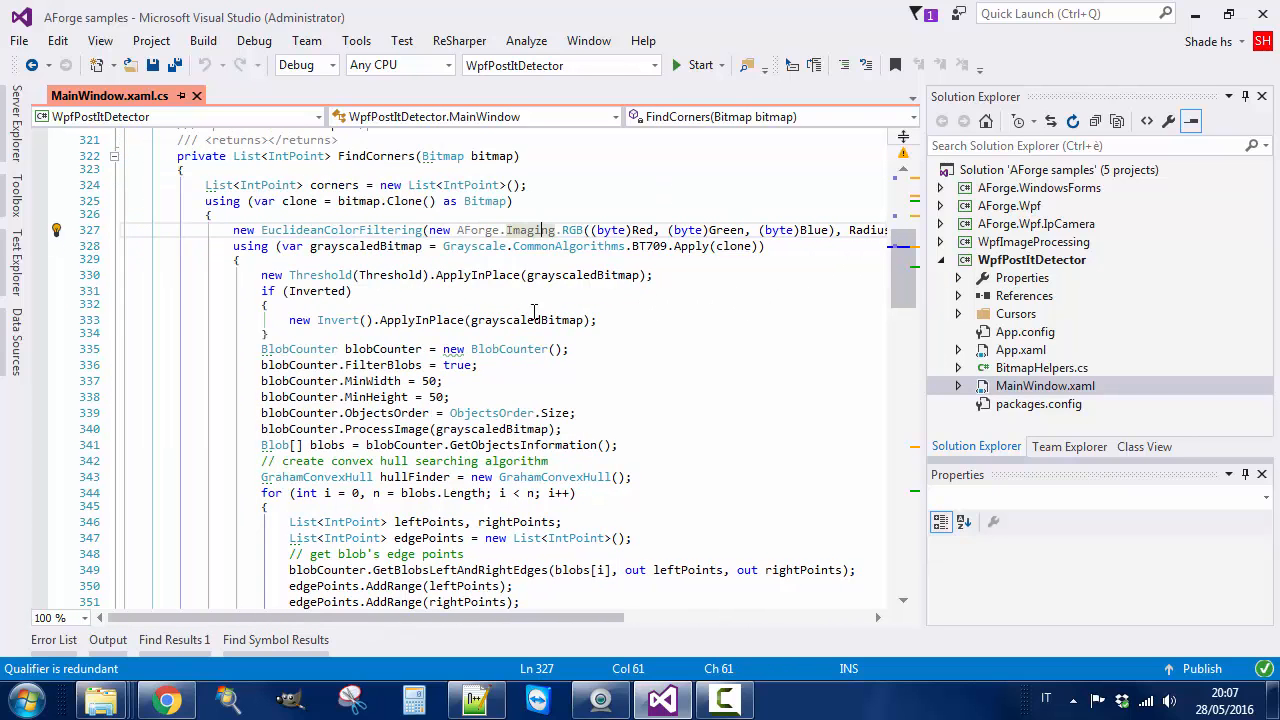
pyautogui.click(368, 246)
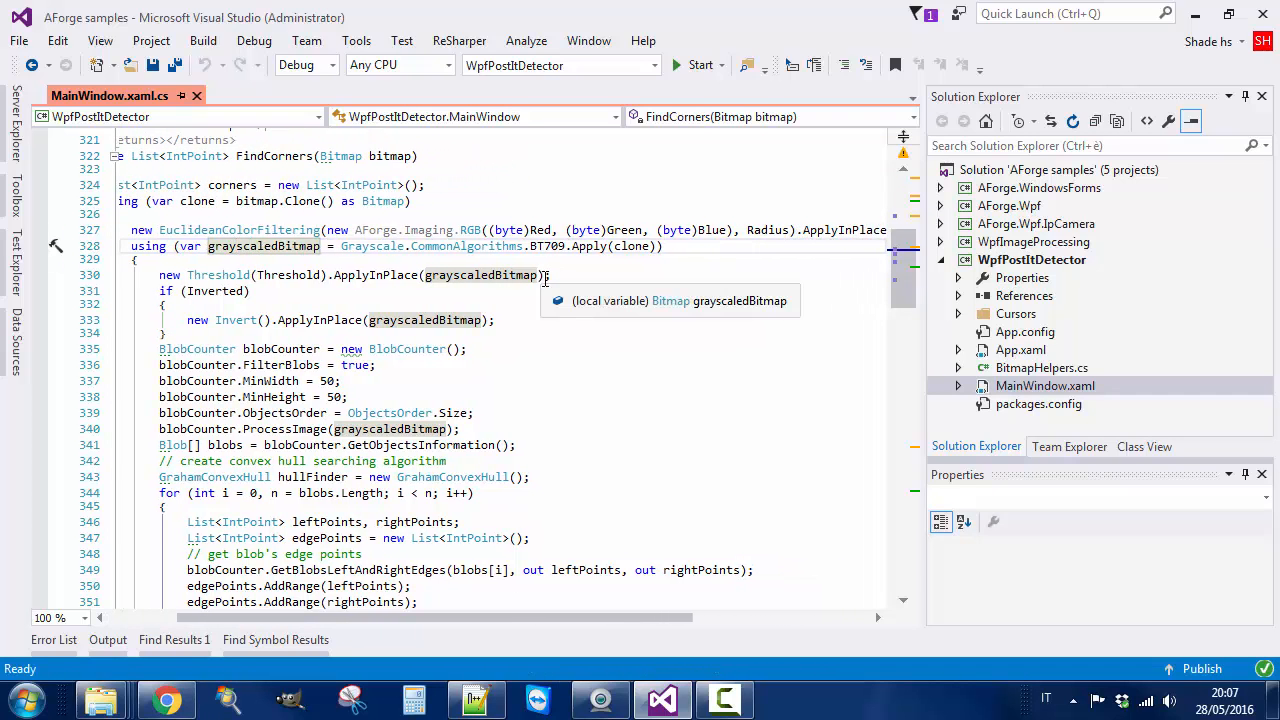
pyautogui.moveTo(652, 366)
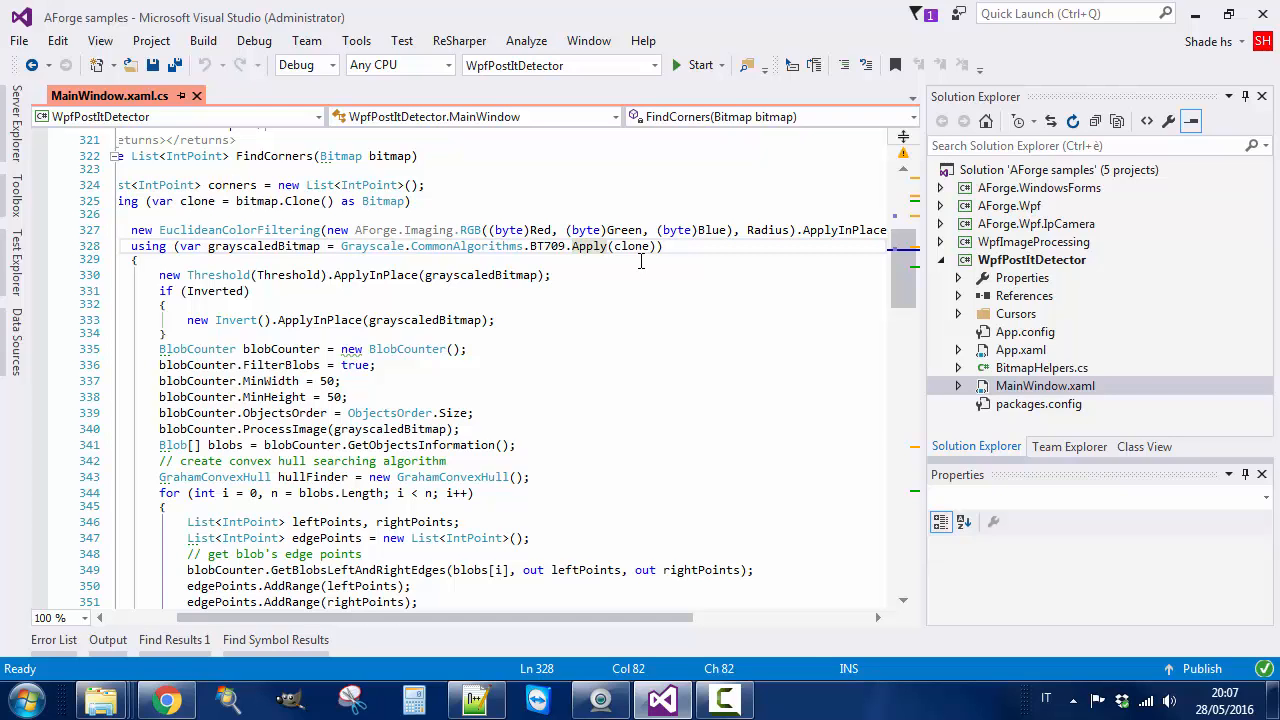
pyautogui.moveTo(564, 280)
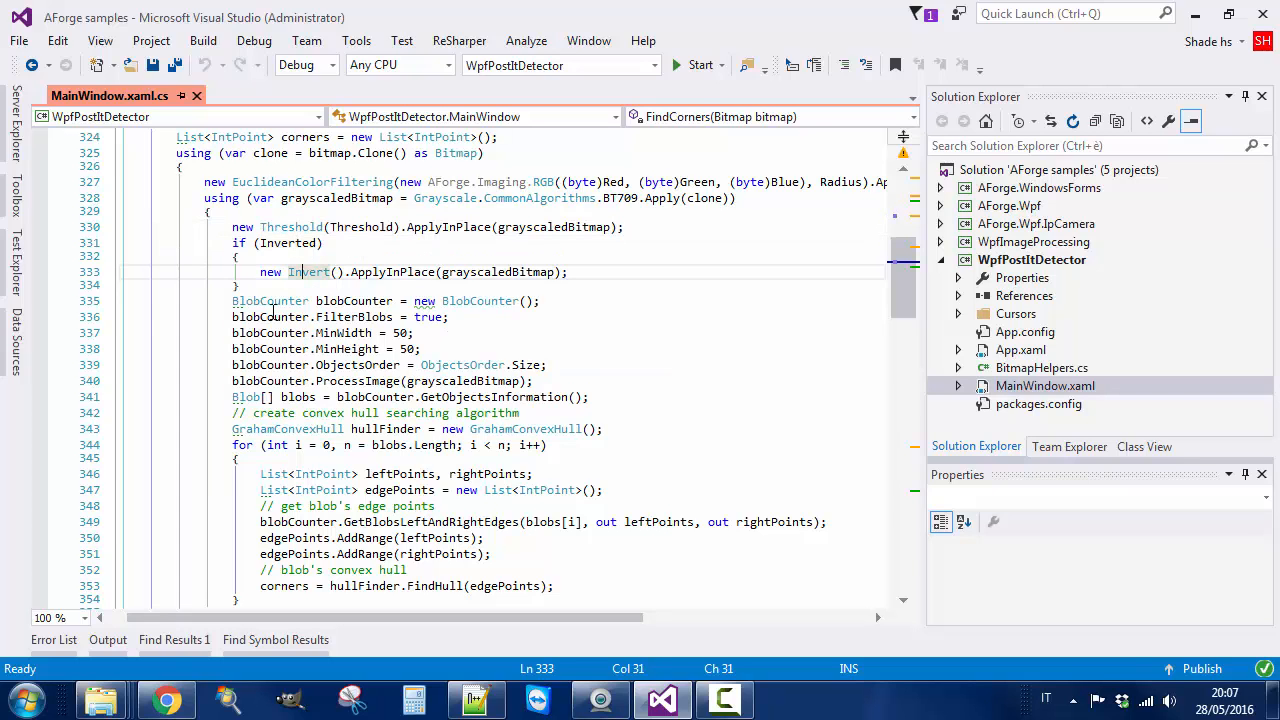
pyautogui.scroll(-3)
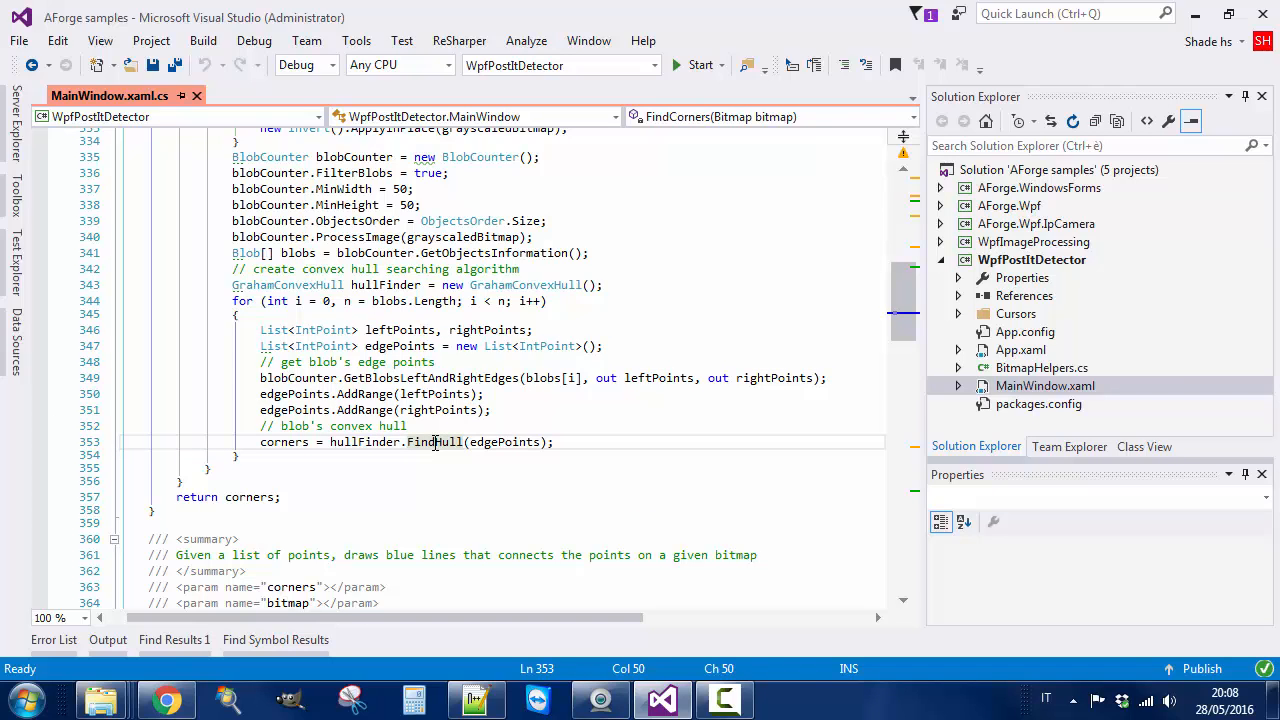
pyautogui.moveTo(356, 236)
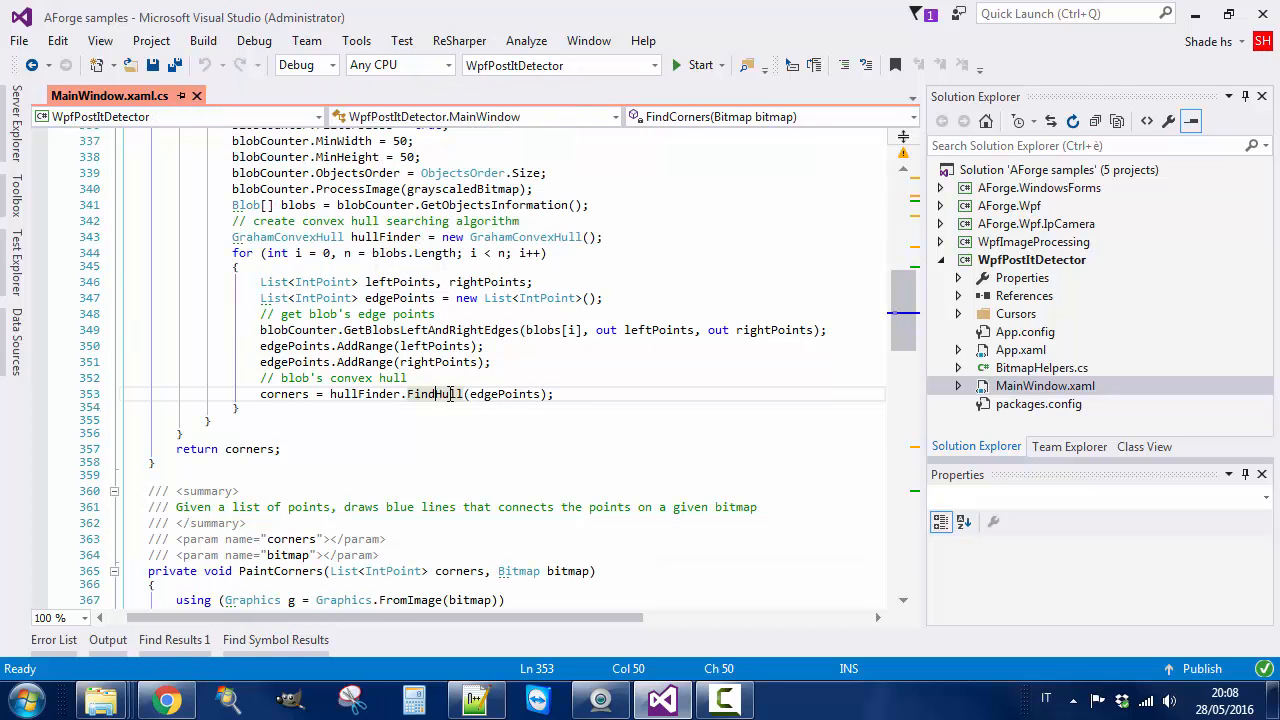
pyautogui.moveTo(554, 458)
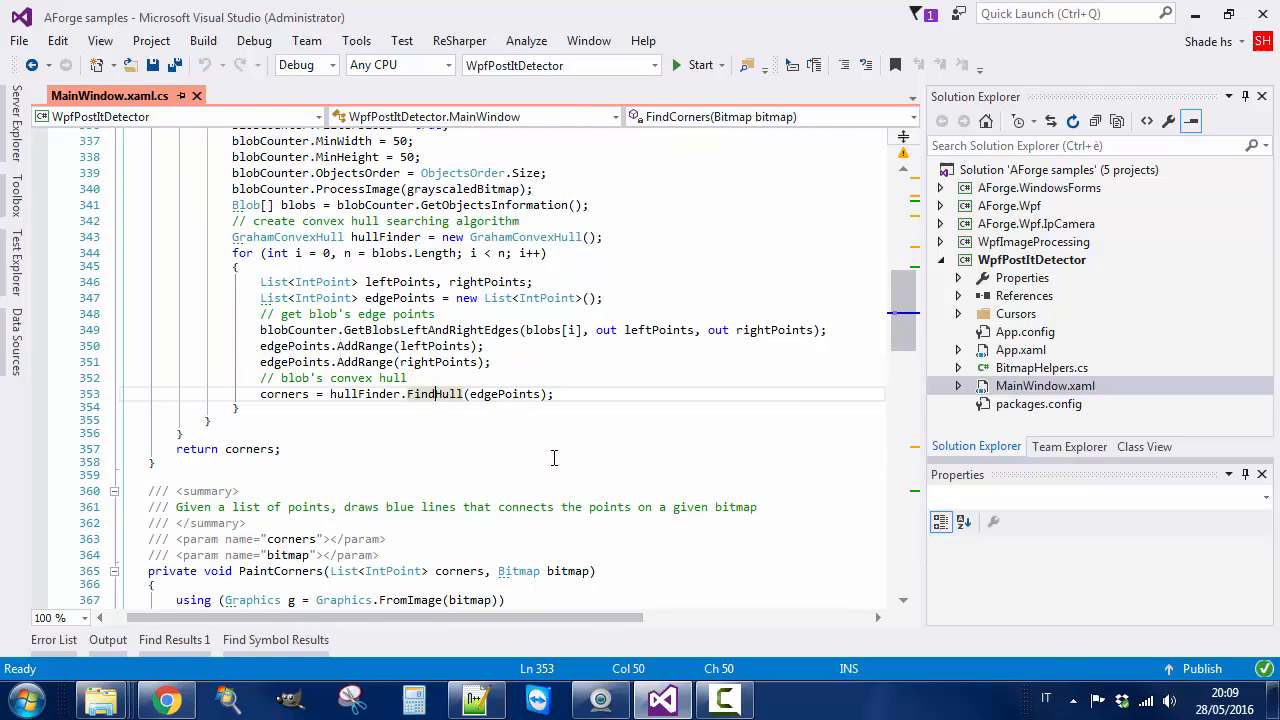
pyautogui.moveTo(444, 492)
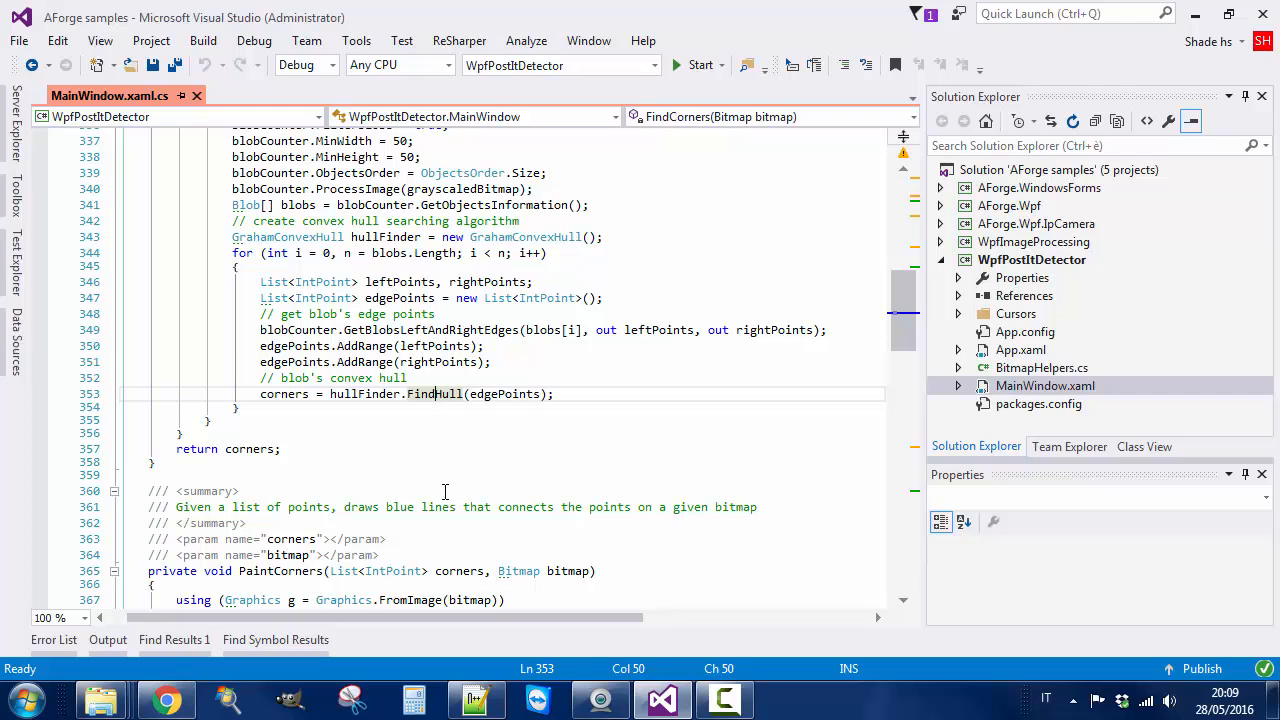